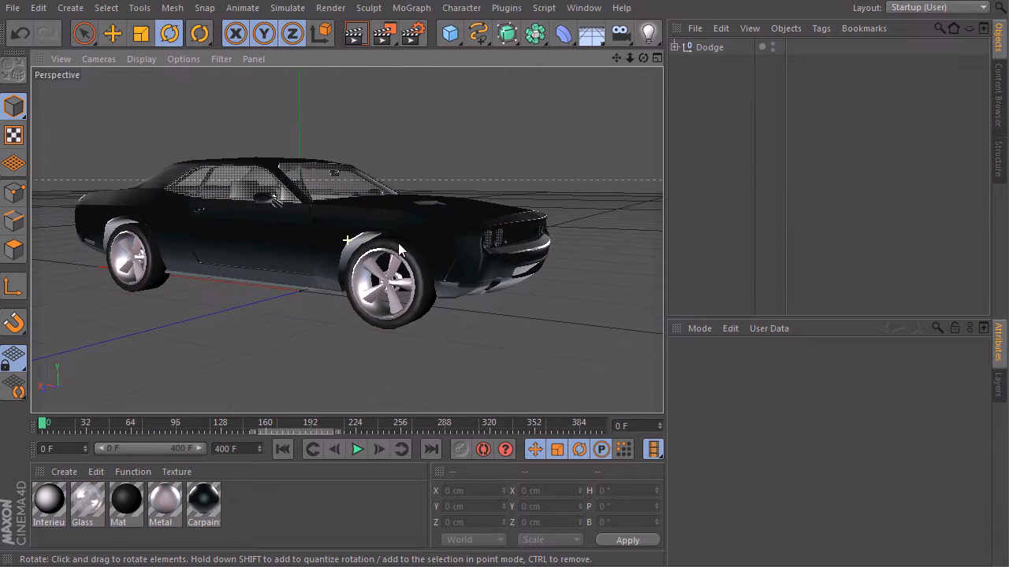
Play the rolling-wheel animation in rotation.c4d, then stop and return to frame 0
drag(402, 252, 339, 268)
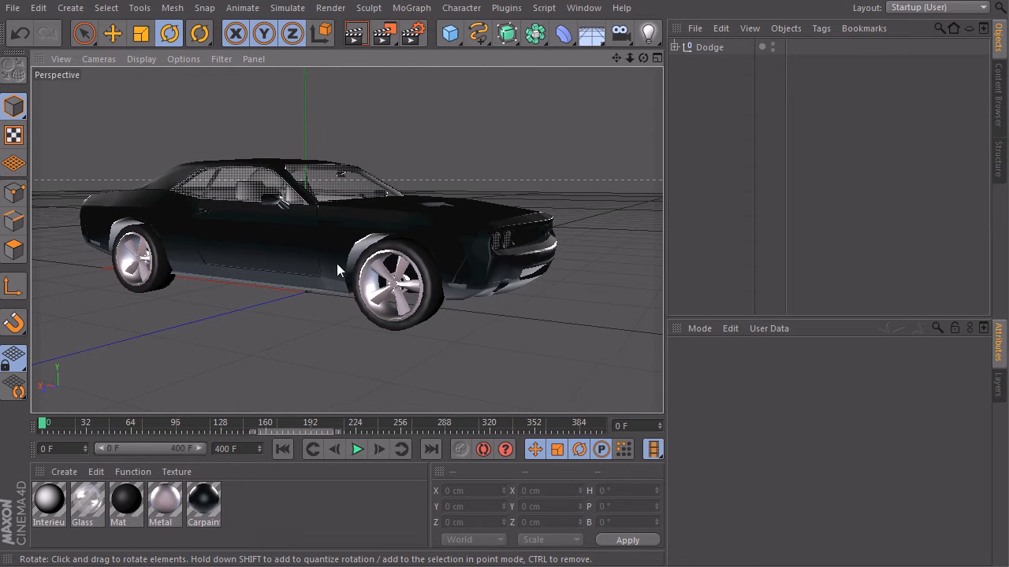
mouse_move(330, 254)
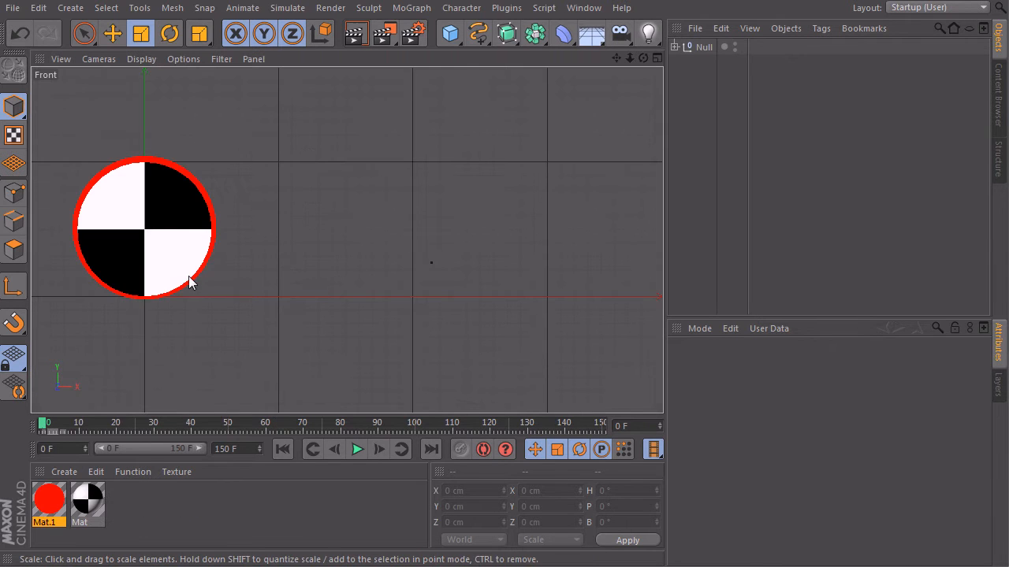
mouse_move(198, 189)
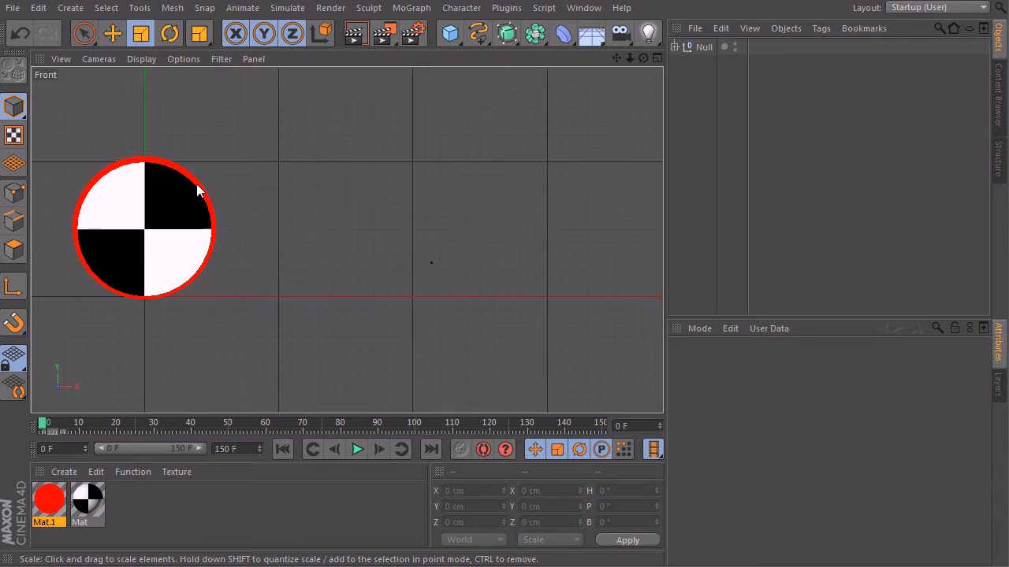
mouse_move(145, 306)
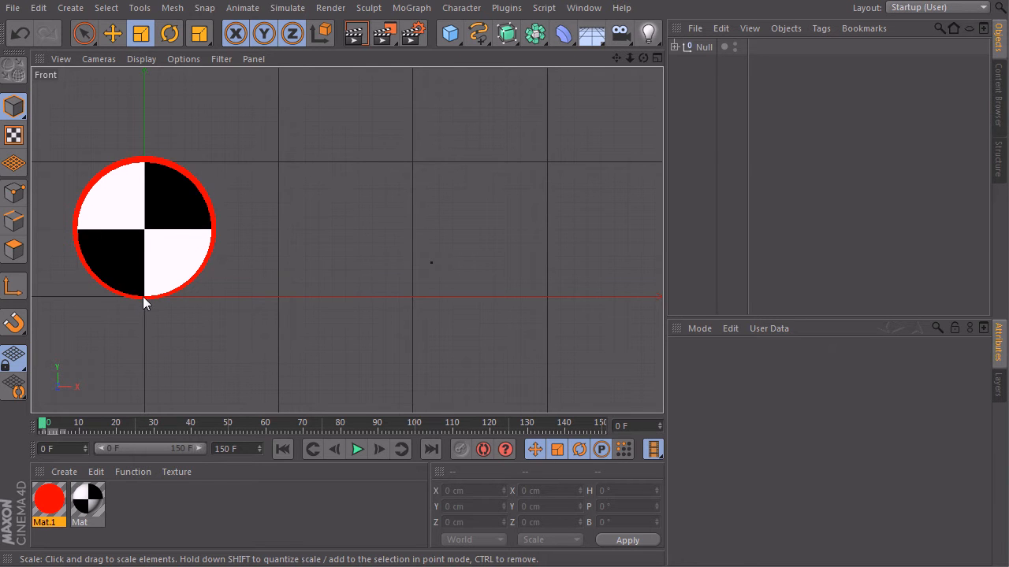
mouse_move(93, 251)
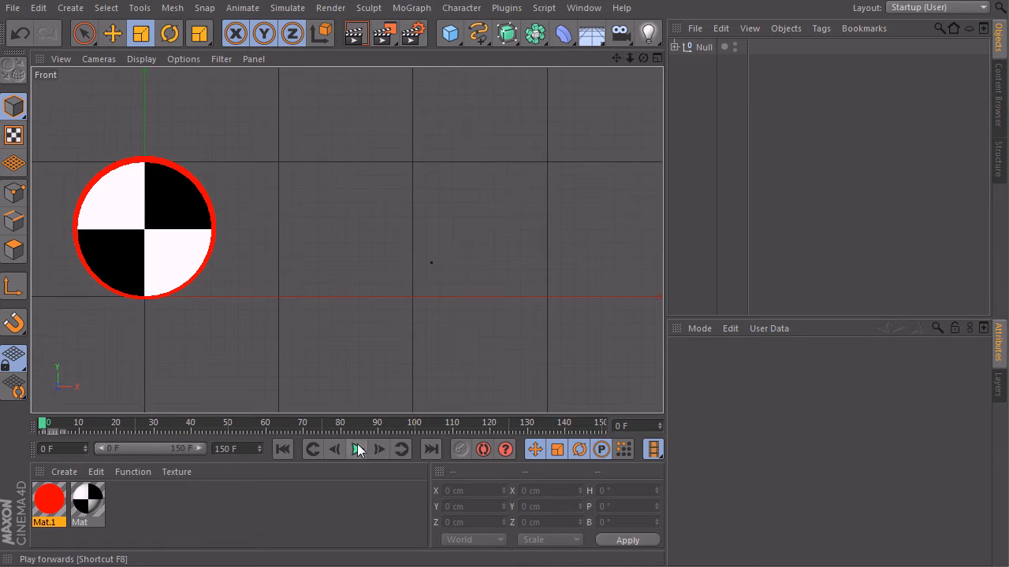
click(357, 449)
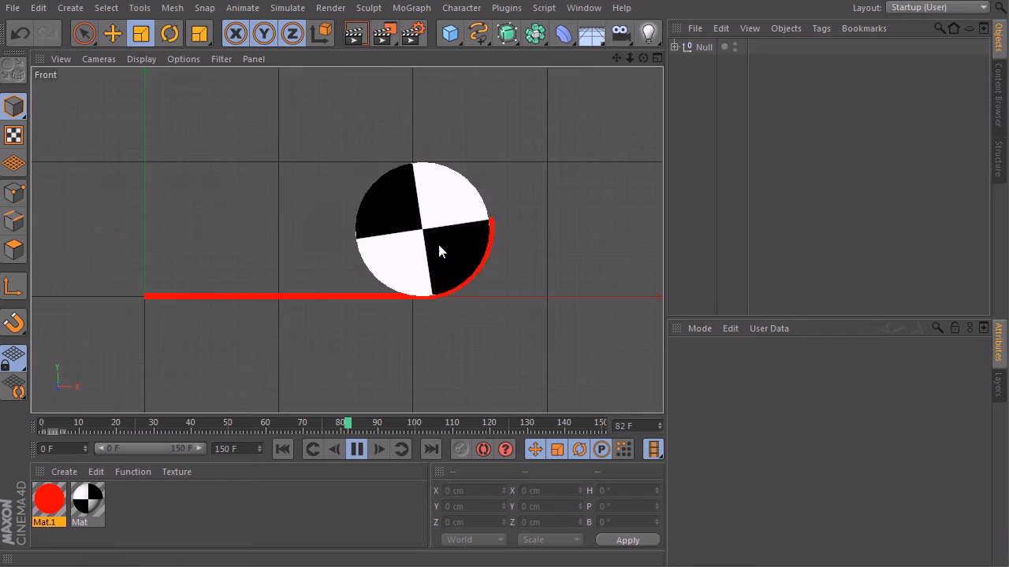
click(356, 449)
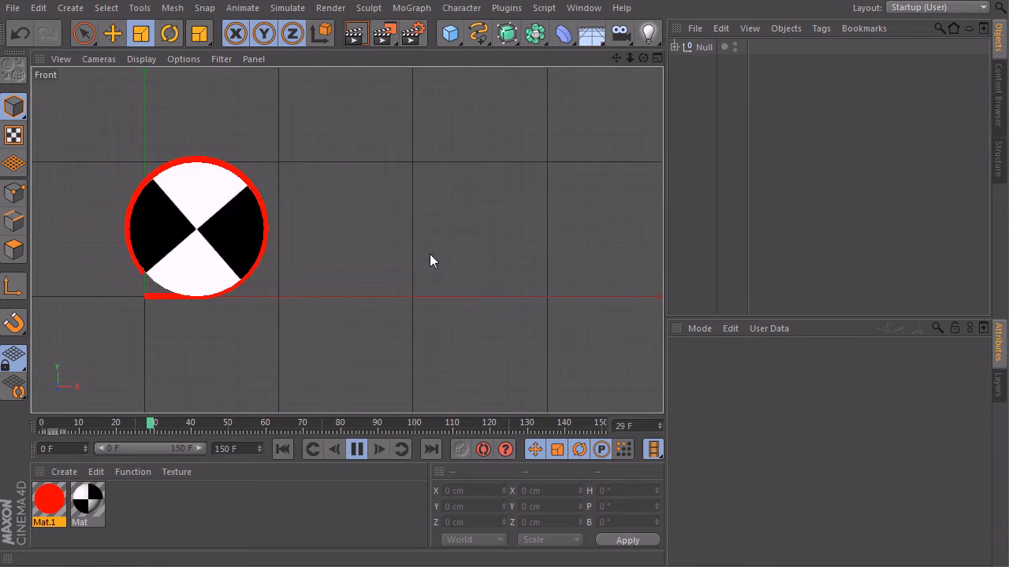
click(356, 449)
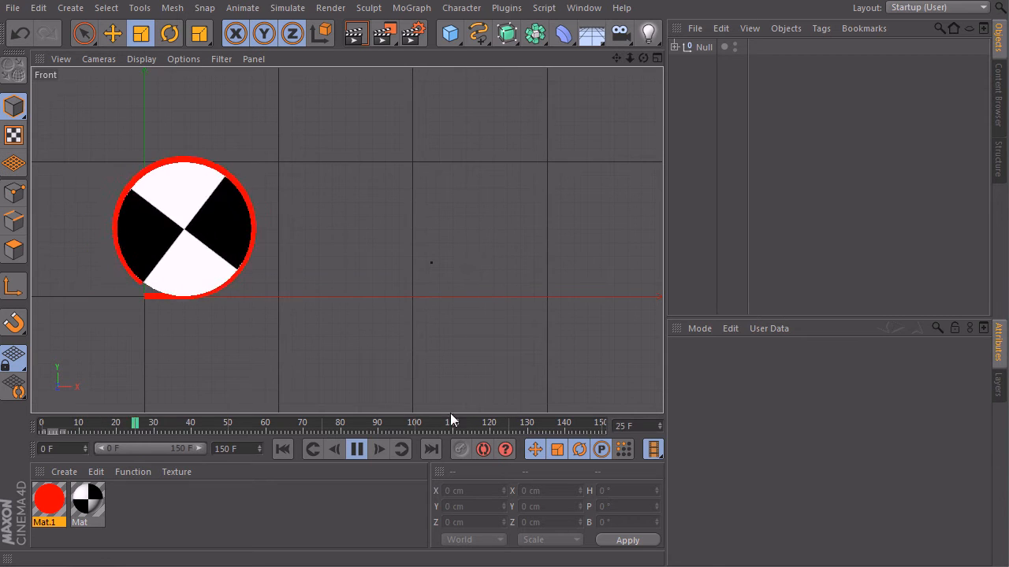
click(356, 449)
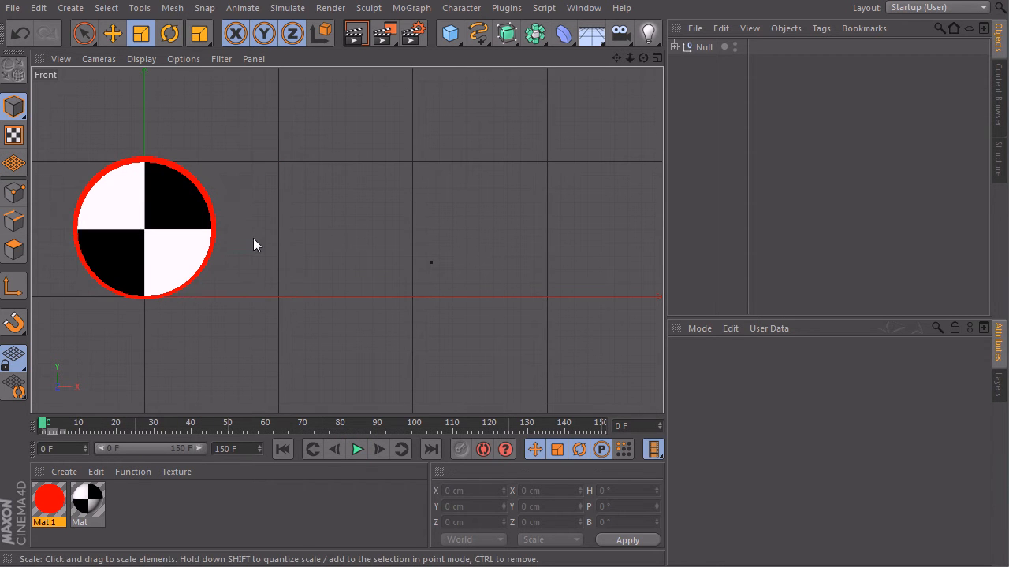
Switch to the dodge.c4d project and select its top-level Dodge null
right_click(256, 244)
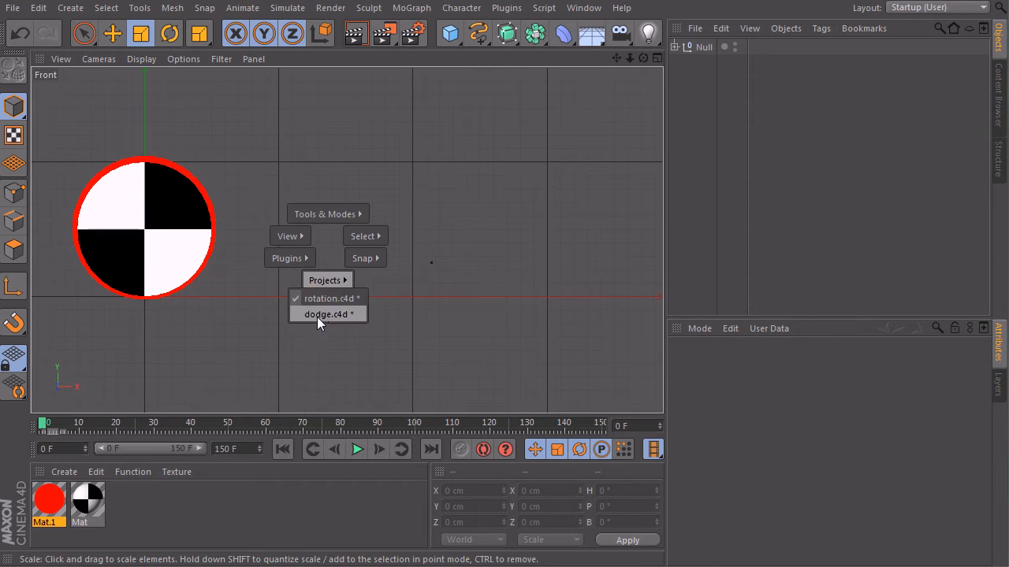
click(324, 314)
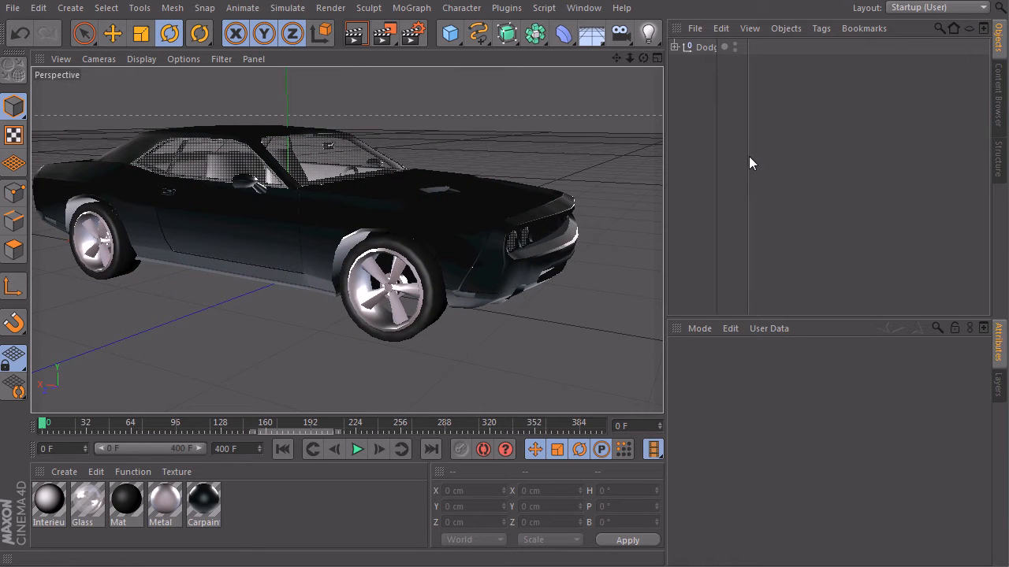
click(709, 47)
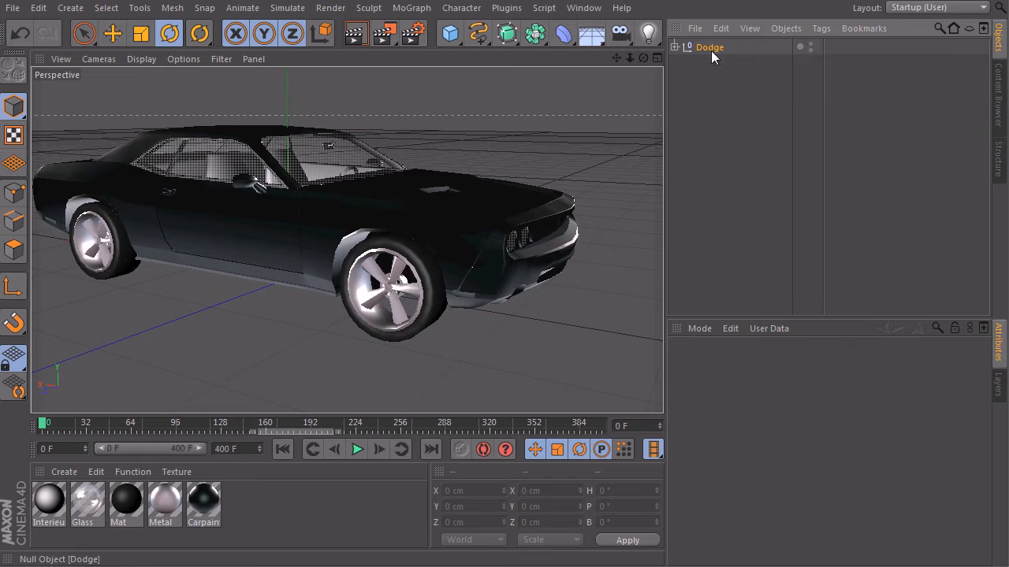
click(710, 48)
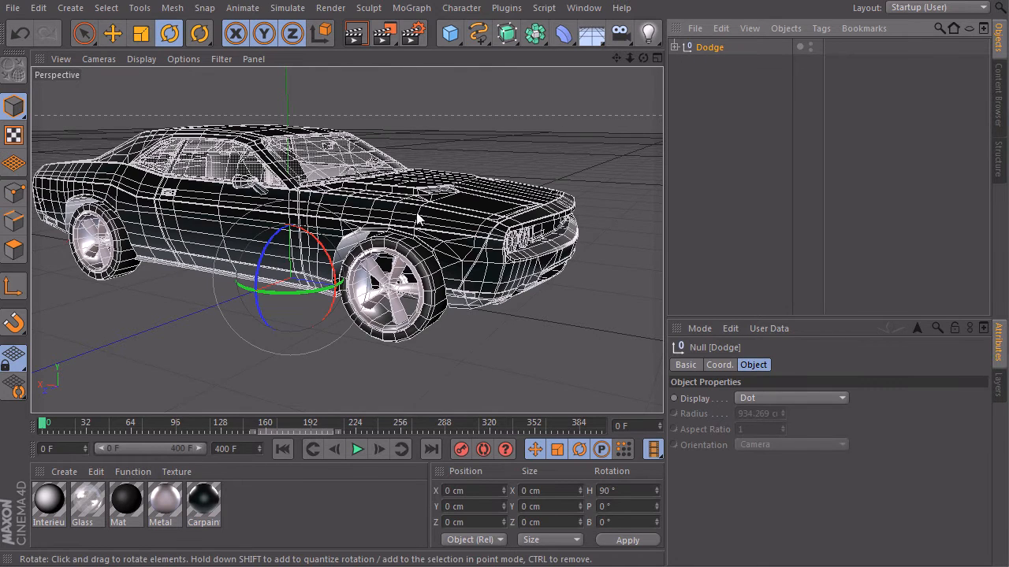
Orbit the viewport around the car and expand the Dodge hierarchy
drag(418, 220, 331, 268)
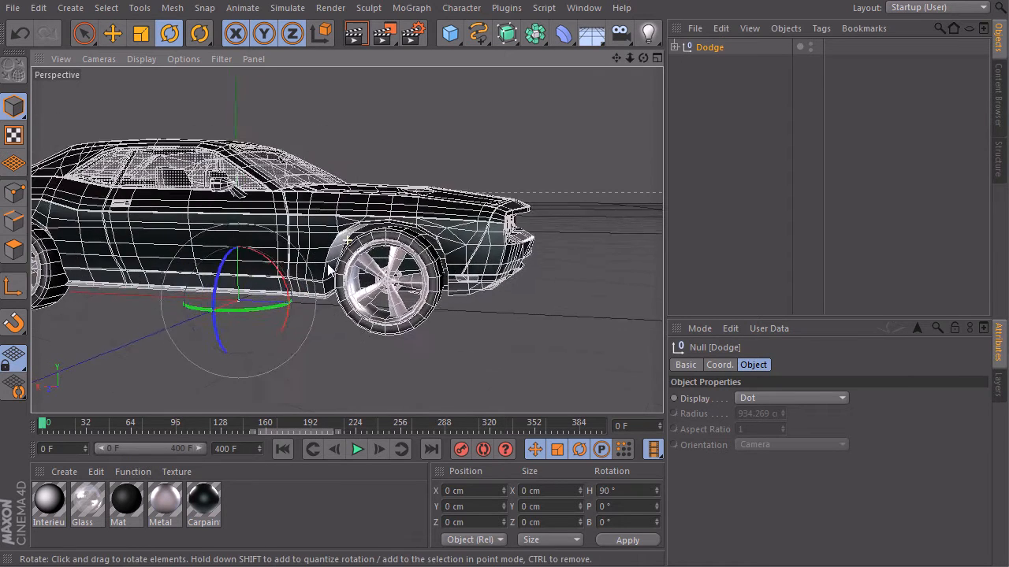
drag(331, 268, 355, 252)
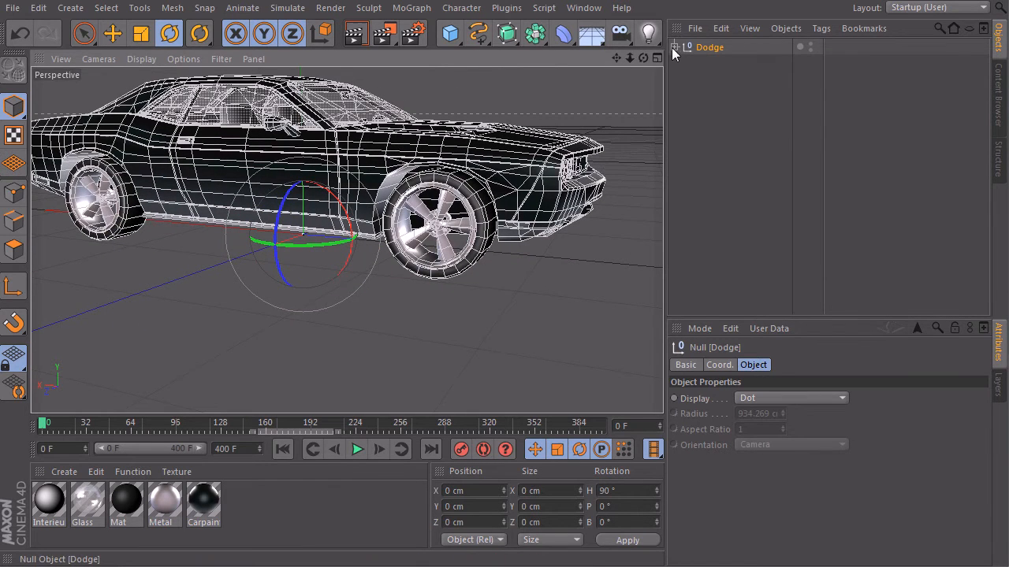
click(675, 47)
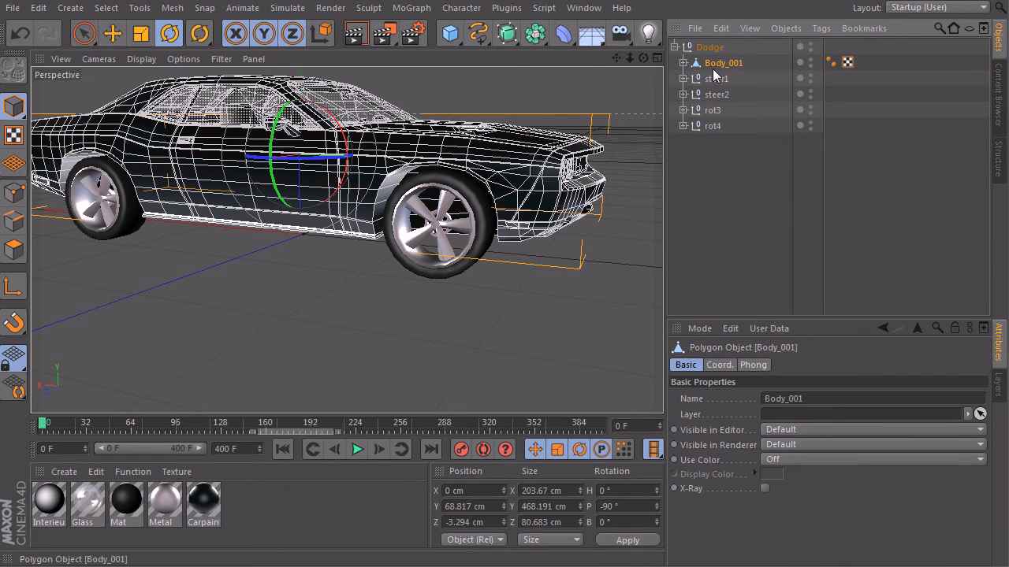
Expand the steer and rot nulls to show Wheel1–Wheel4, zooming onto a front wheel
click(712, 126)
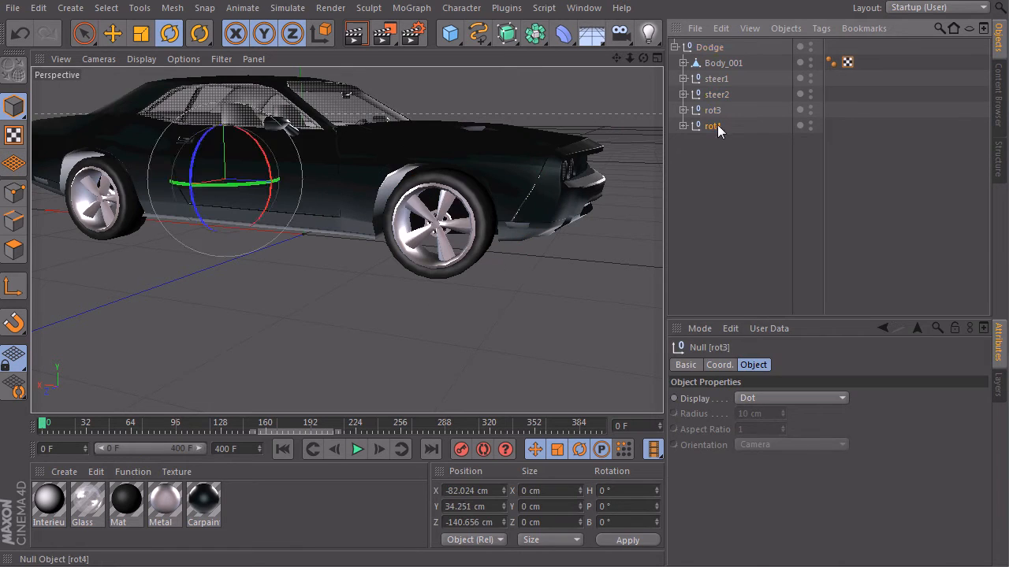
click(684, 78)
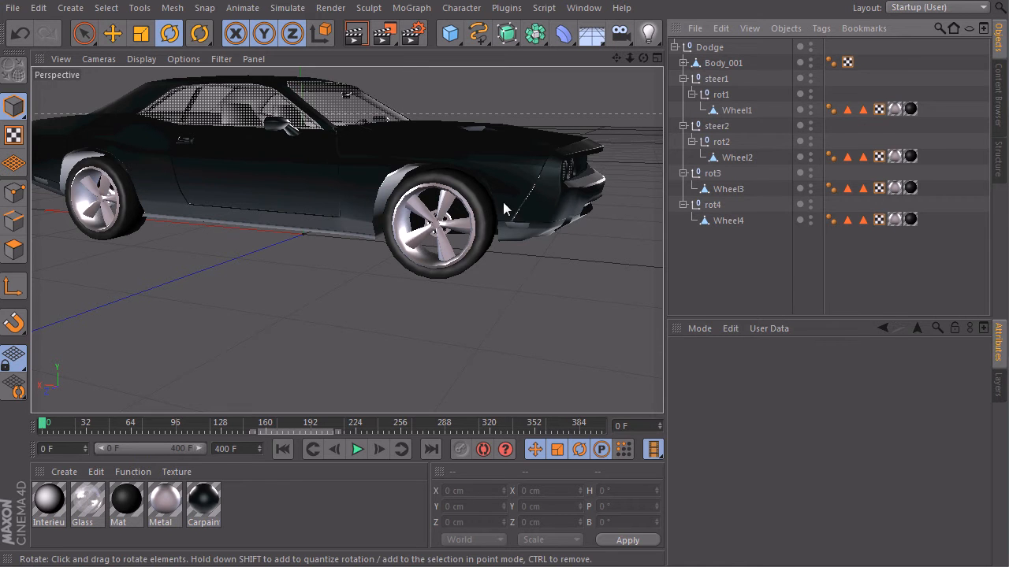
mouse_move(457, 220)
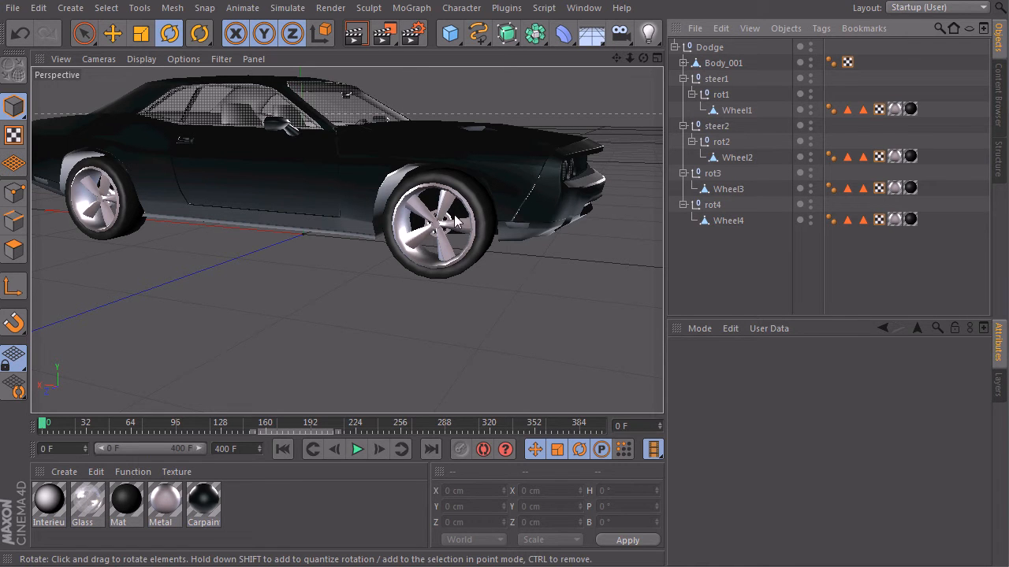
mouse_move(465, 233)
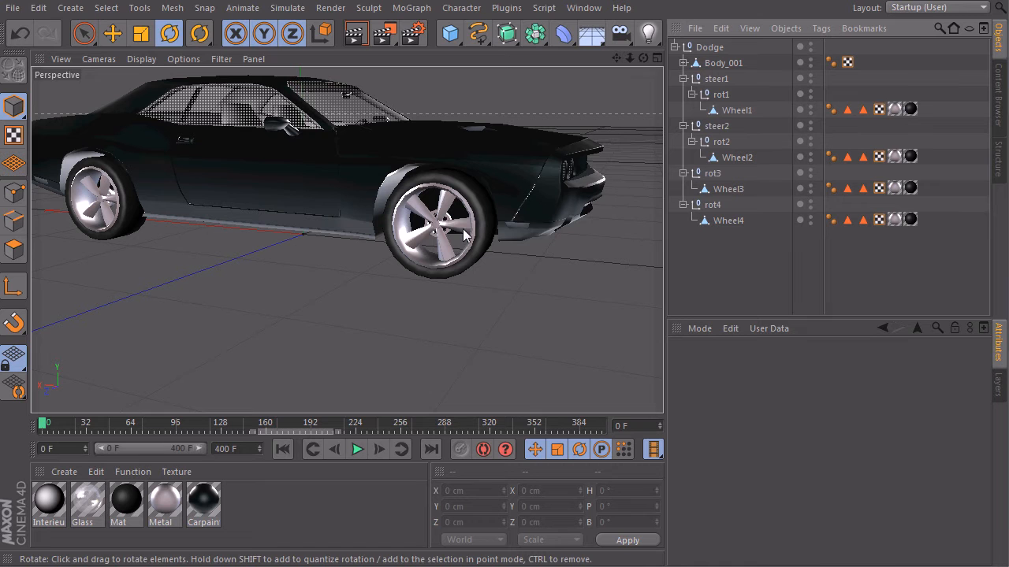
mouse_move(481, 245)
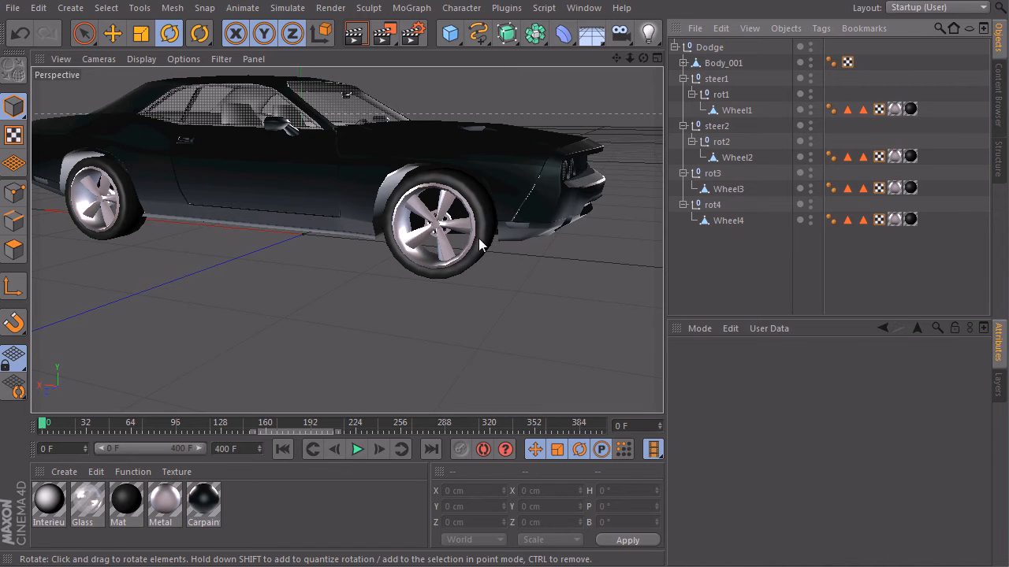
click(738, 157)
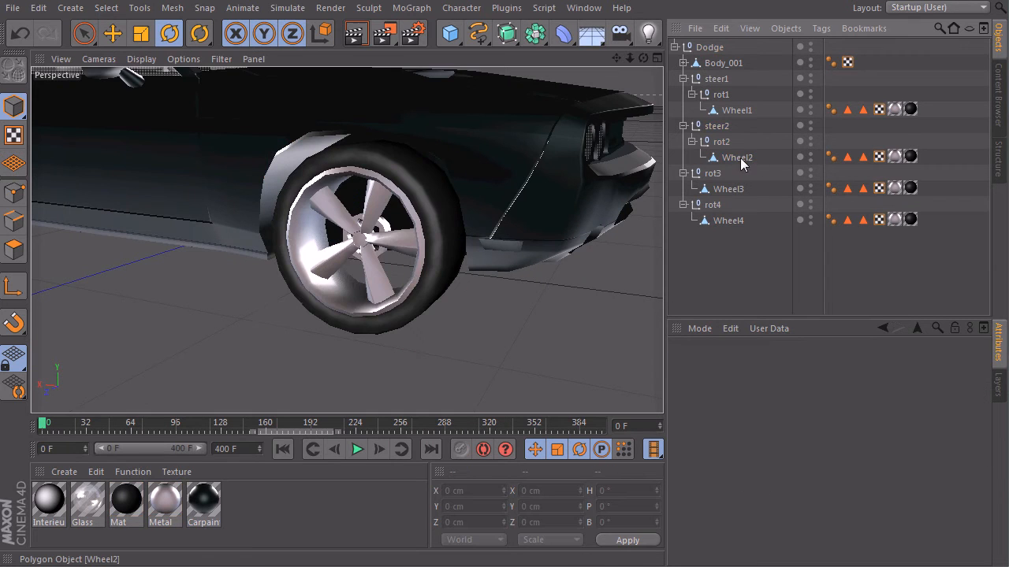
click(736, 158)
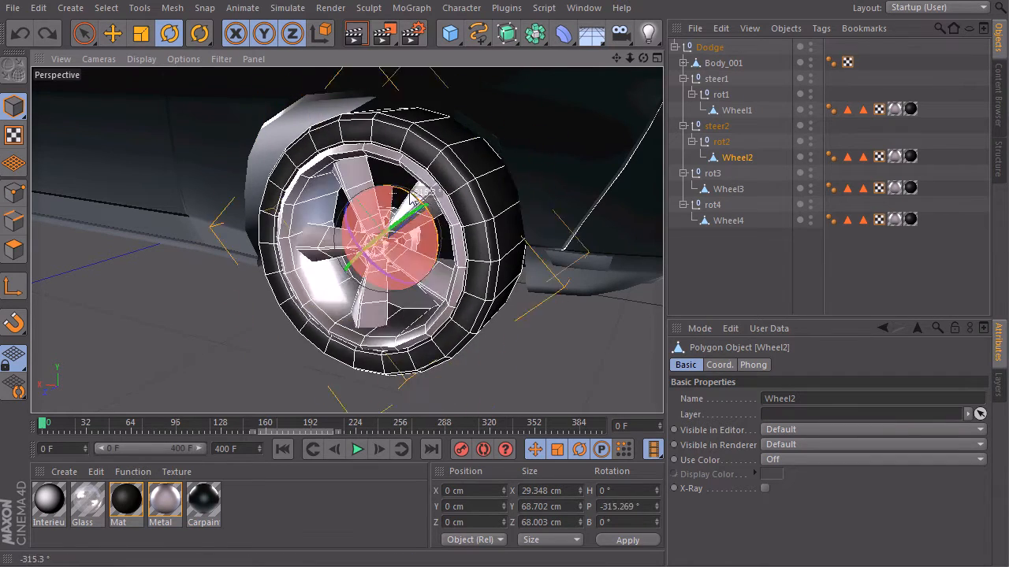
drag(418, 193, 375, 276)
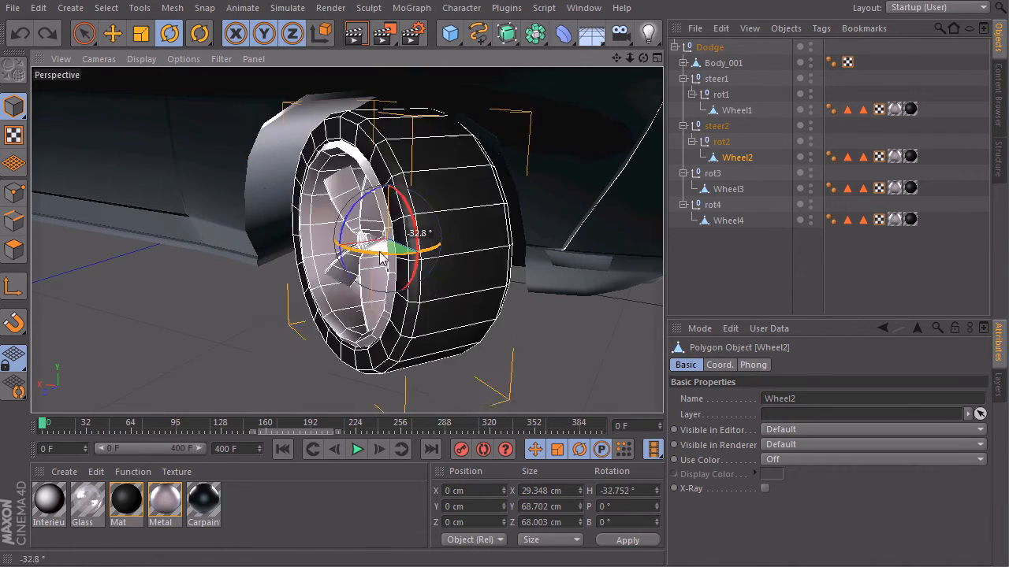
drag(382, 256, 426, 252)
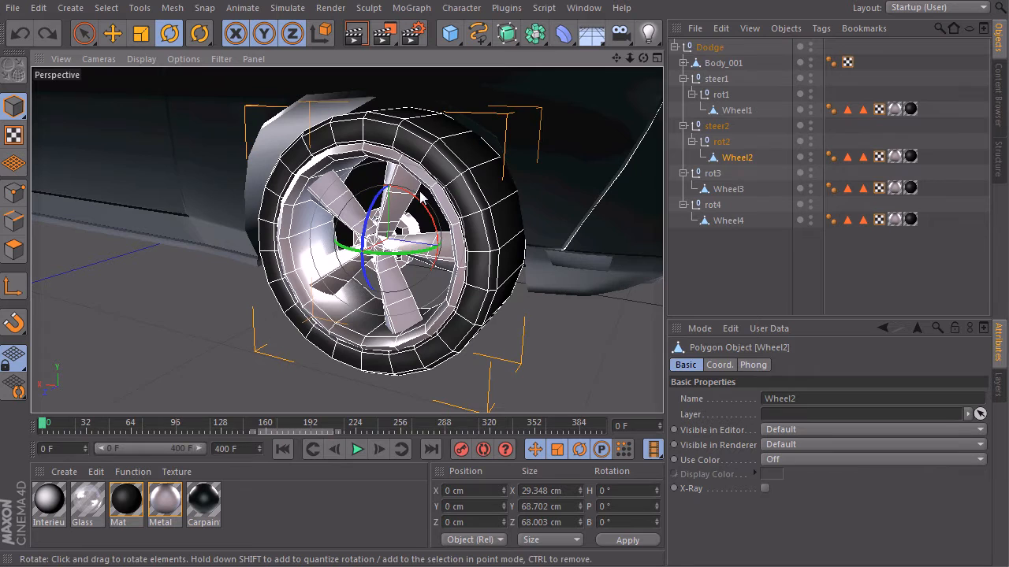
drag(394, 197, 434, 252)
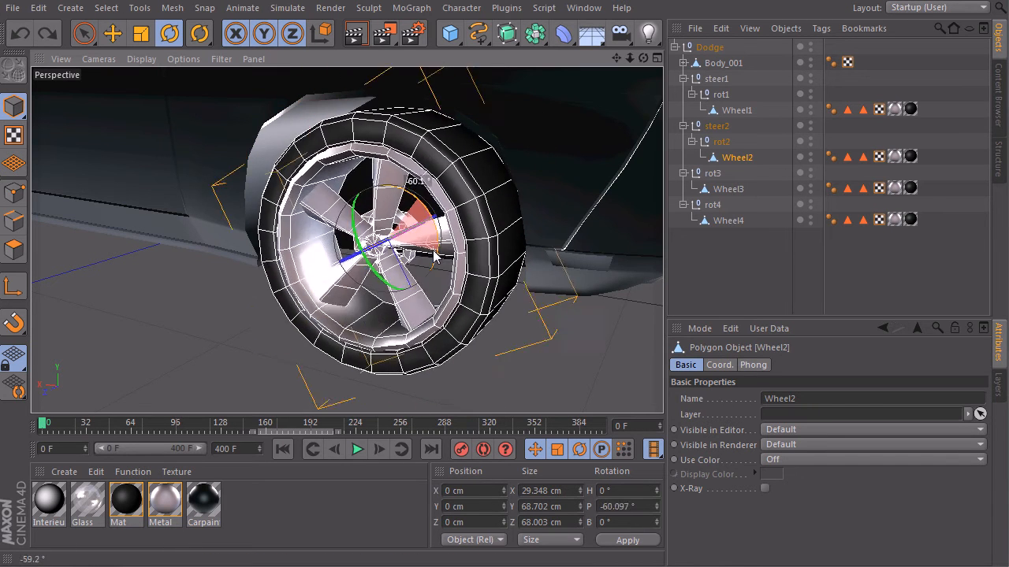
drag(418, 221, 394, 284)
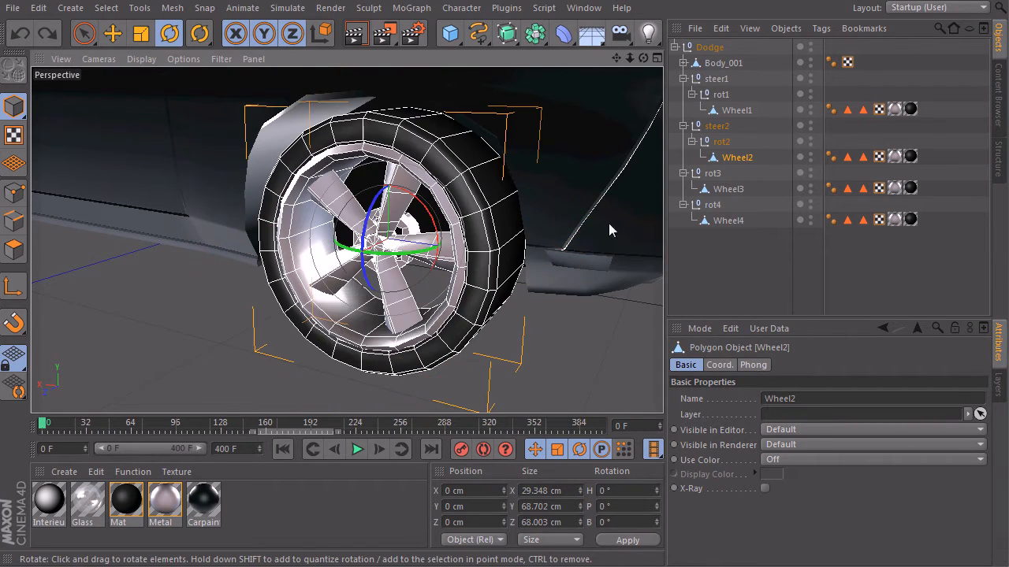
click(722, 142)
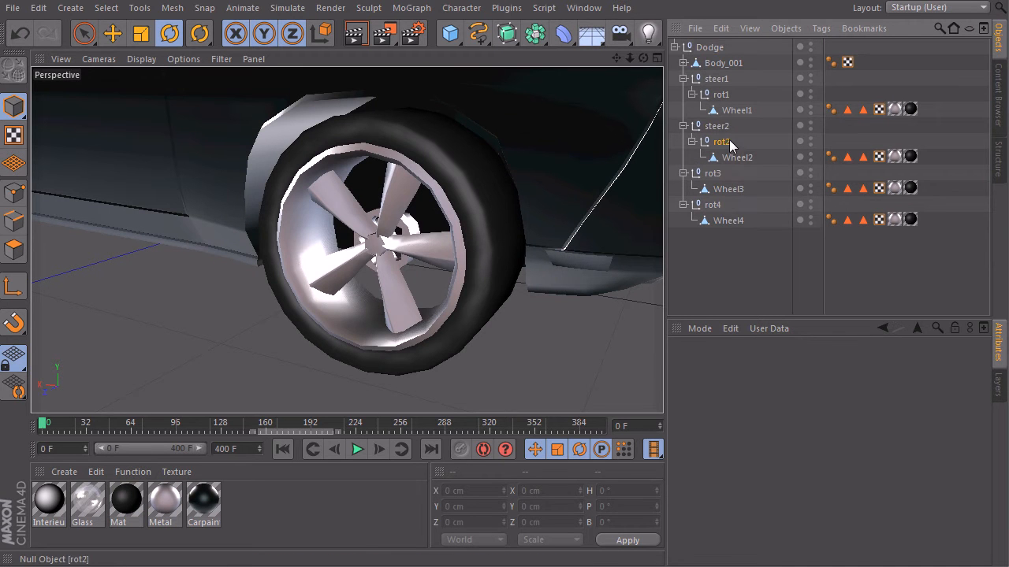
click(722, 142)
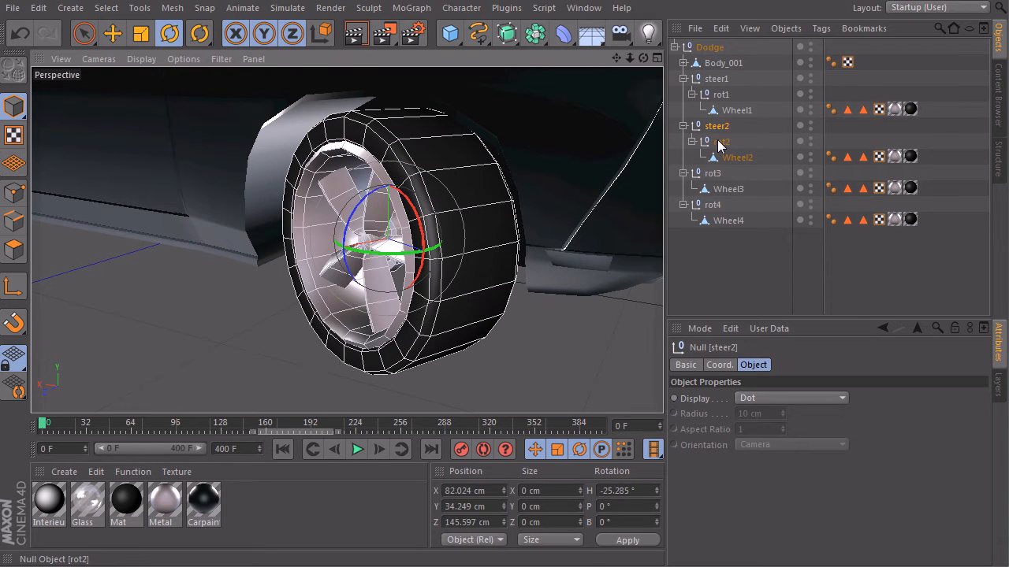
click(720, 142)
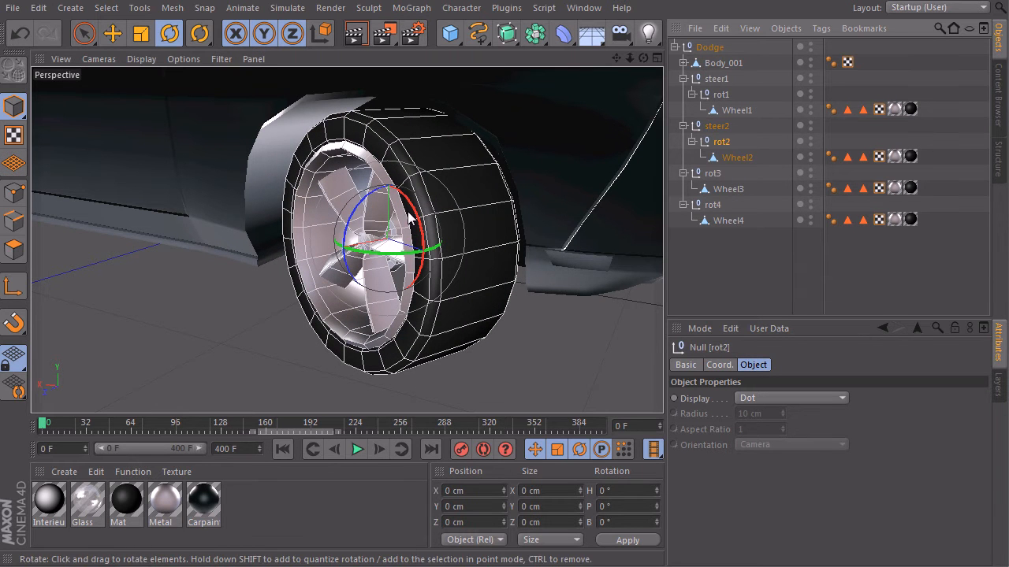
drag(409, 218, 441, 240)
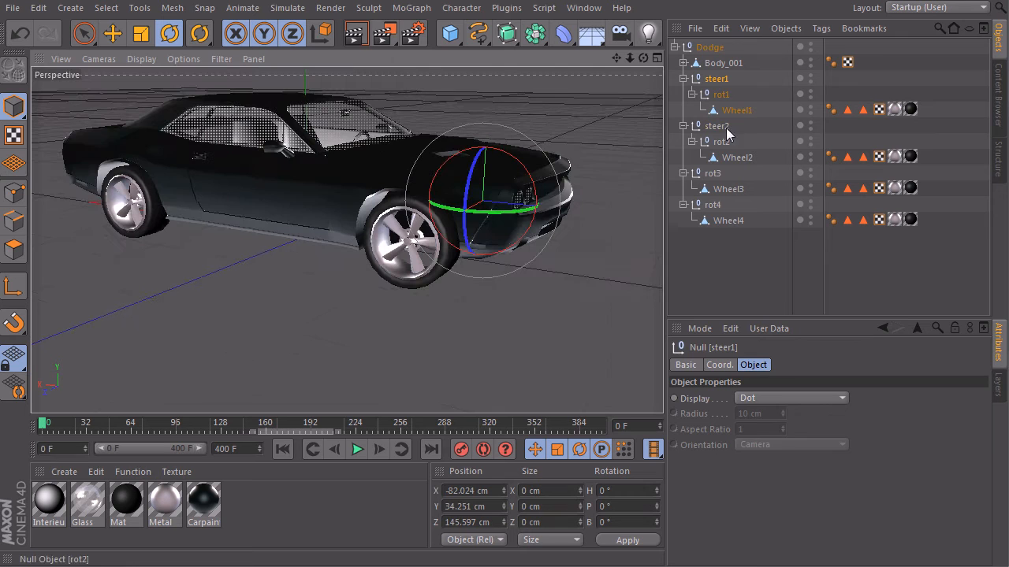
click(715, 126)
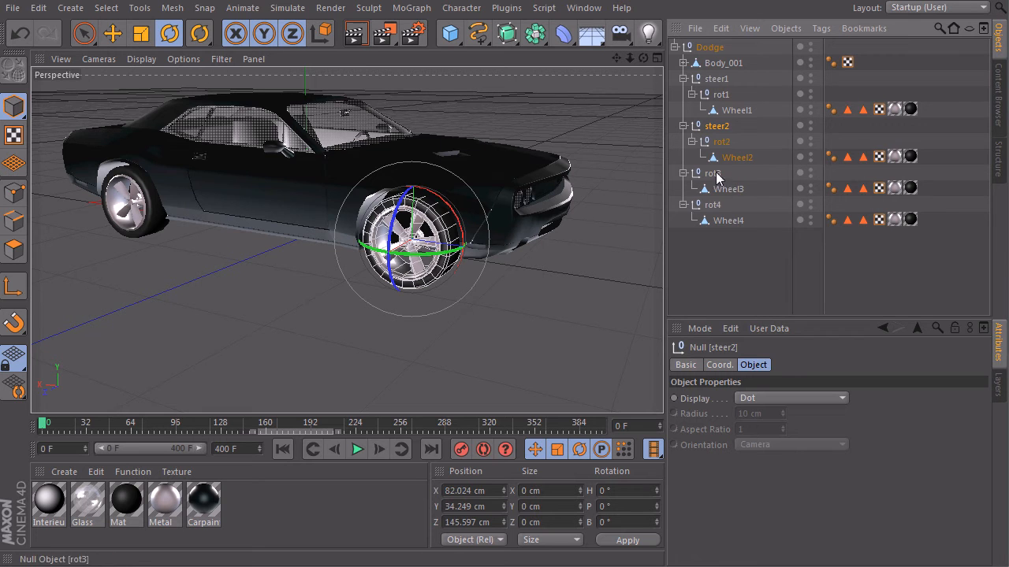
click(712, 205)
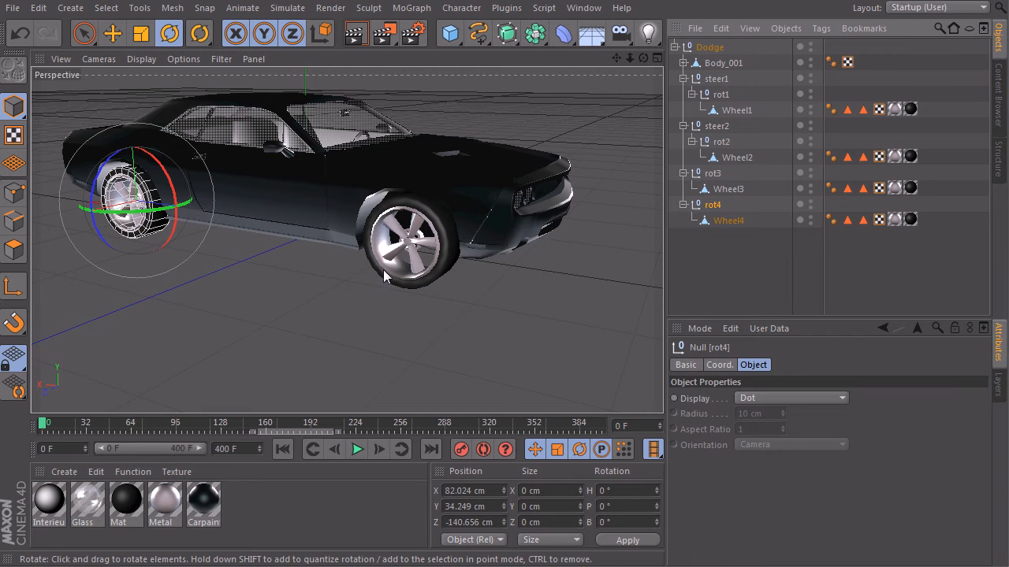
mouse_move(737, 259)
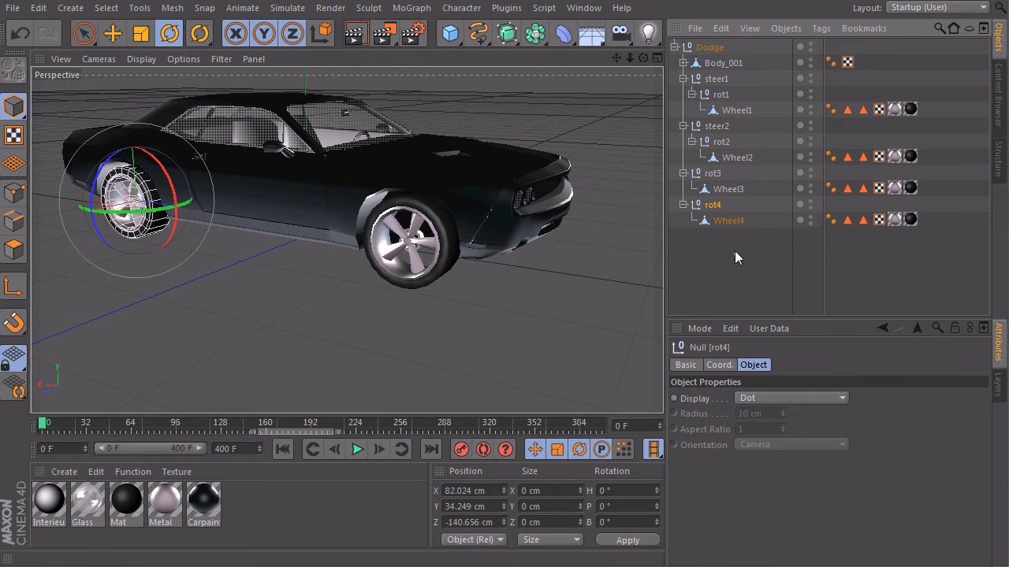
click(738, 158)
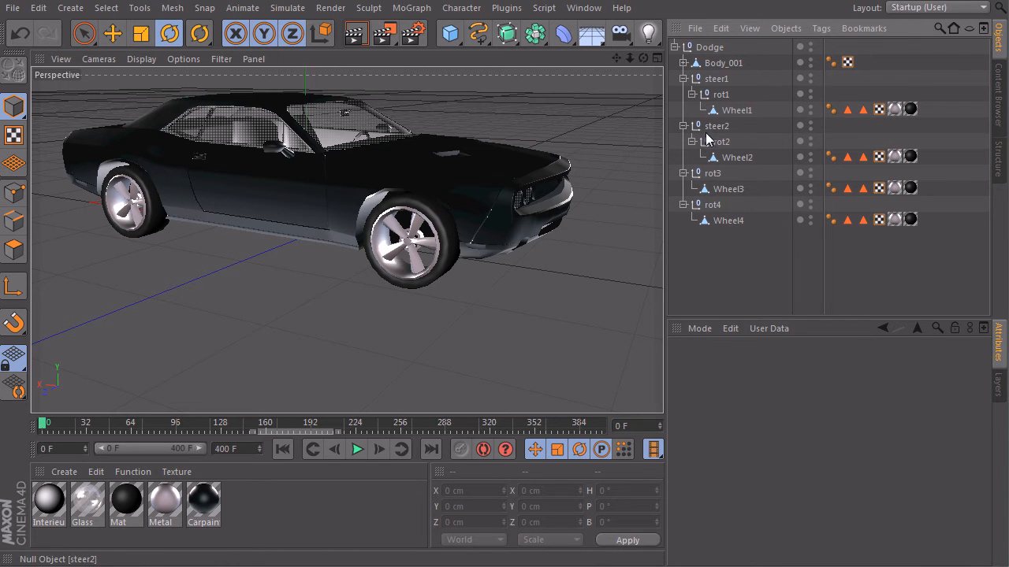
mouse_move(450, 258)
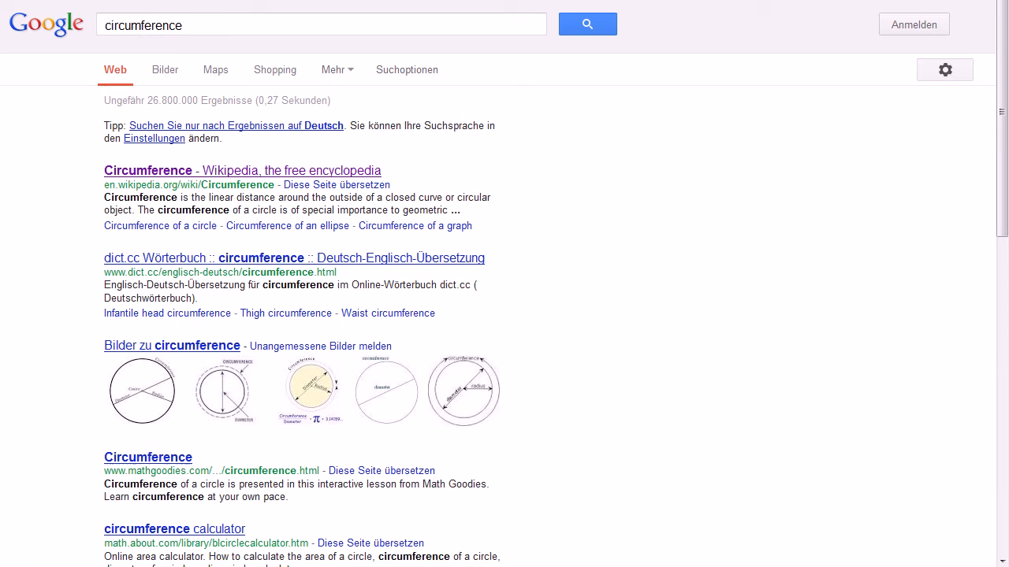
Search Google for 'circumference' and read the Wikipedia article on it
click(108, 25)
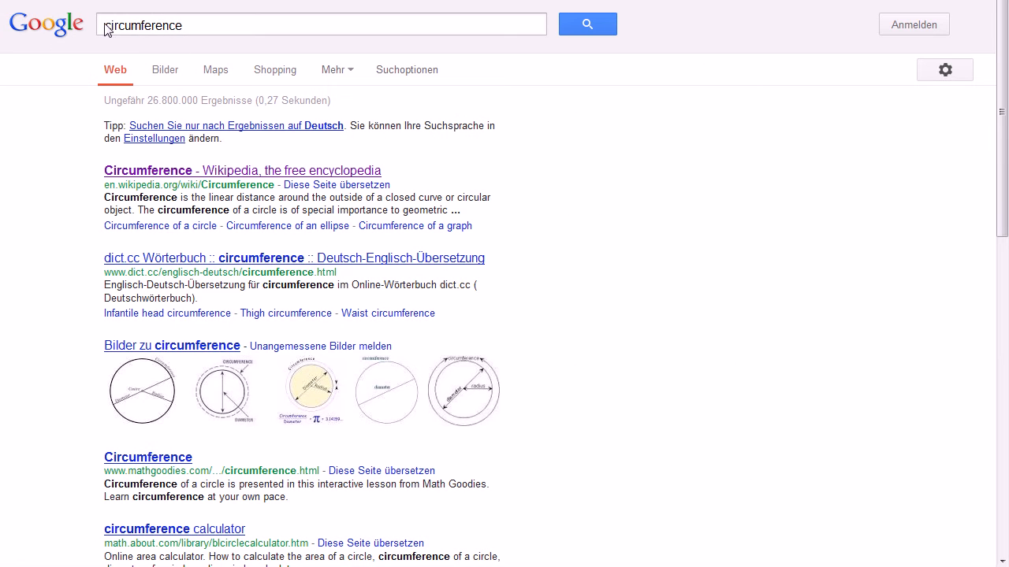
click(322, 25)
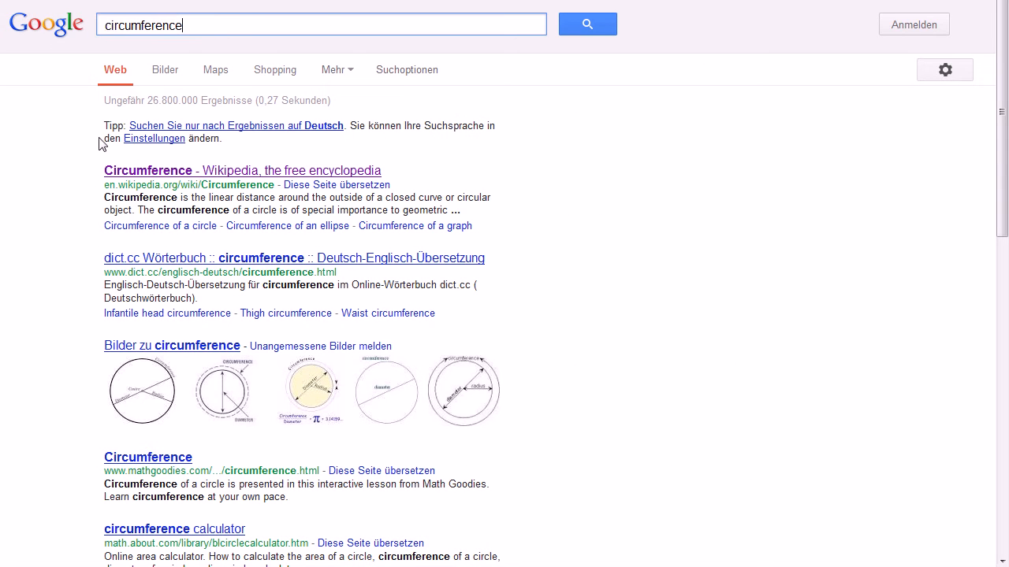
mouse_move(223, 274)
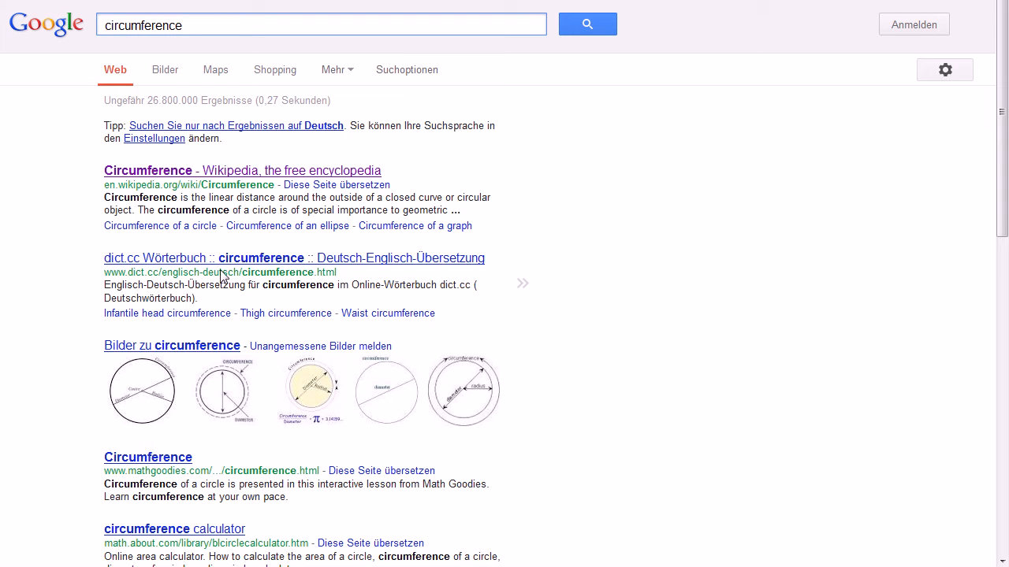
mouse_move(365, 129)
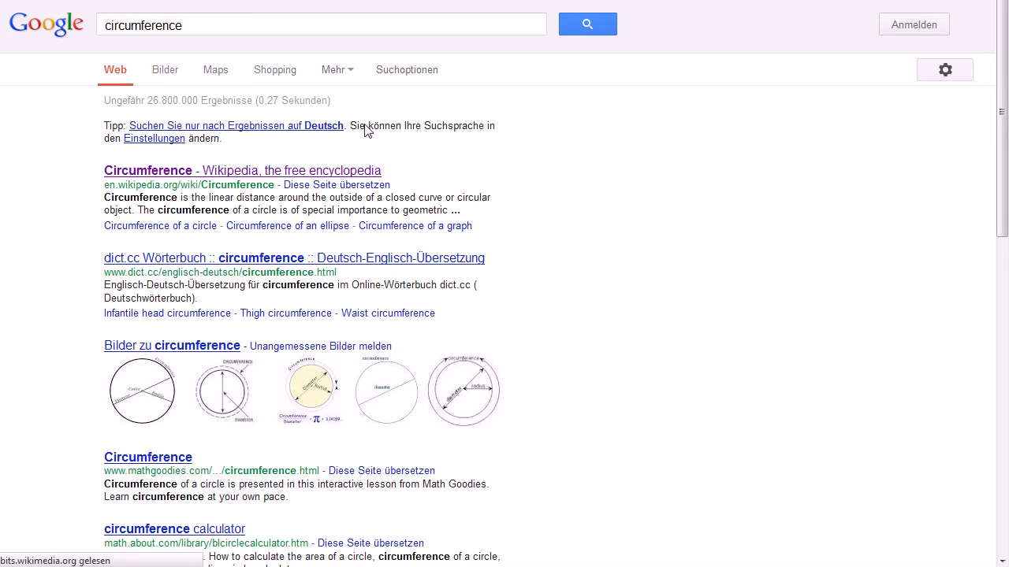
click(242, 170)
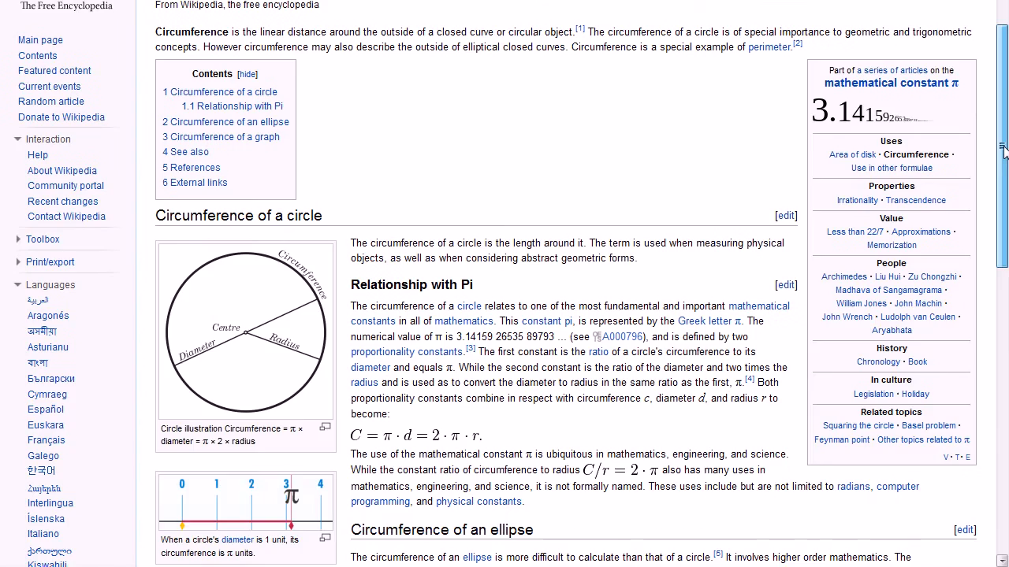
scroll(down, 3)
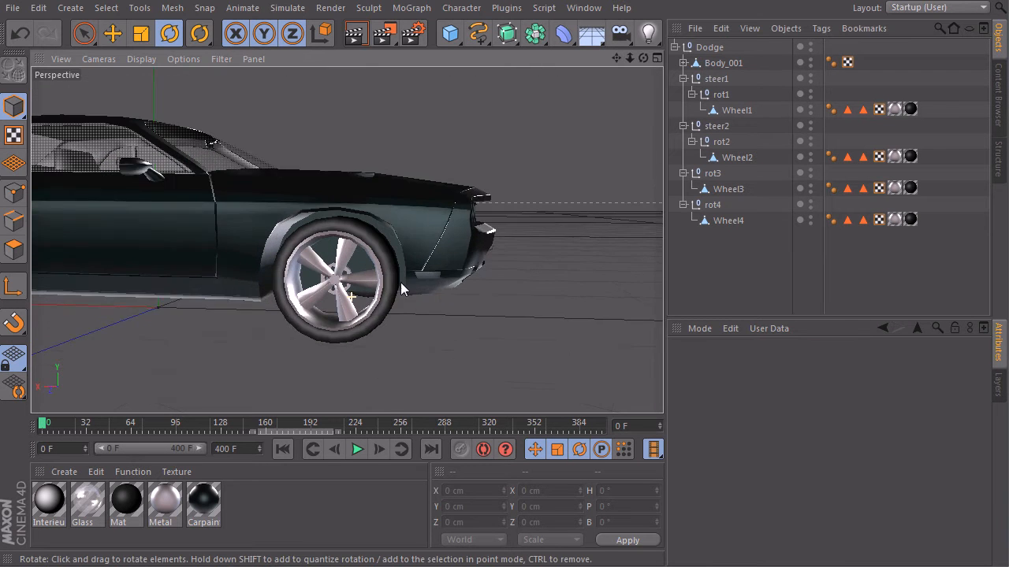
Add an XPresso tag to the Dodge null via CINEMA 4D Tags
click(710, 48)
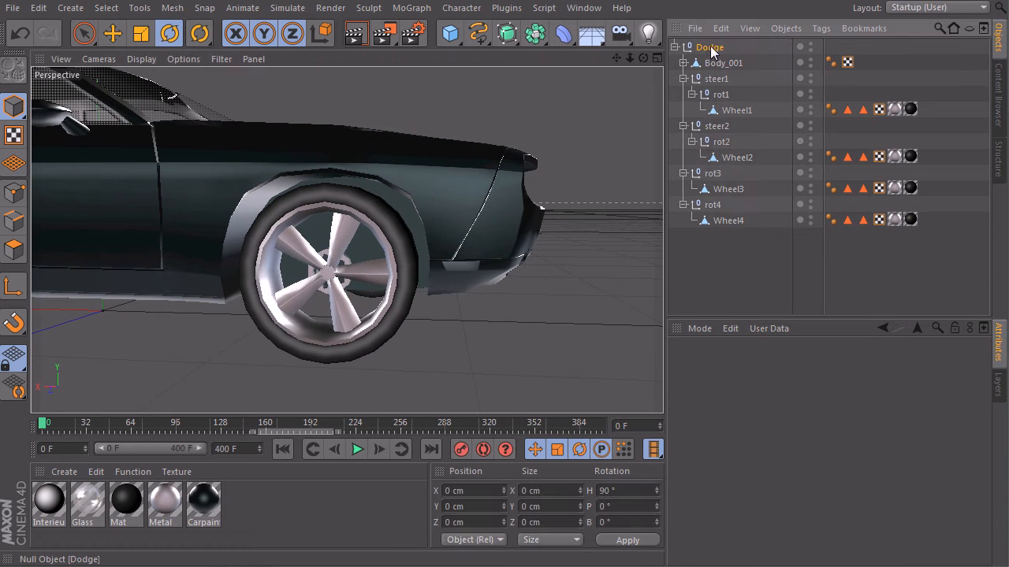
click(710, 47)
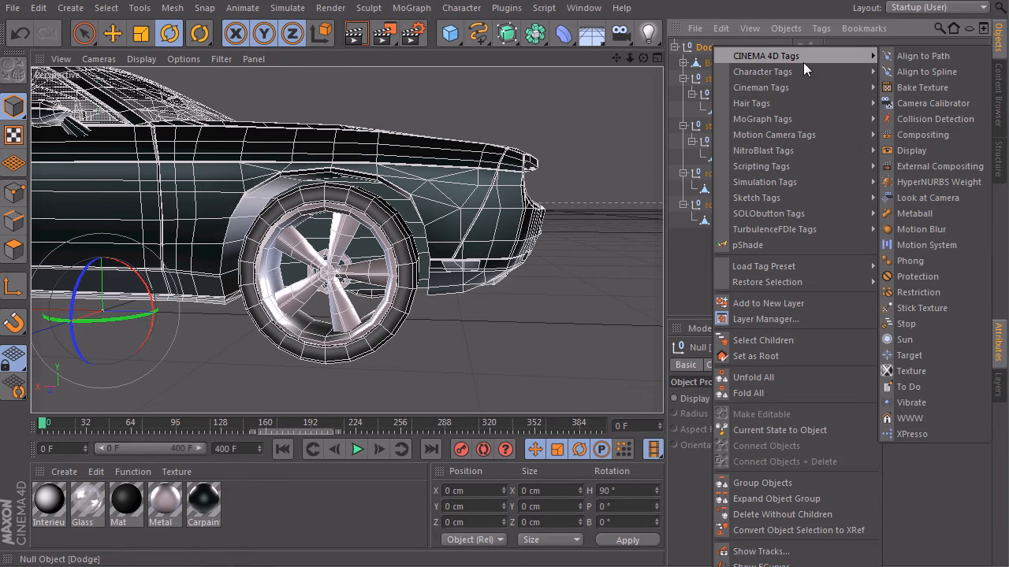
mouse_move(911, 420)
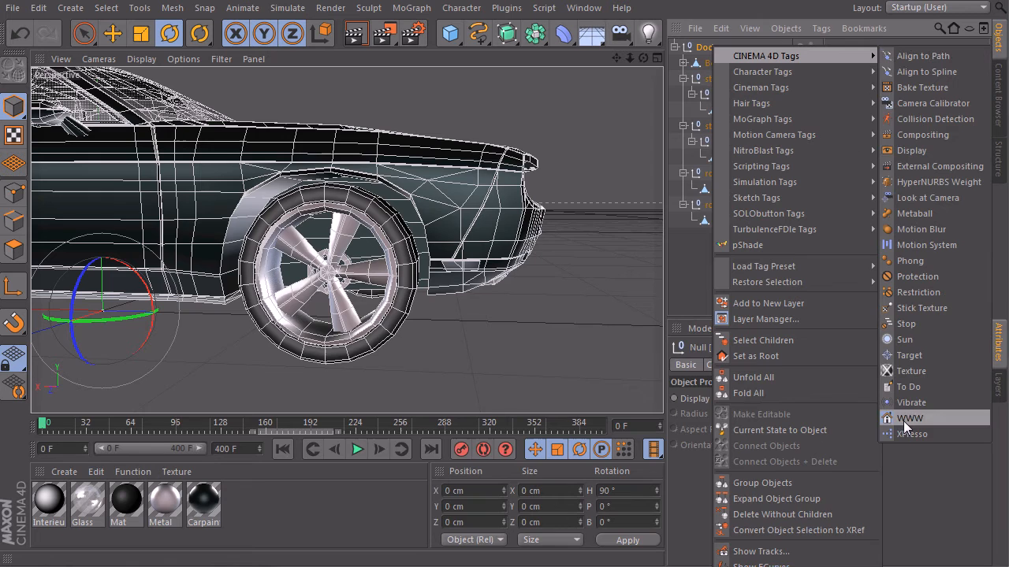
click(911, 435)
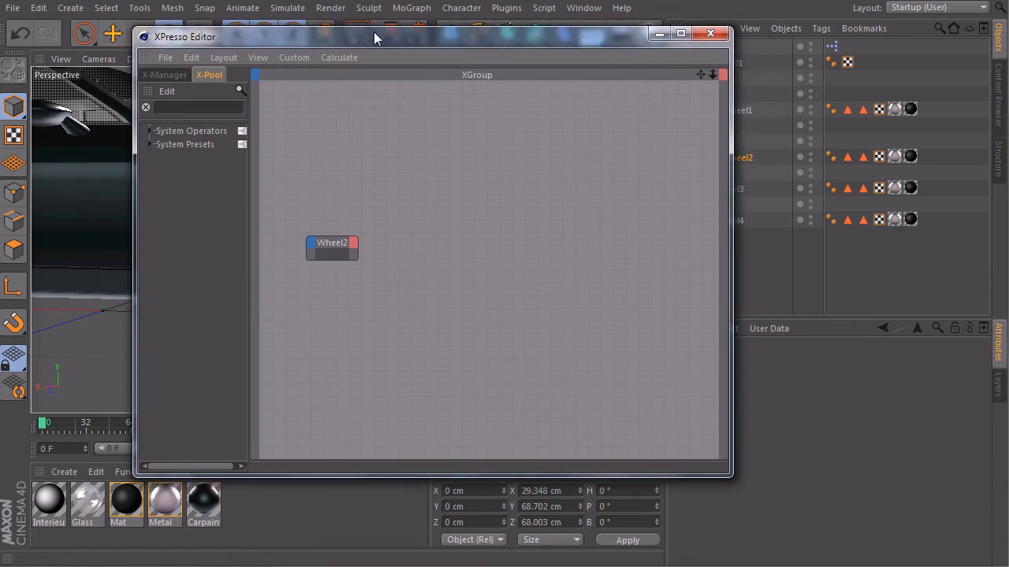
Give the Wheel2 node a Scale.Y output and search the XPool for 'resu'
click(353, 243)
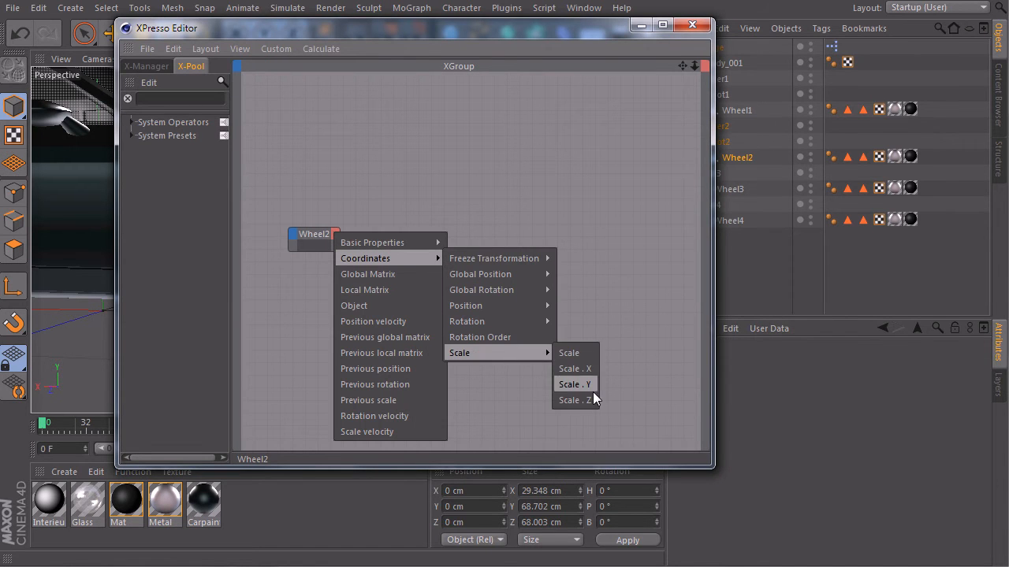
click(574, 384)
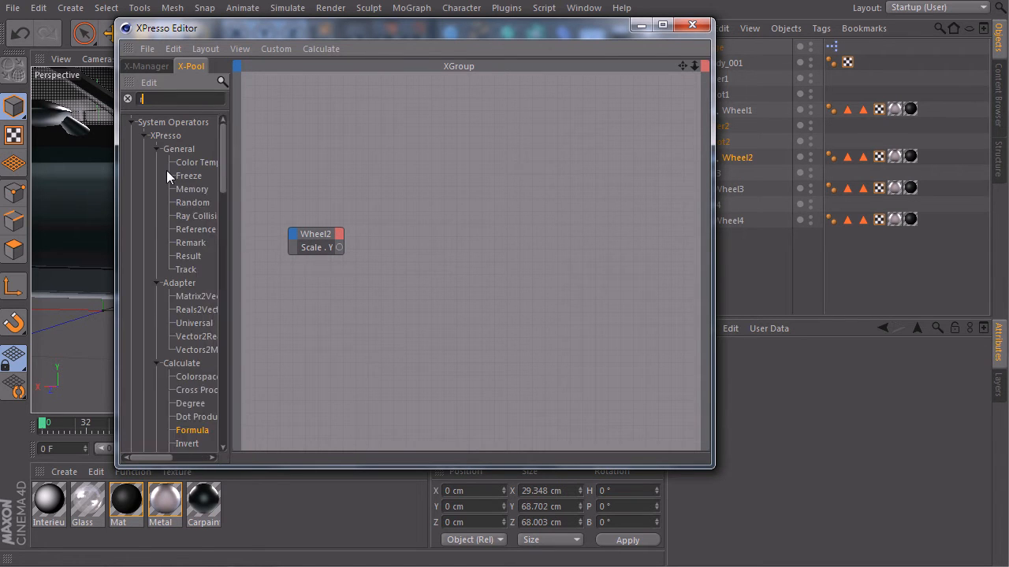
text(result)
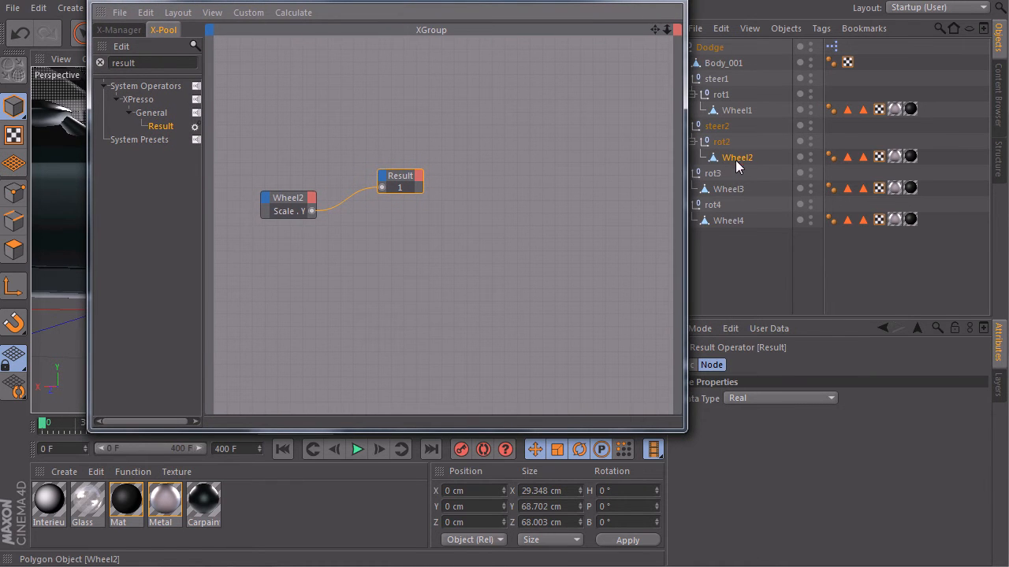
Show scale values in the coordinate fields and select the Wheel2 node
click(548, 539)
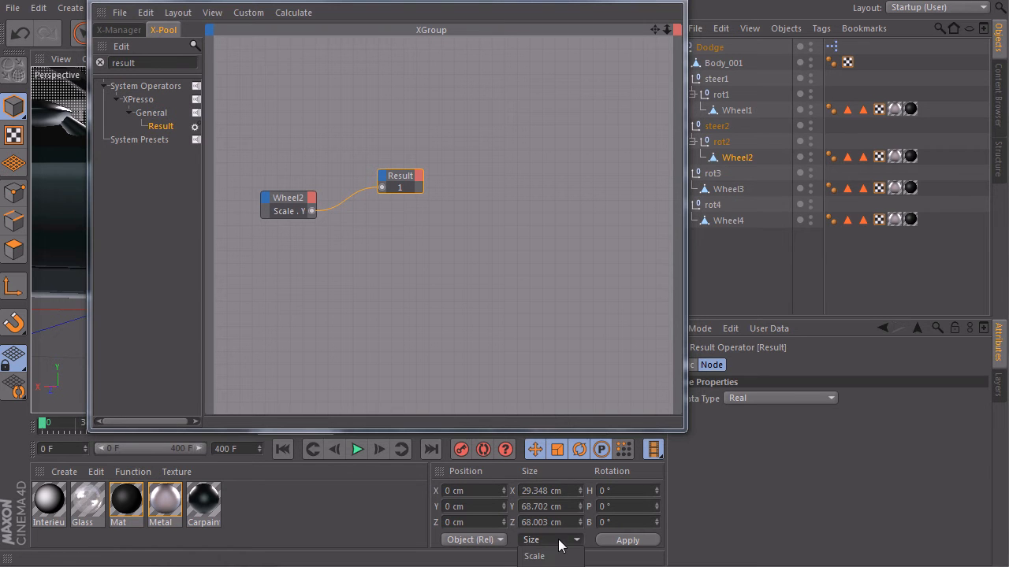
click(533, 554)
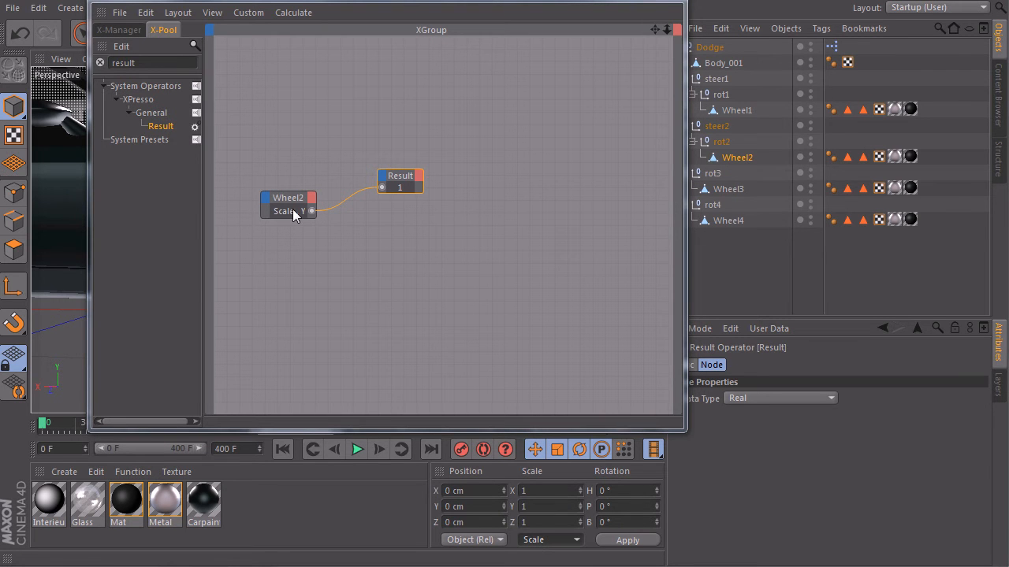
mouse_move(511, 413)
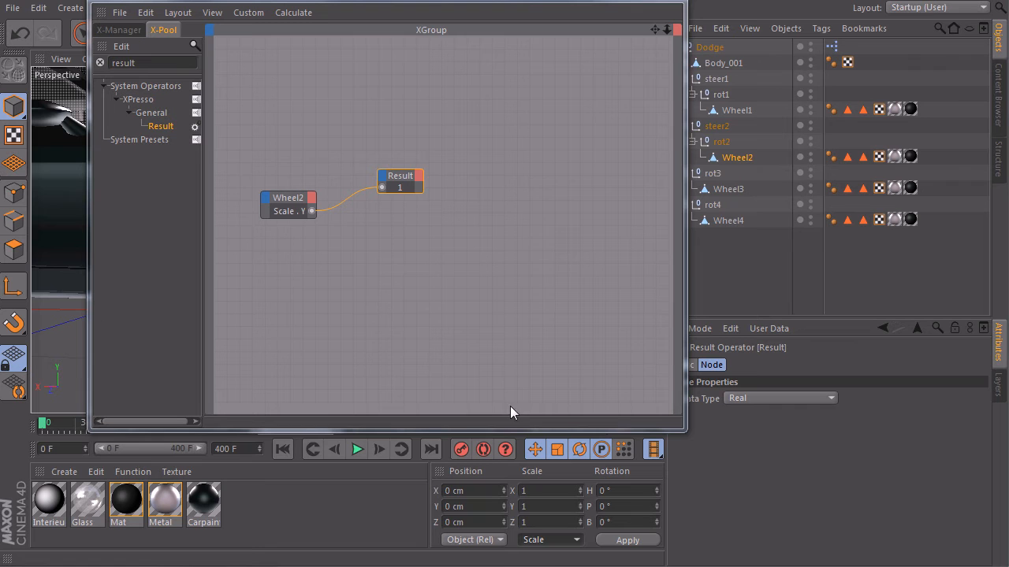
mouse_move(527, 523)
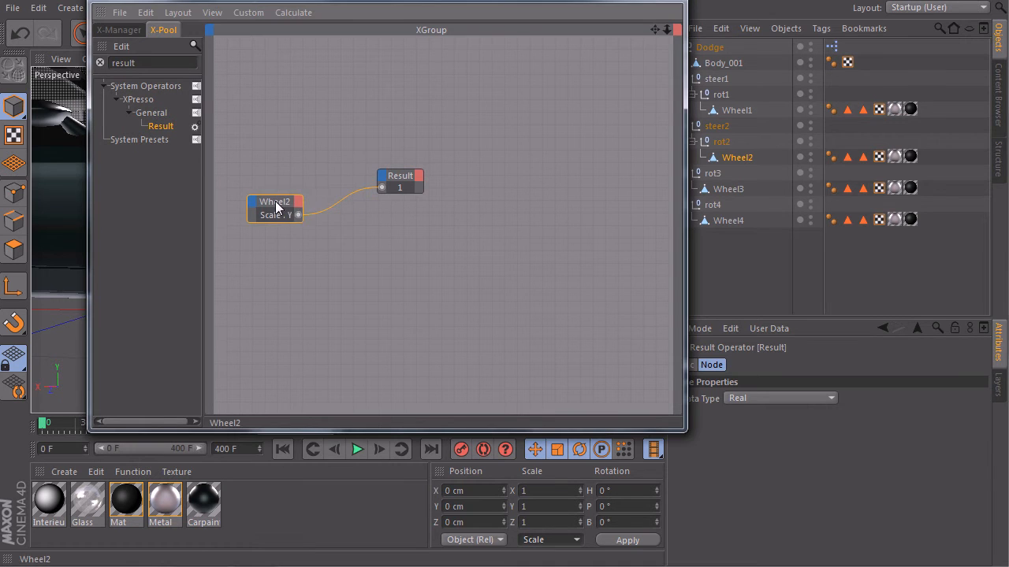
click(276, 202)
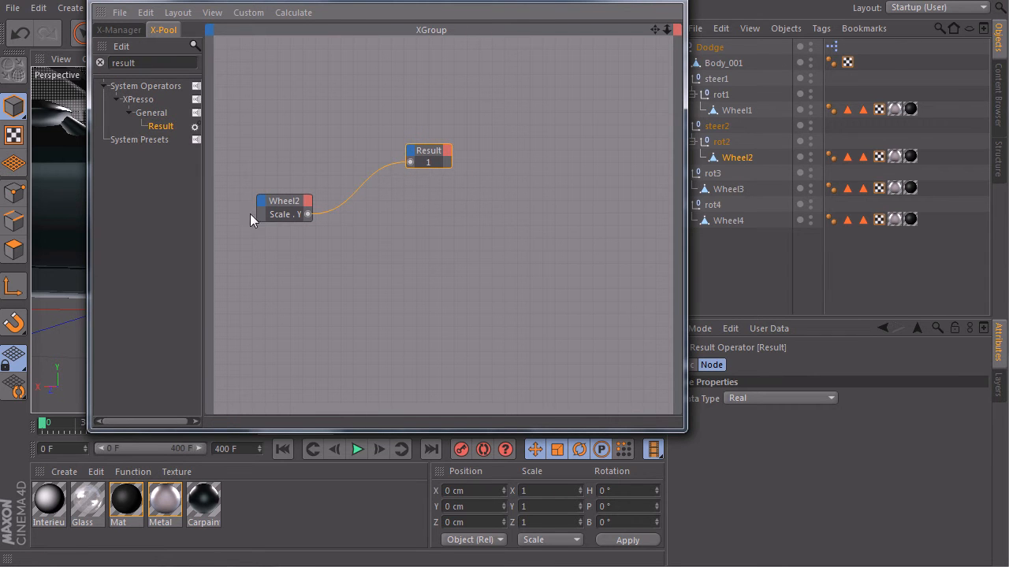
mouse_move(139, 76)
text(boundin)
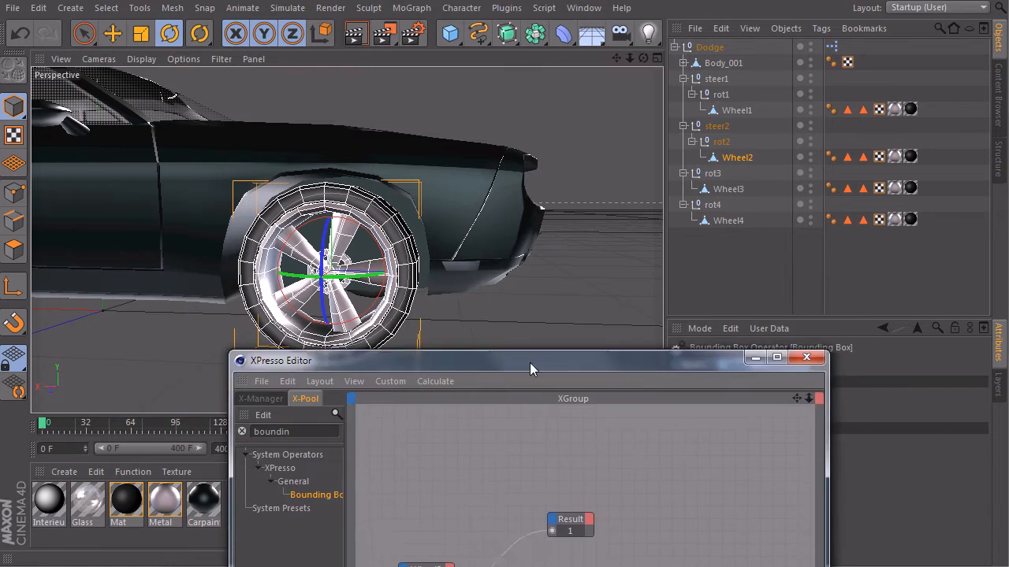
Drag a Bounding Box node into the XGroup and show size values again
drag(533, 359, 591, 413)
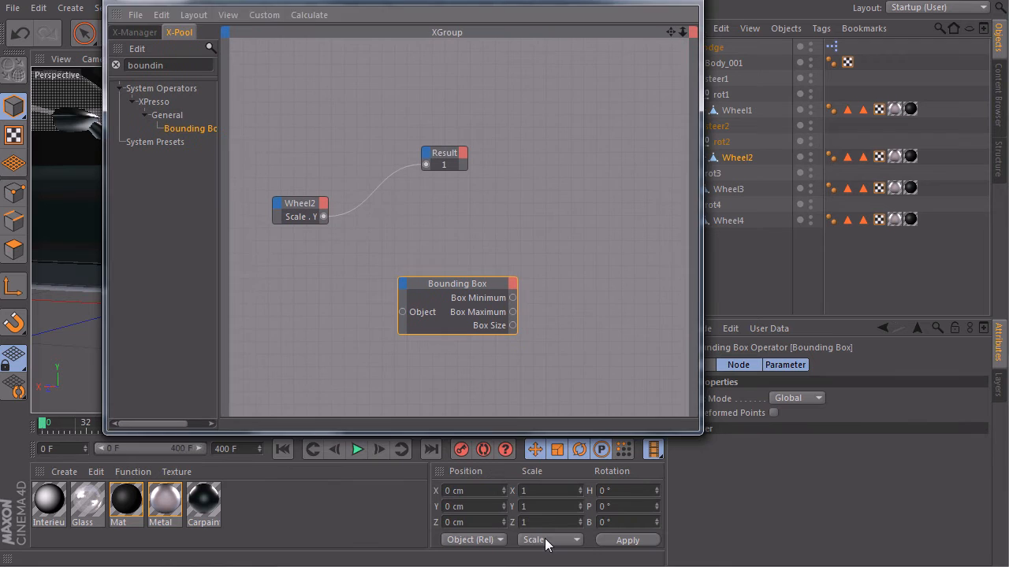
click(550, 539)
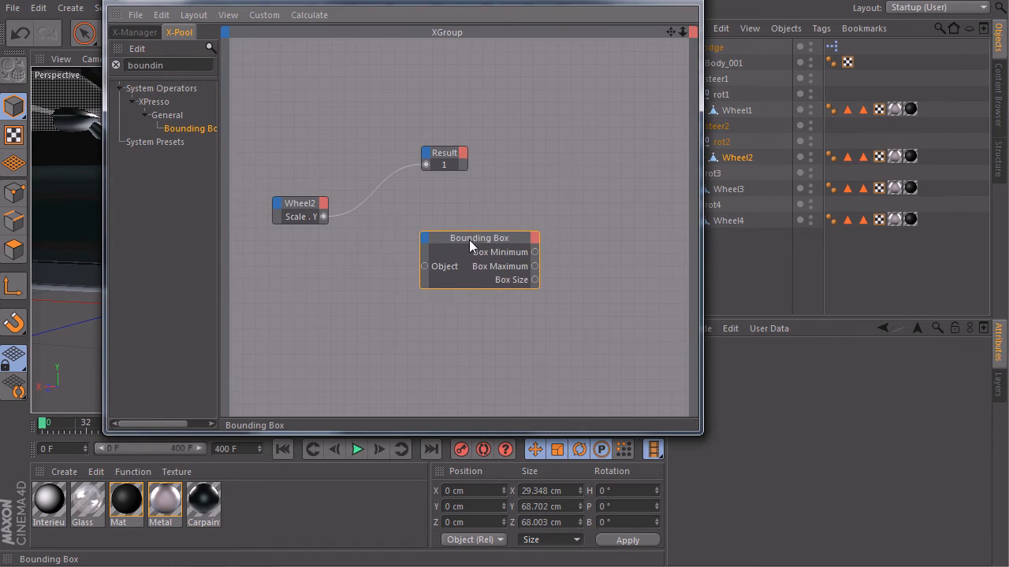
click(479, 252)
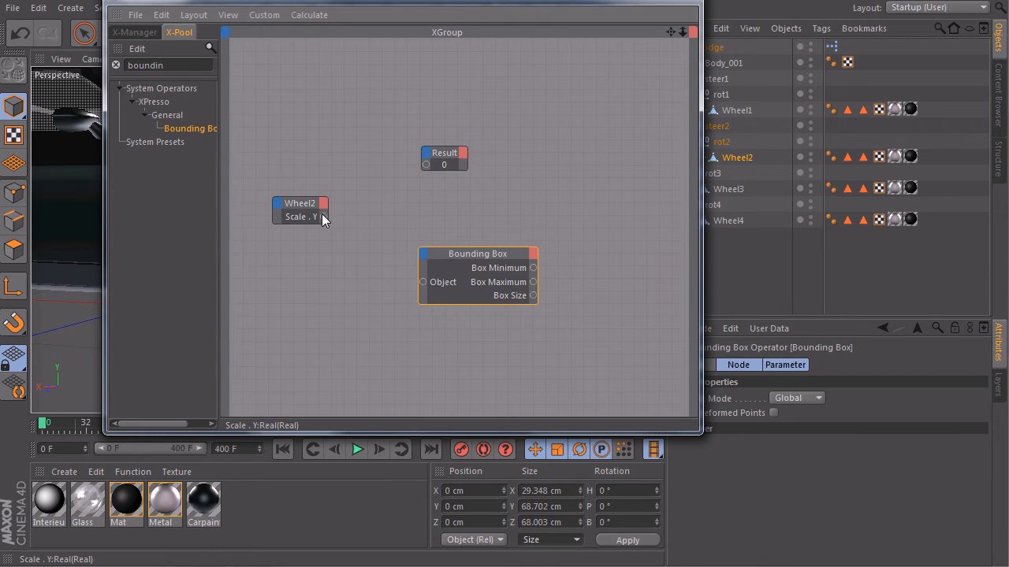
Replace Wheel2's Scale Y output with an Object output feeding the Bounding Box
click(300, 203)
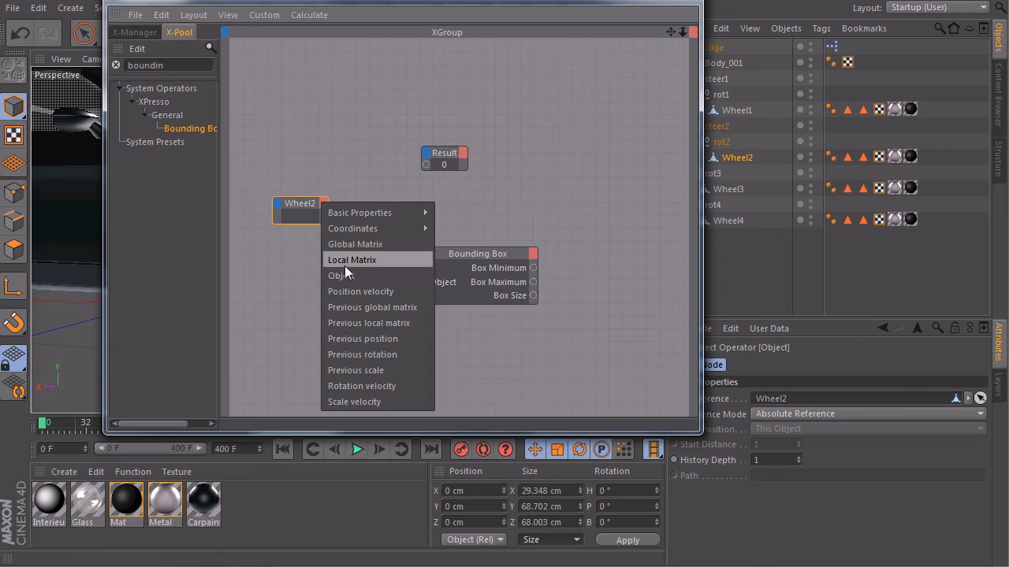
click(341, 274)
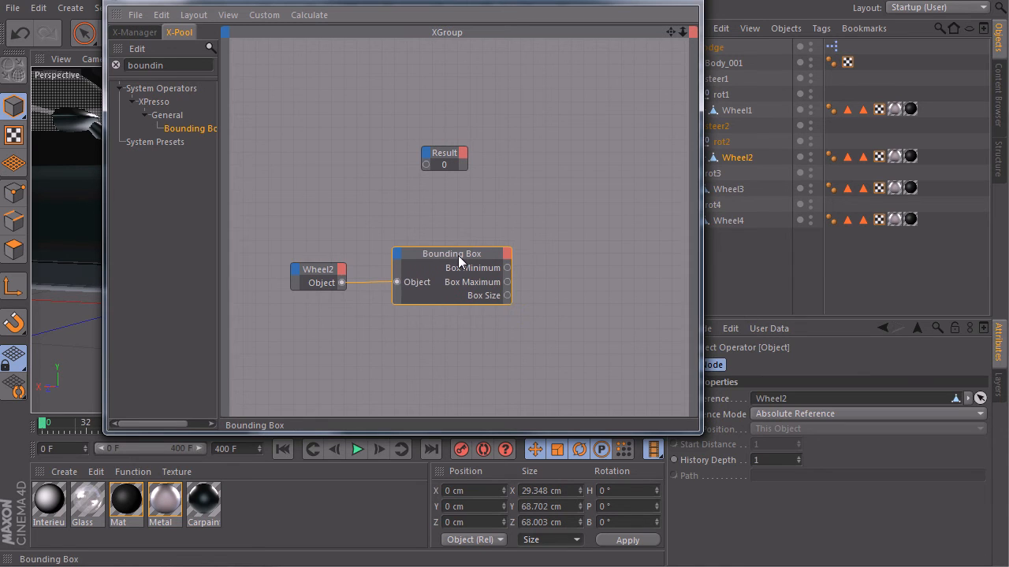
click(448, 255)
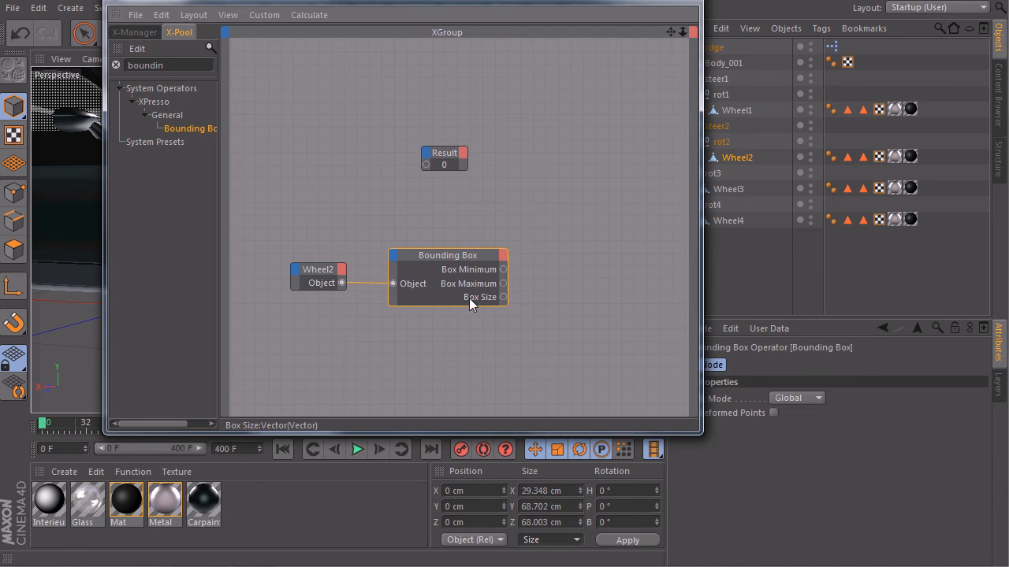
mouse_move(205, 437)
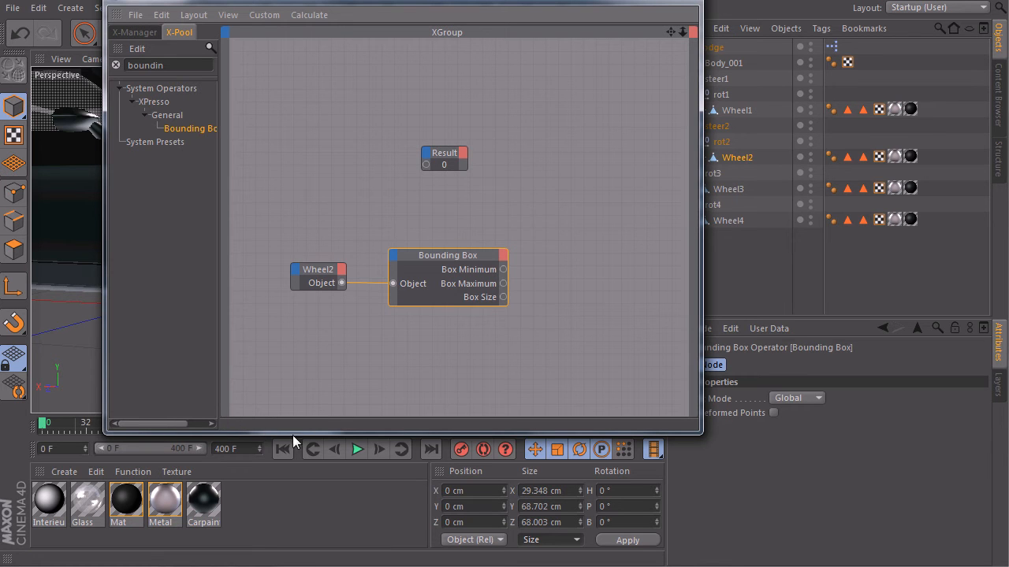
mouse_move(503, 296)
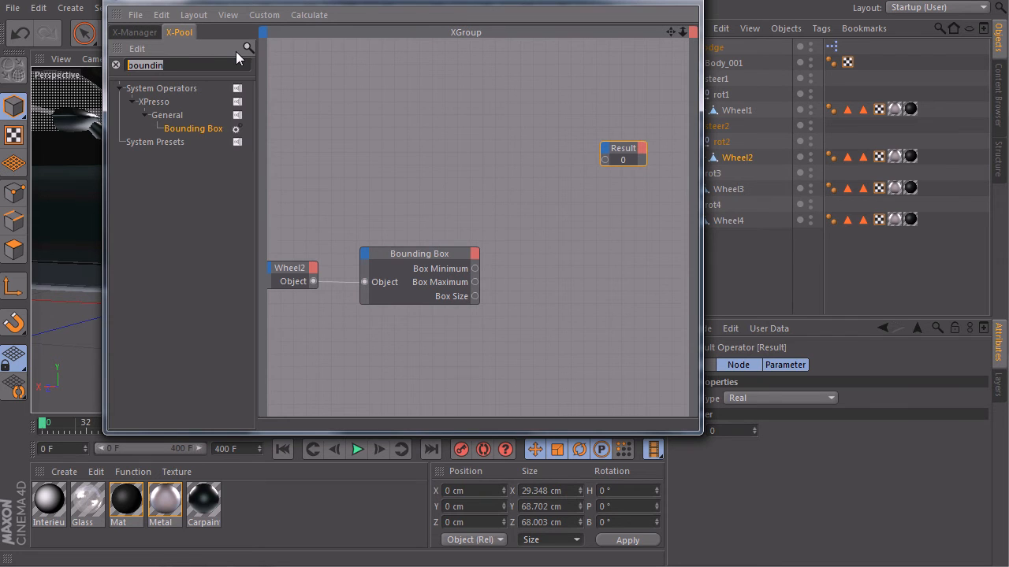
Add a Vector2Reals node fed by Box Size and wire its Y (68.702) into Result
text(vect)
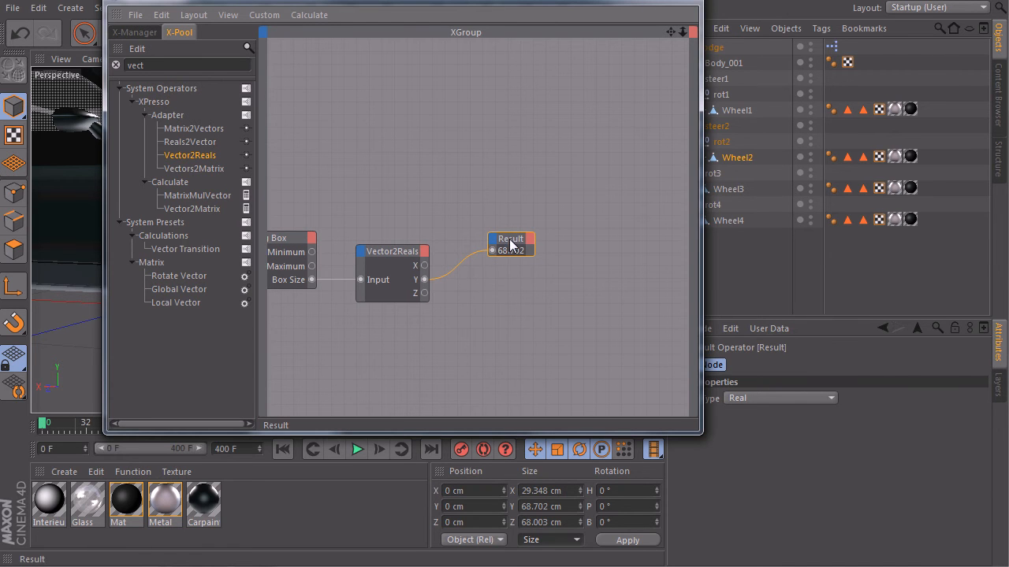
drag(511, 242, 533, 331)
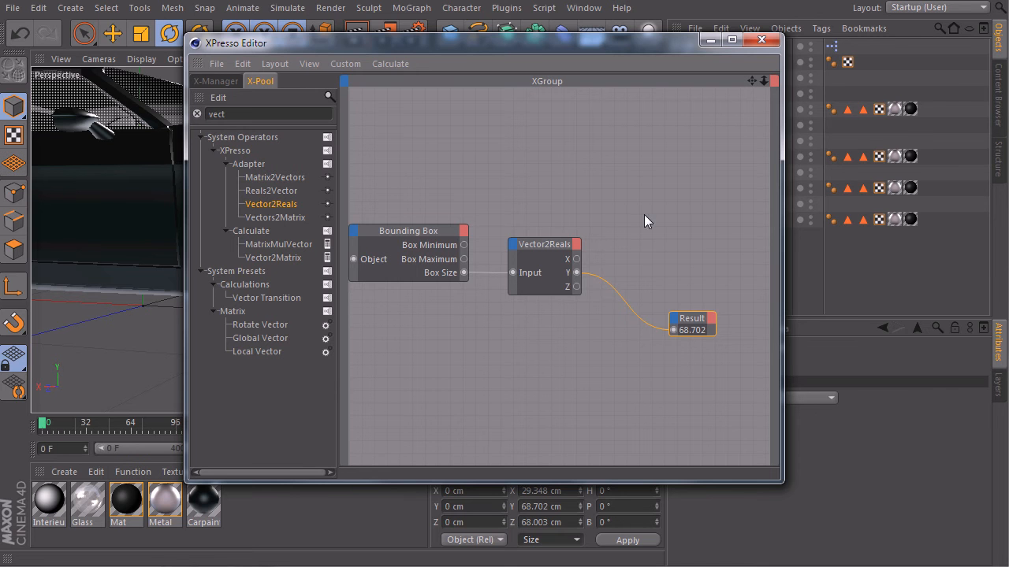
click(542, 243)
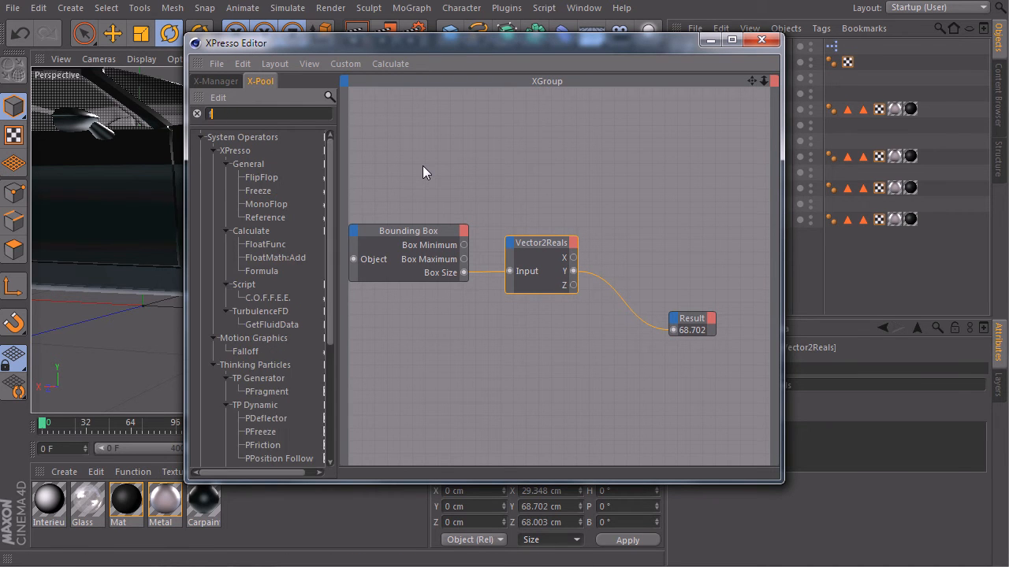
Add a Formula node from the Pool and start entering its expression
text(form)
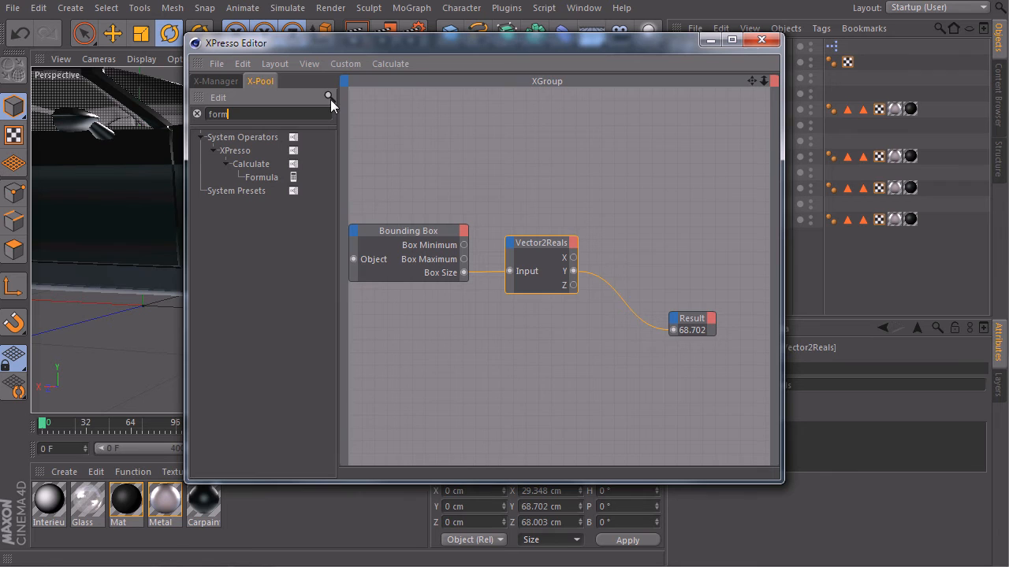
double_click(262, 177)
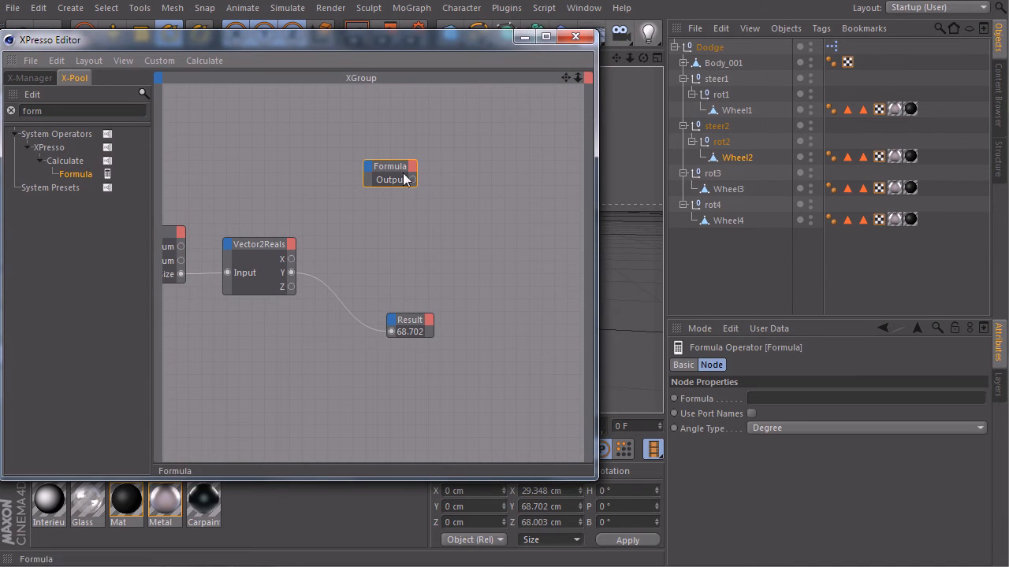
click(864, 398)
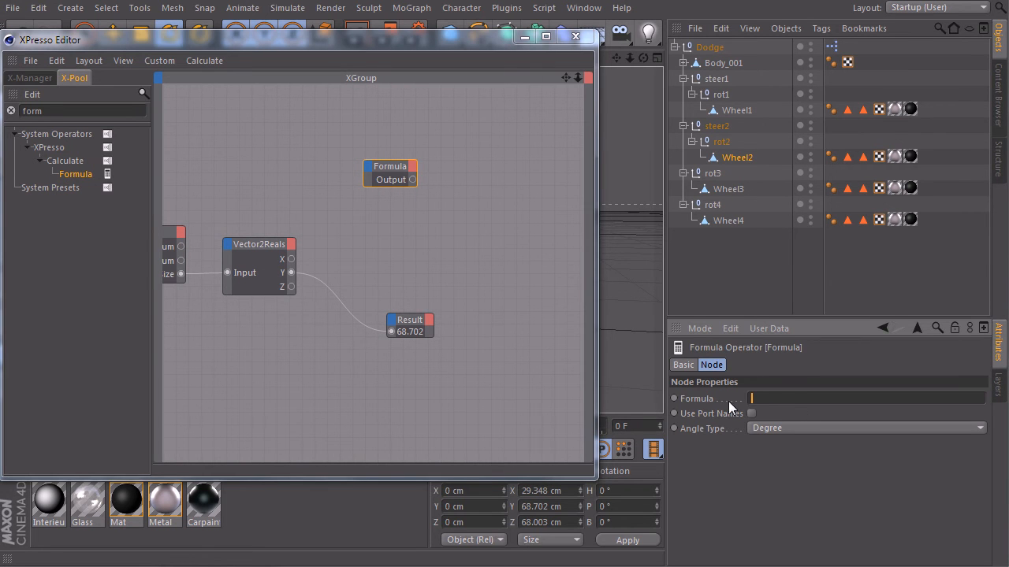
mouse_move(769, 409)
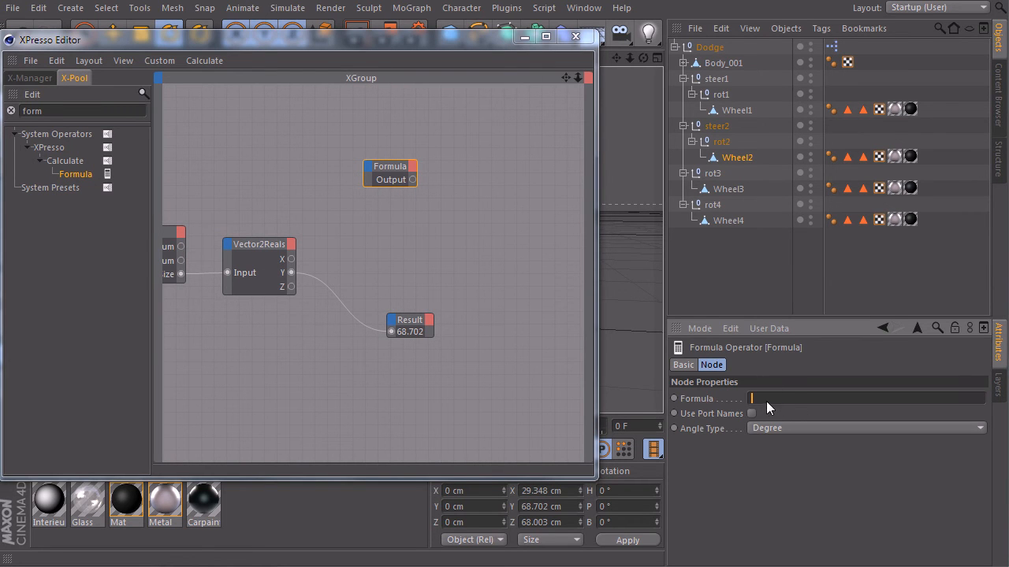
mouse_move(796, 407)
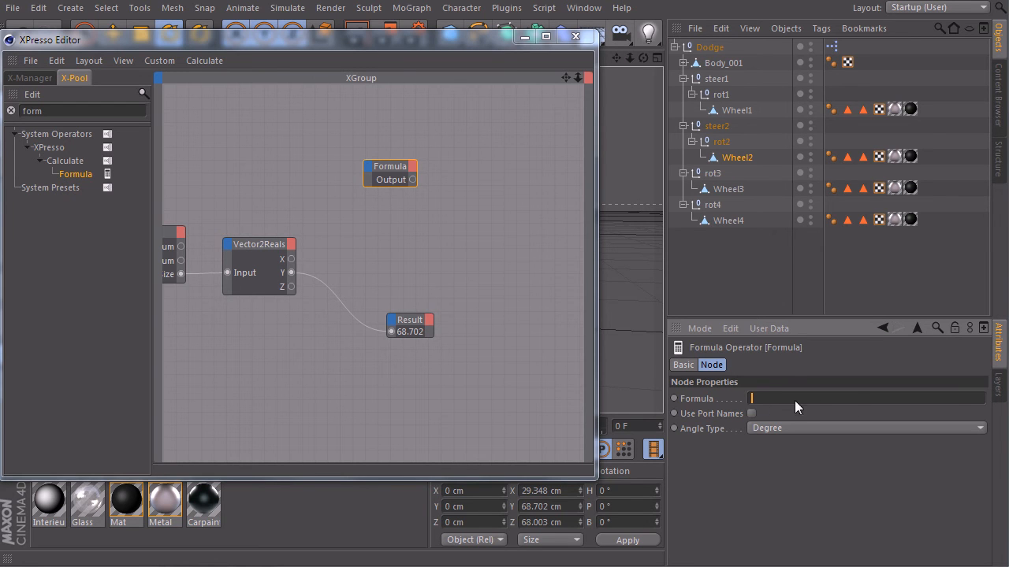
mouse_move(785, 425)
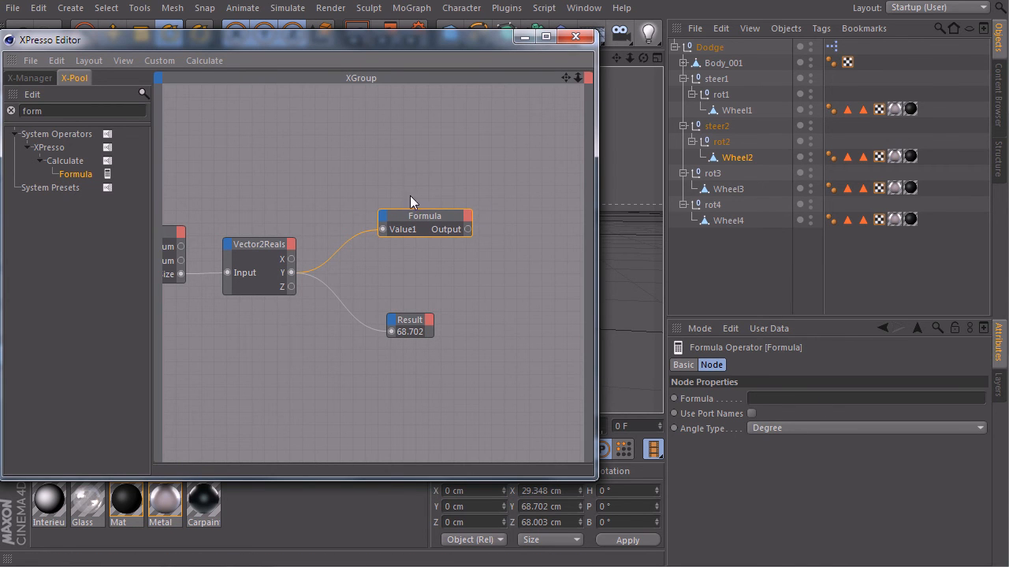
mouse_move(524, 330)
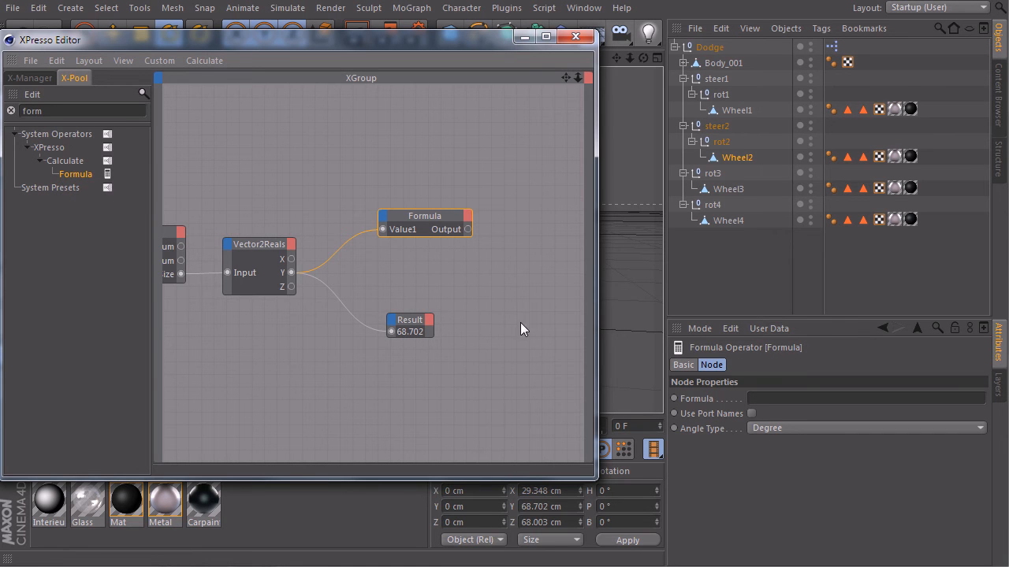
mouse_move(443, 267)
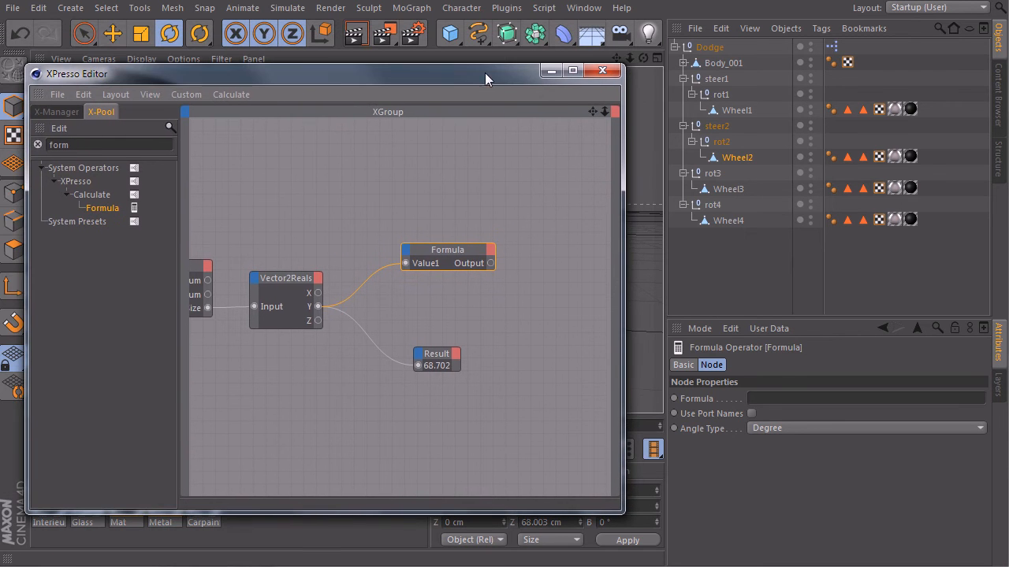
Open Show Help and expand the Reference > CINEMA 4D chapters
click(621, 8)
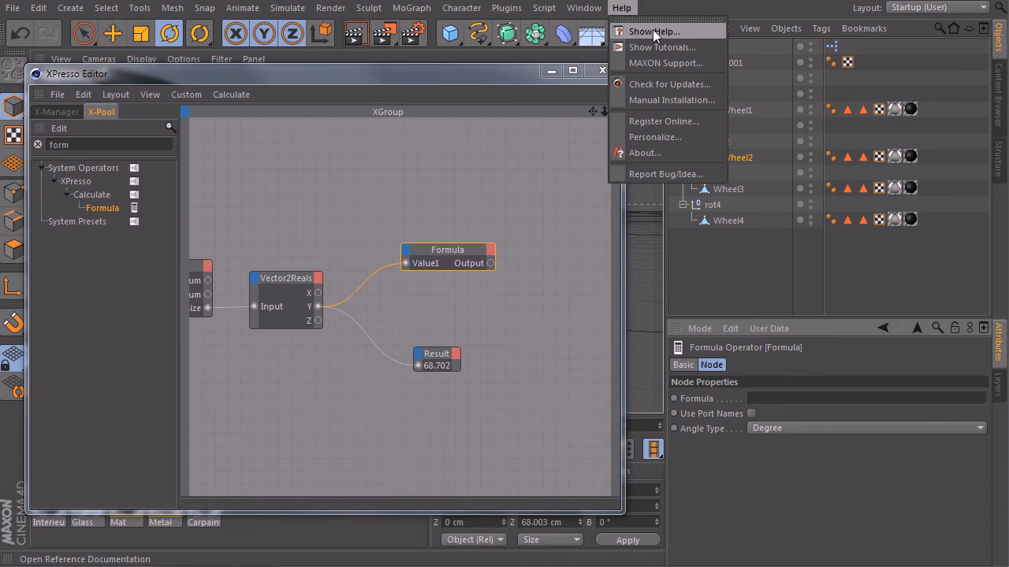
click(655, 31)
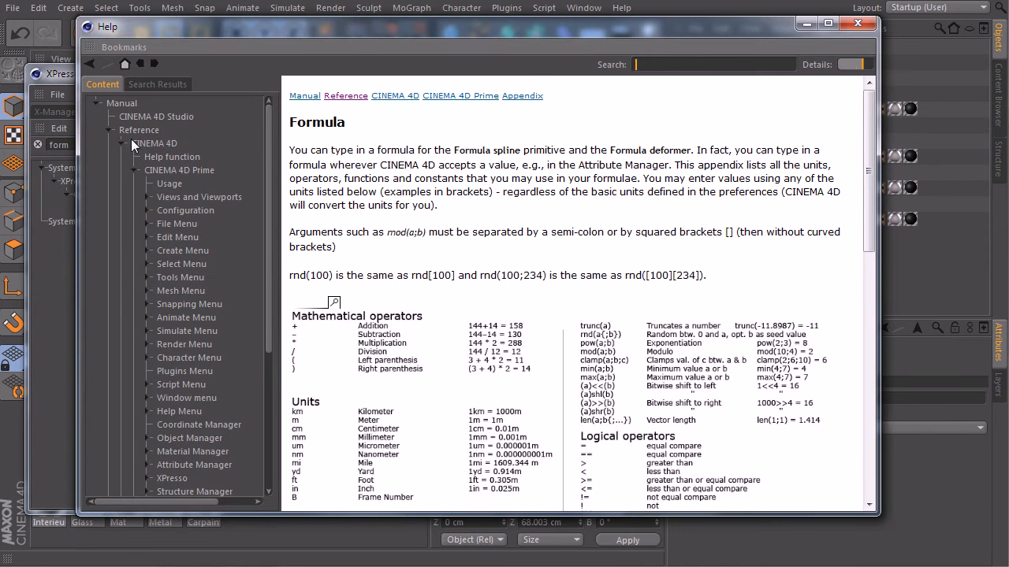
click(138, 130)
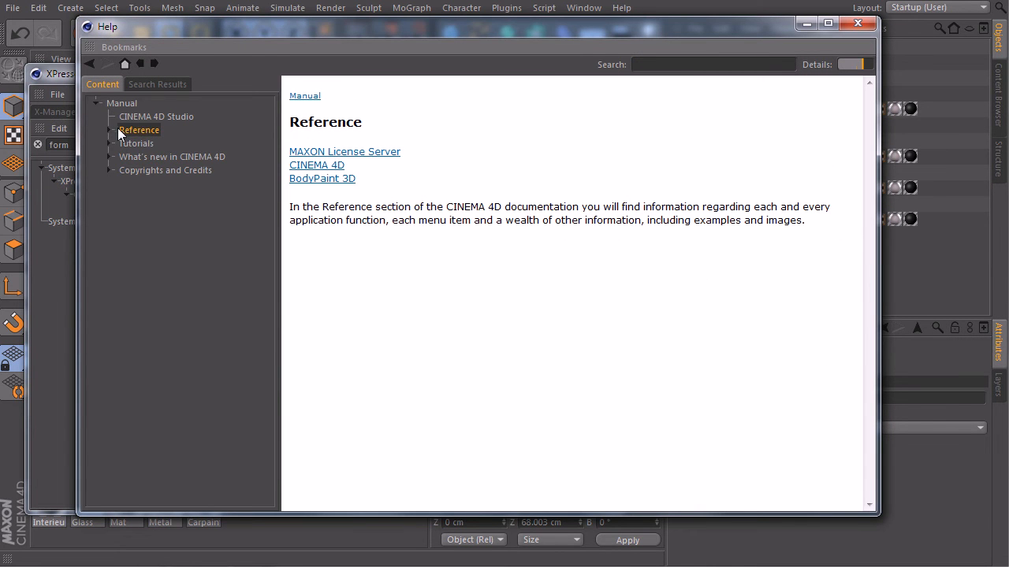
click(111, 130)
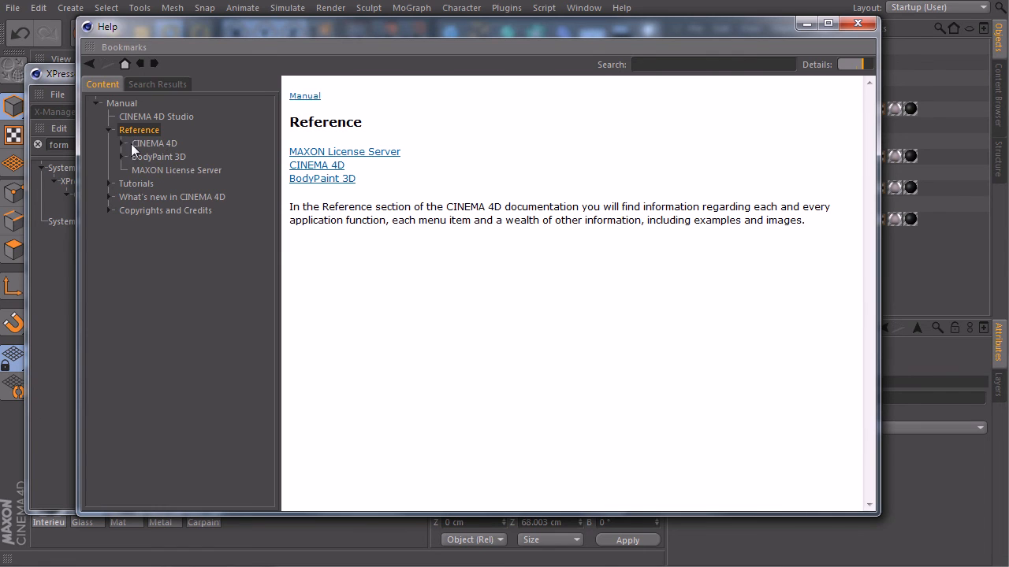
click(125, 141)
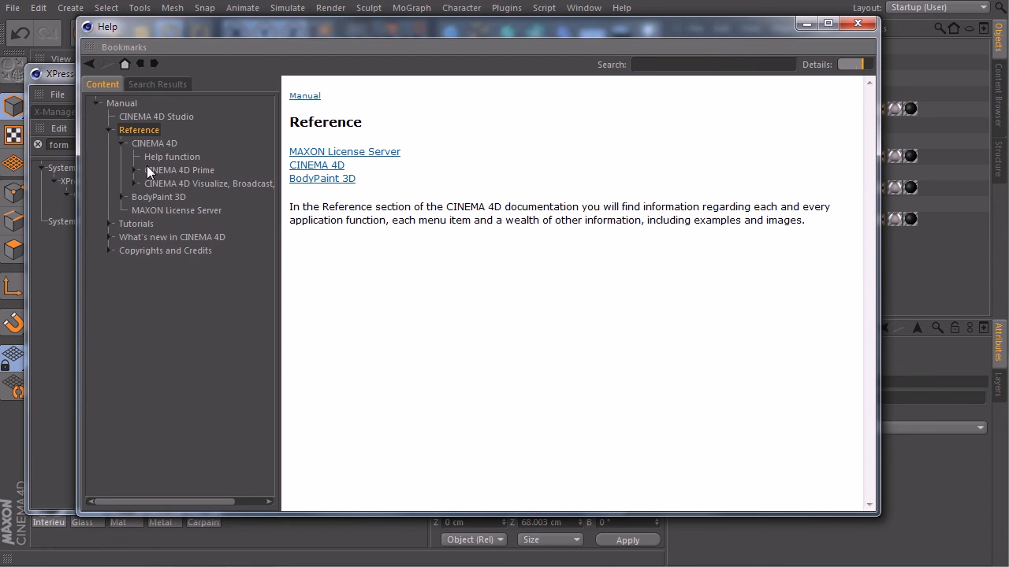
Expand CINEMA 4D Prime > Appendix and open the Formula reference page
click(136, 170)
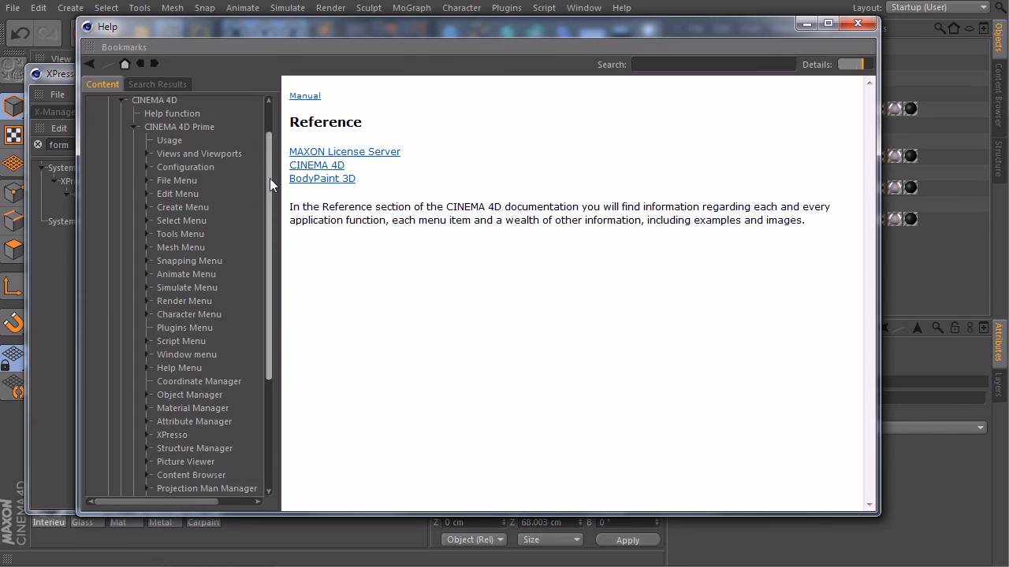
scroll(down, 3)
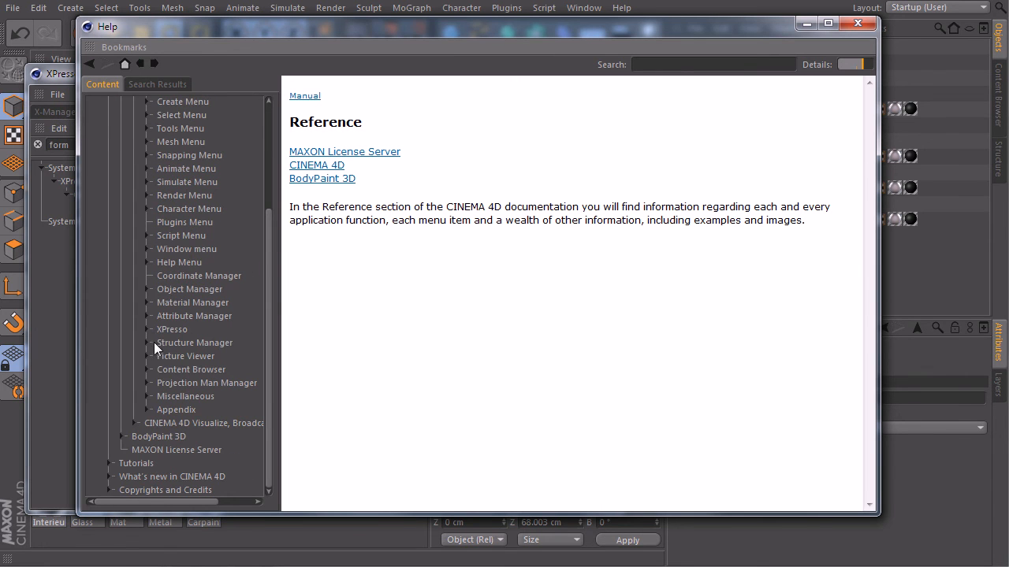
mouse_move(186, 412)
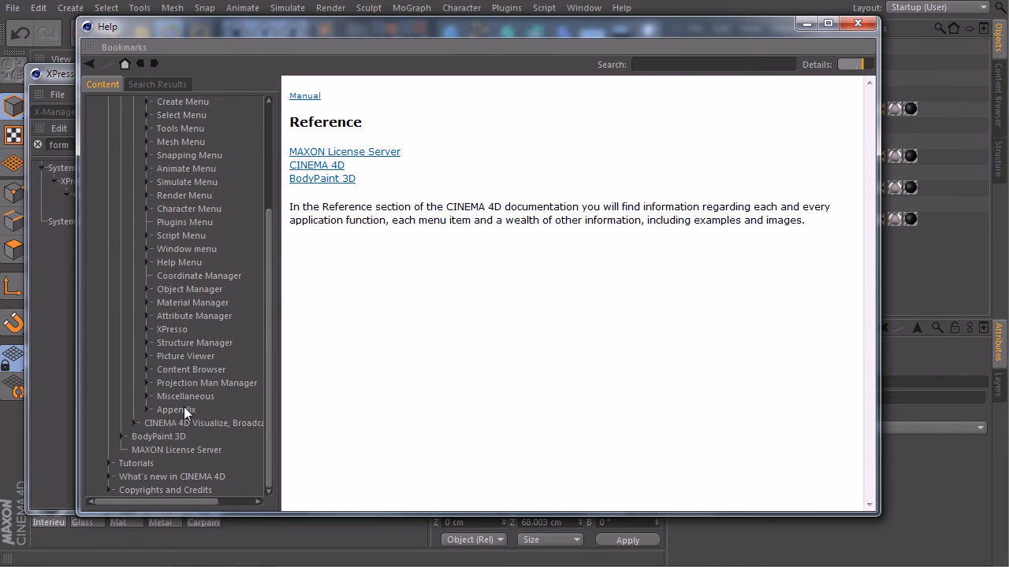
click(137, 410)
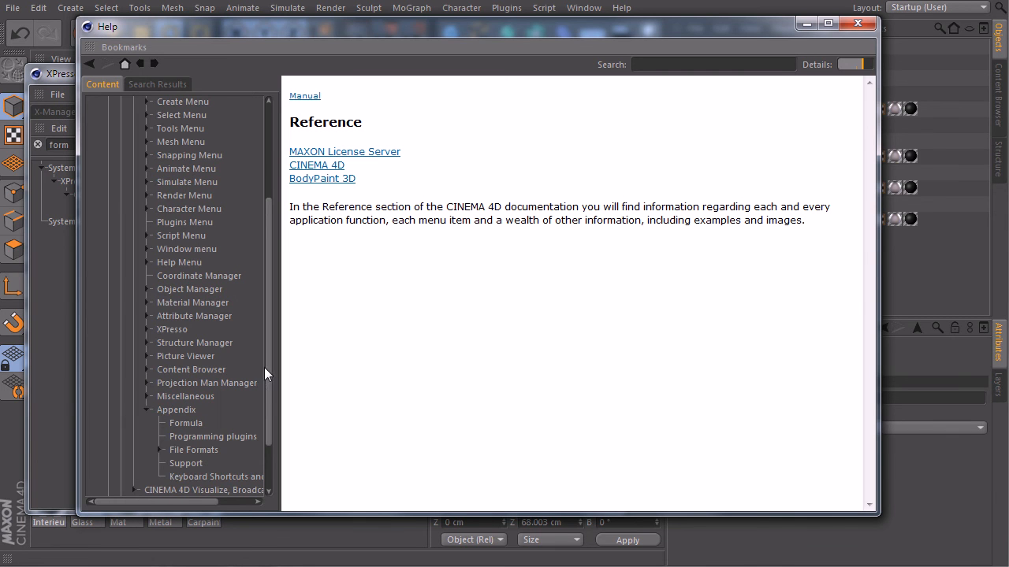
scroll(down, 3)
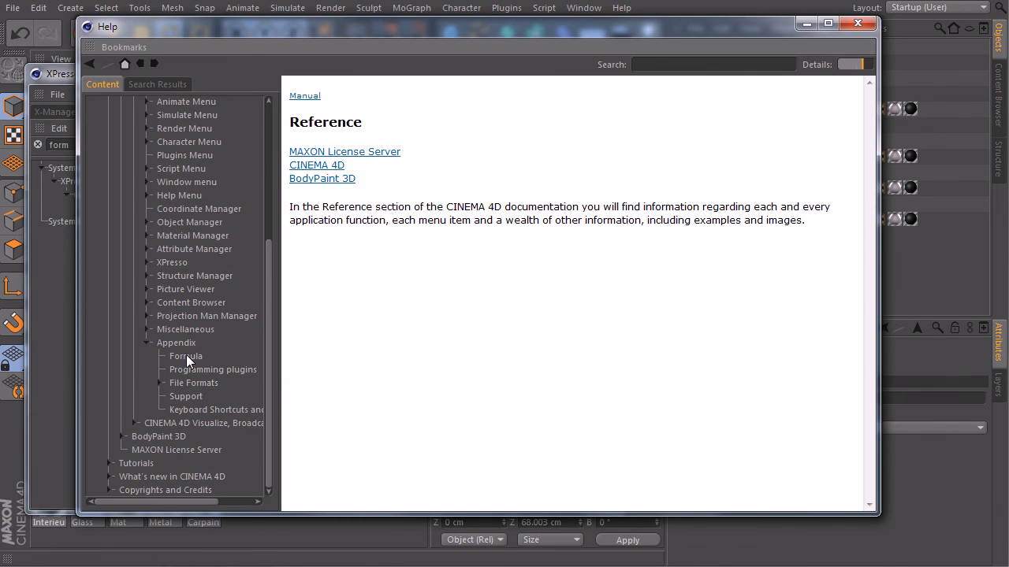
click(186, 357)
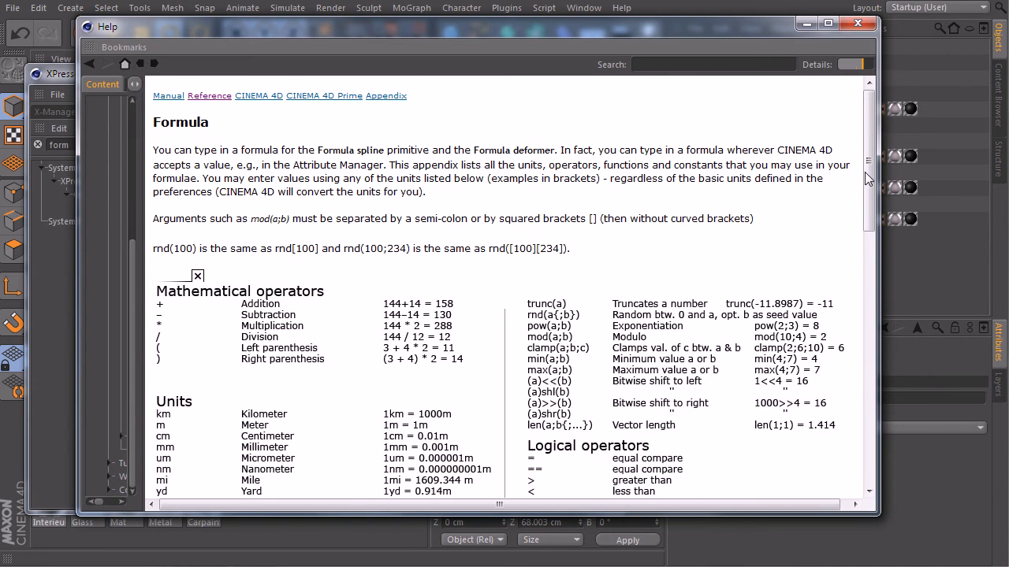
scroll(down, 3)
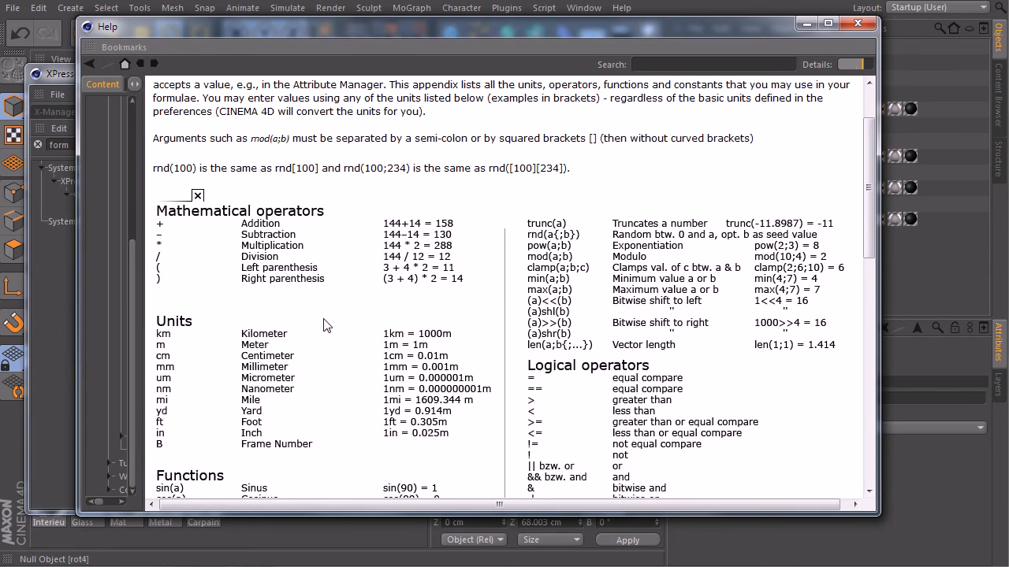
mouse_move(387, 271)
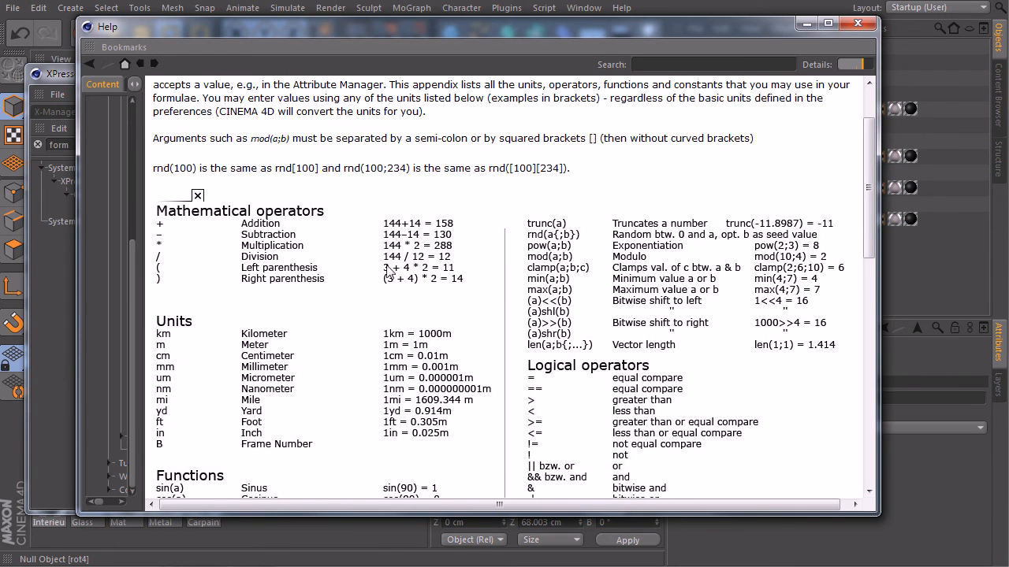
mouse_move(527, 278)
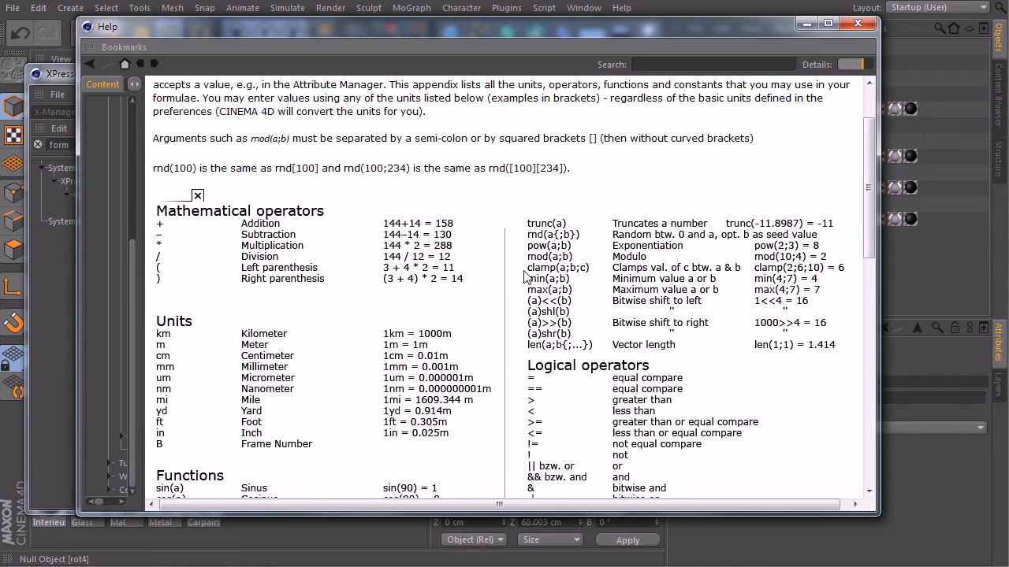
mouse_move(386, 240)
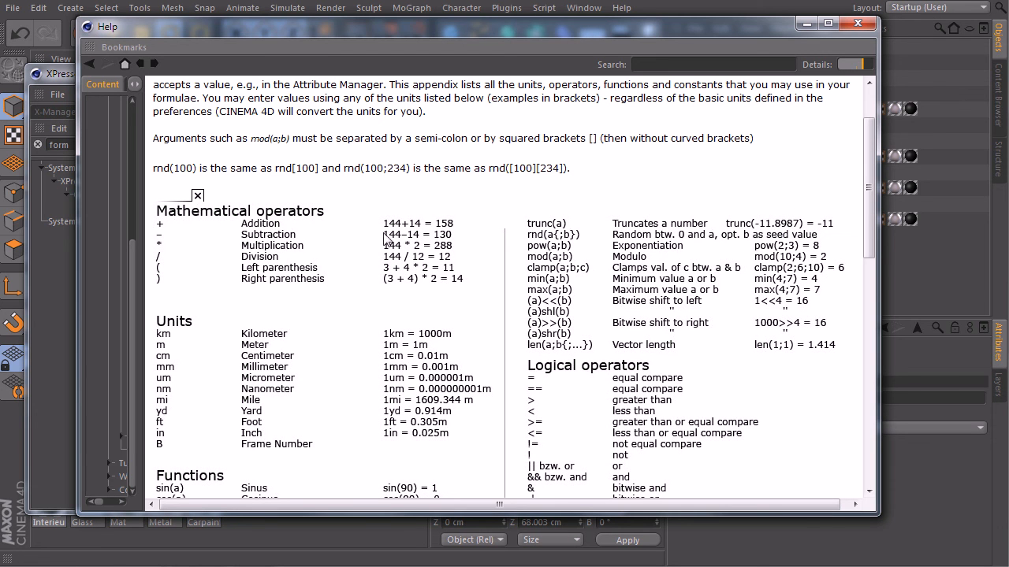
mouse_move(438, 331)
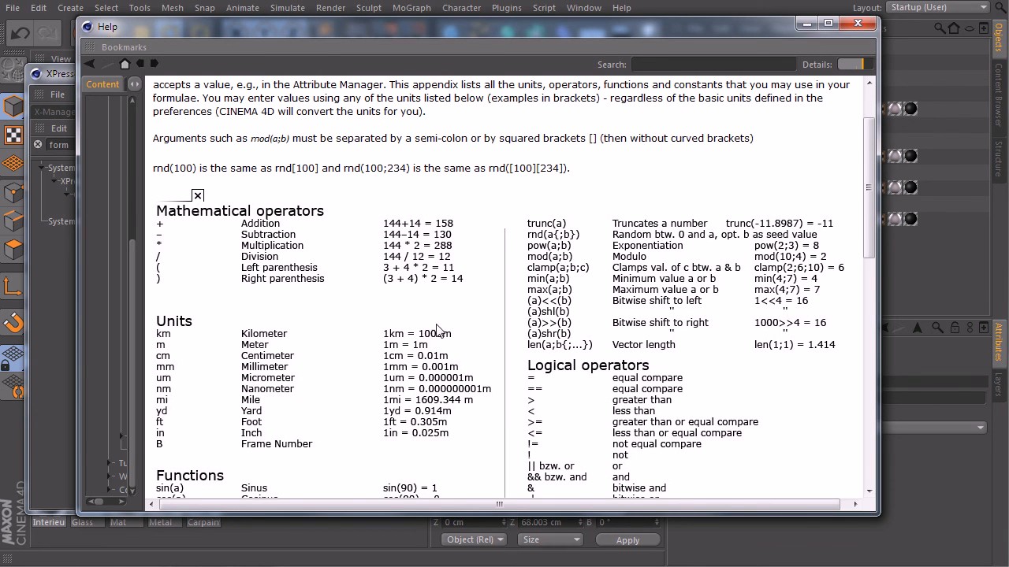
scroll(down, 3)
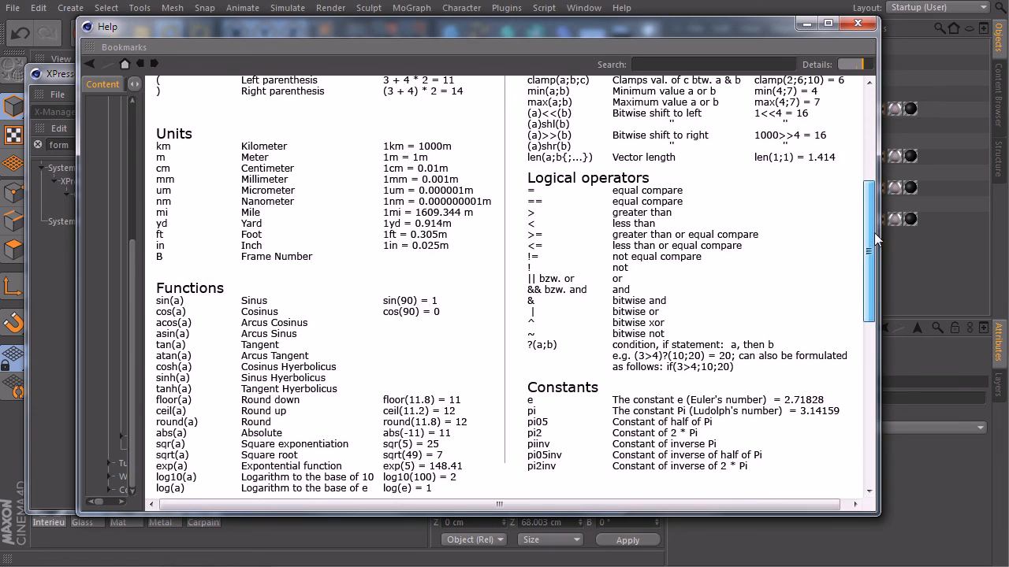
scroll(down, 3)
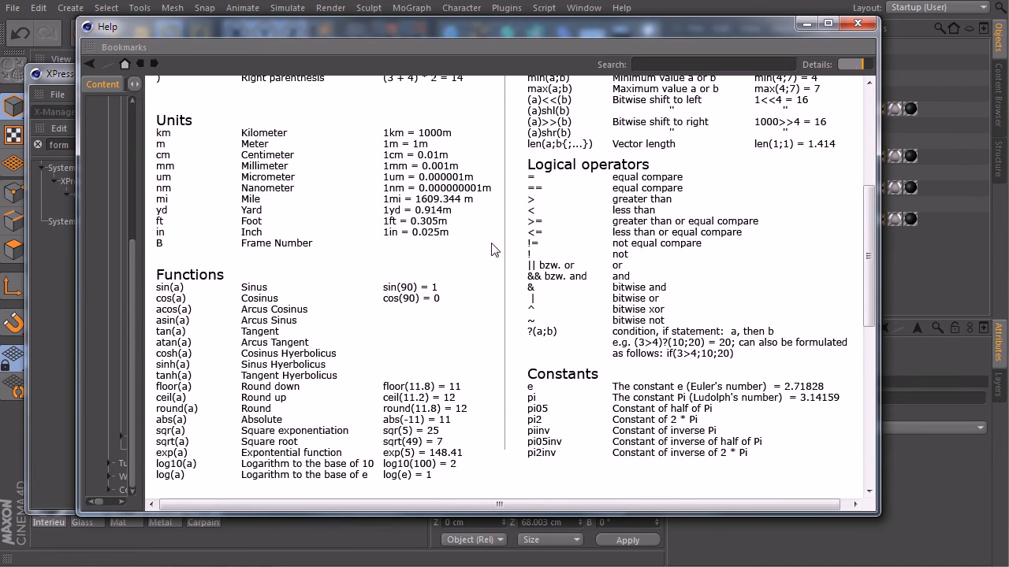
mouse_move(615, 207)
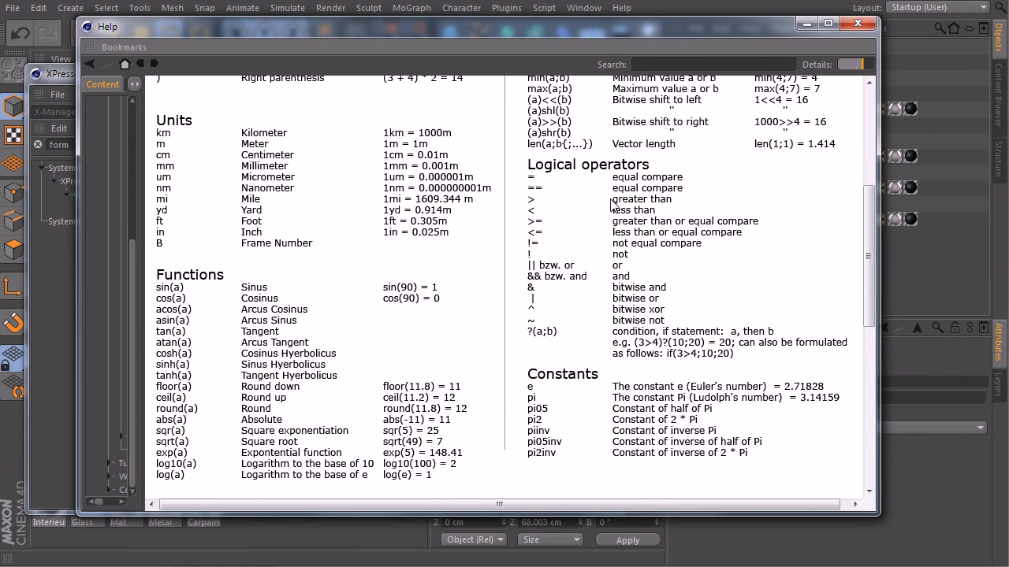
mouse_move(394, 232)
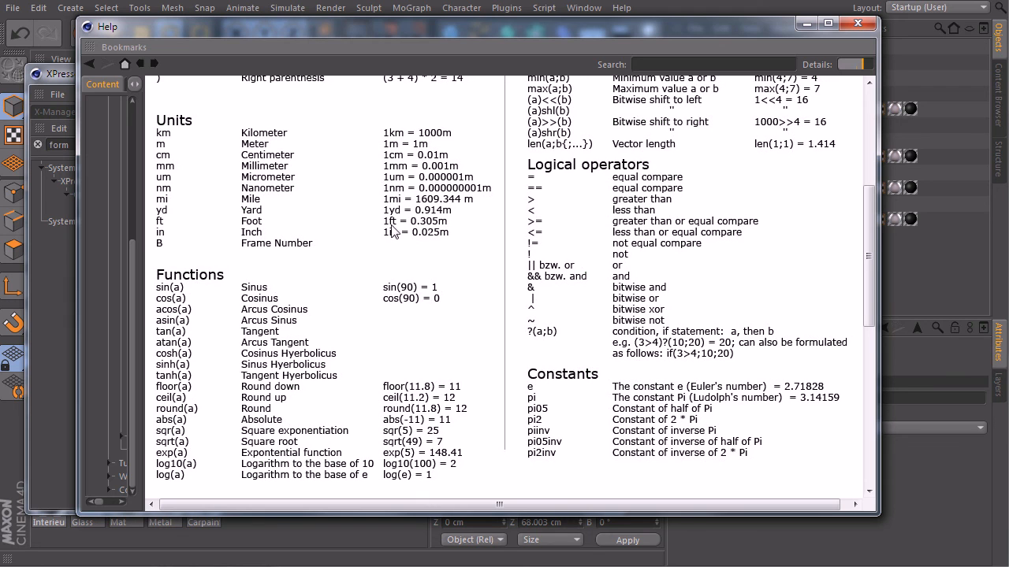
mouse_move(247, 420)
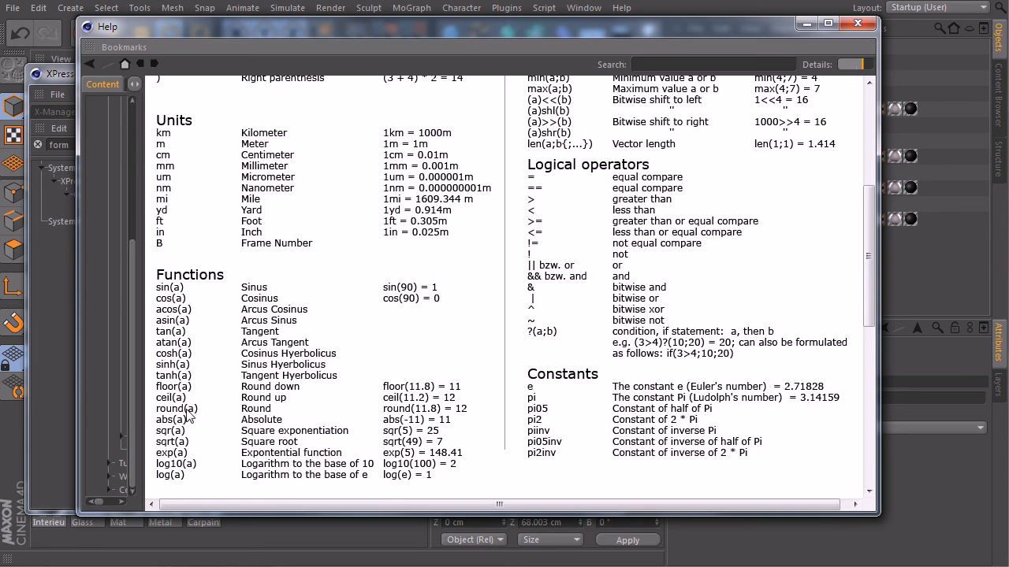
mouse_move(315, 356)
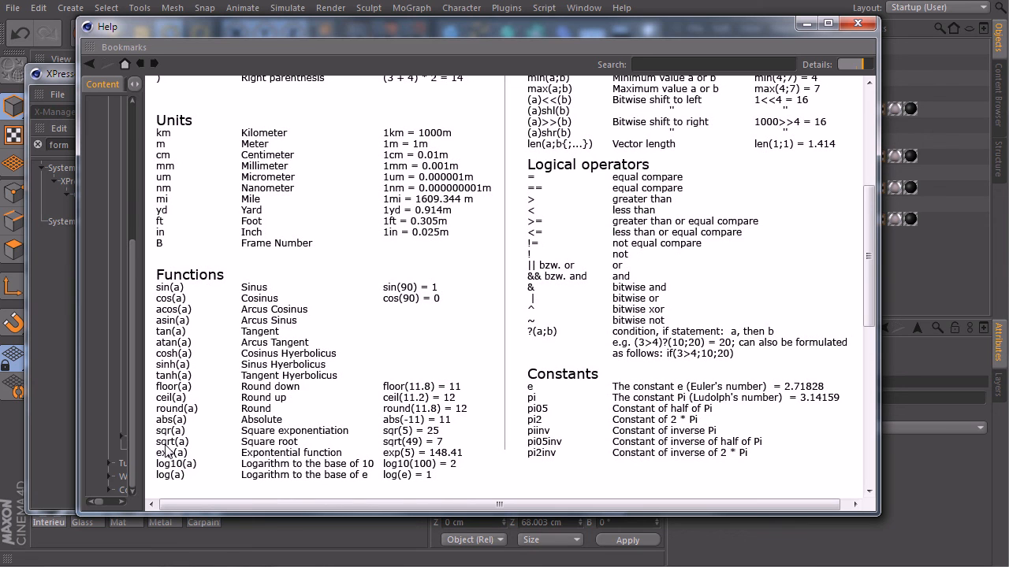
mouse_move(529, 306)
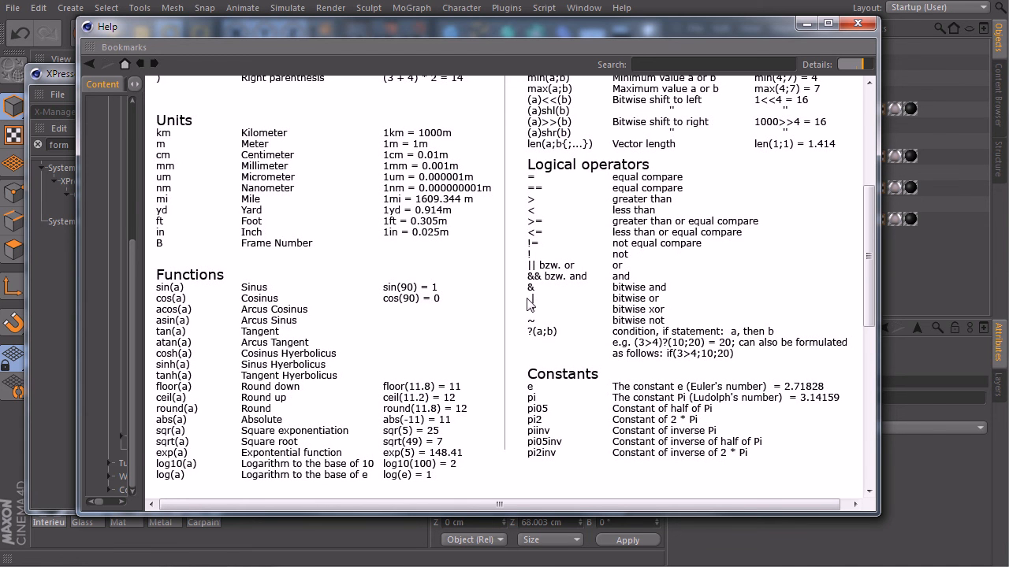
scroll(up, 3)
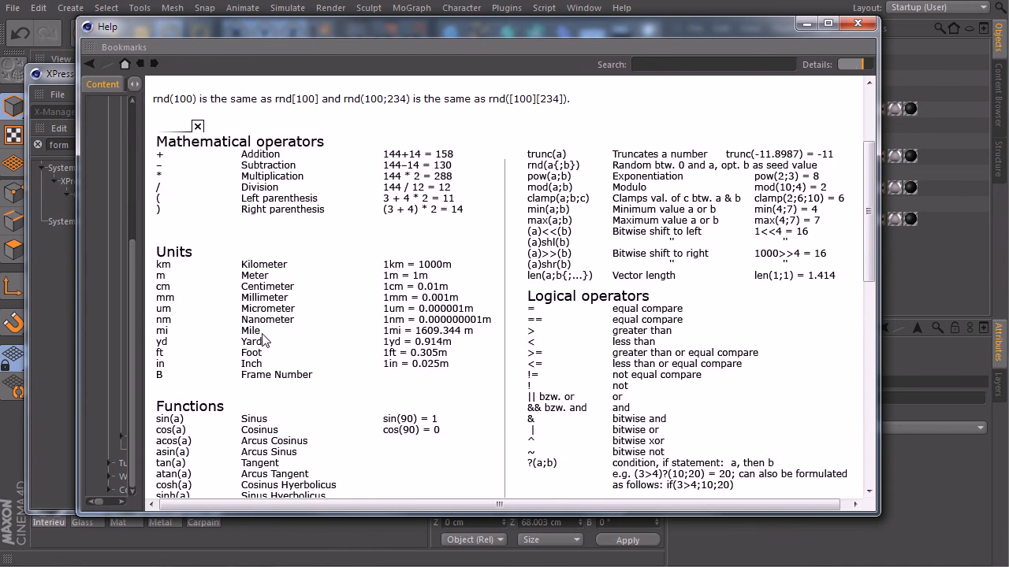
scroll(down, 3)
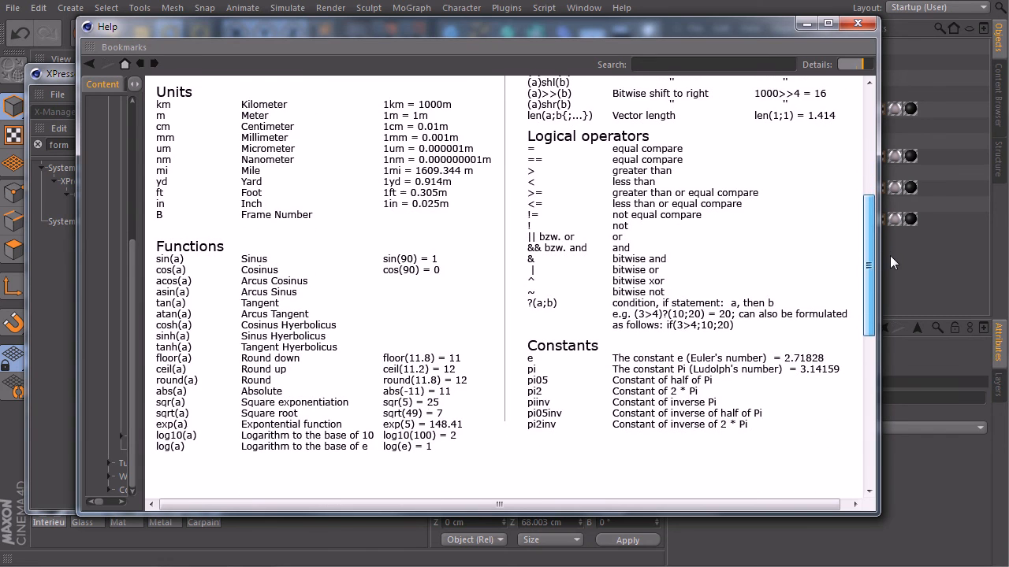
scroll(down, 3)
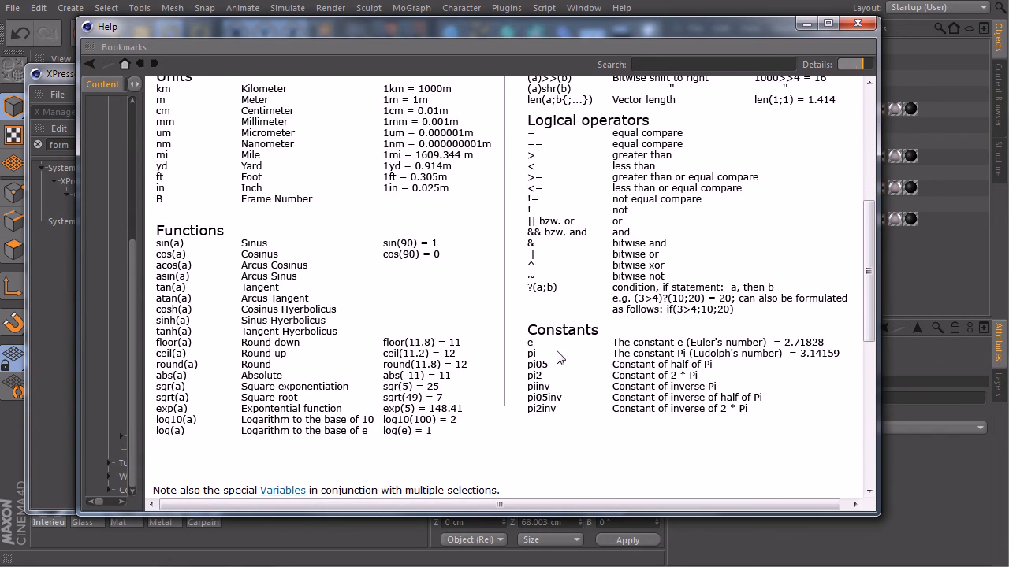
mouse_move(586, 340)
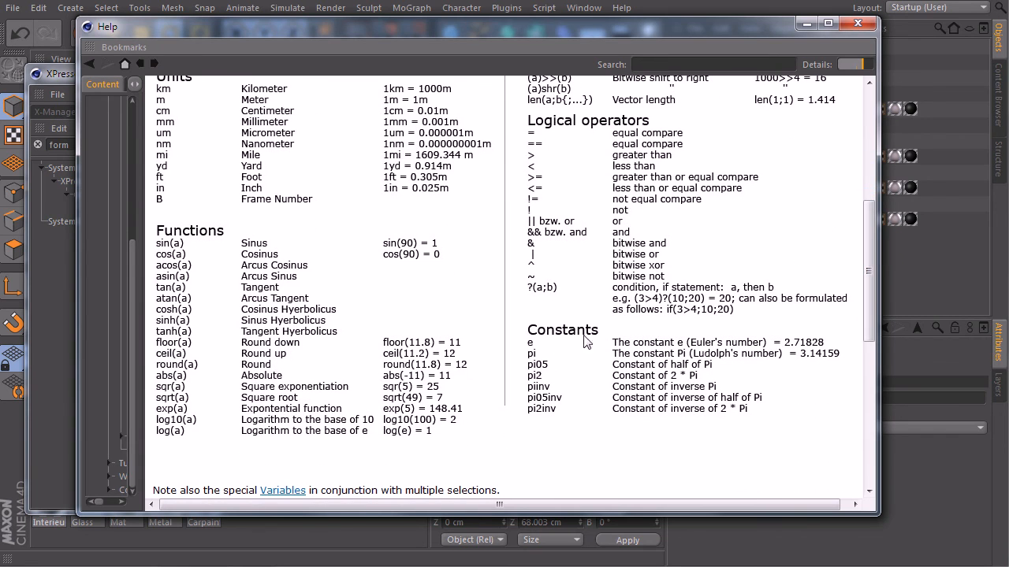
mouse_move(680, 364)
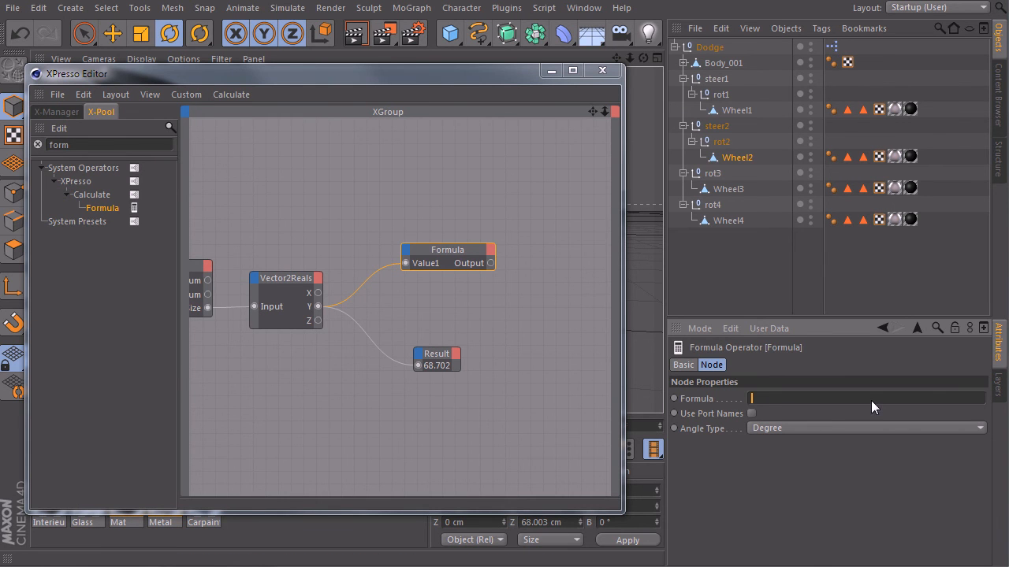
Enter the expression pi*$1 in the Formula field, trying Use Port Names on and off
text(p)
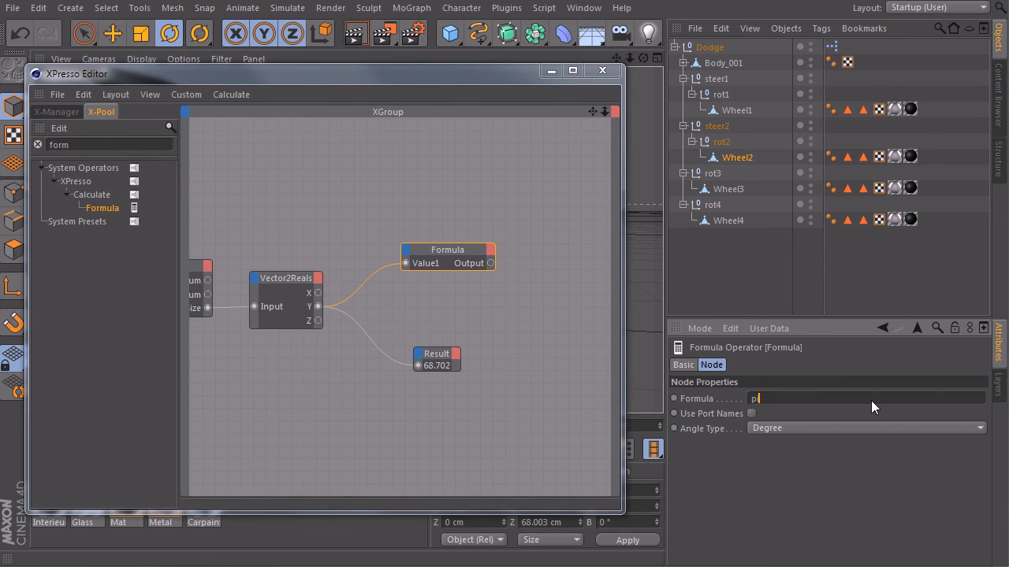
text(i)
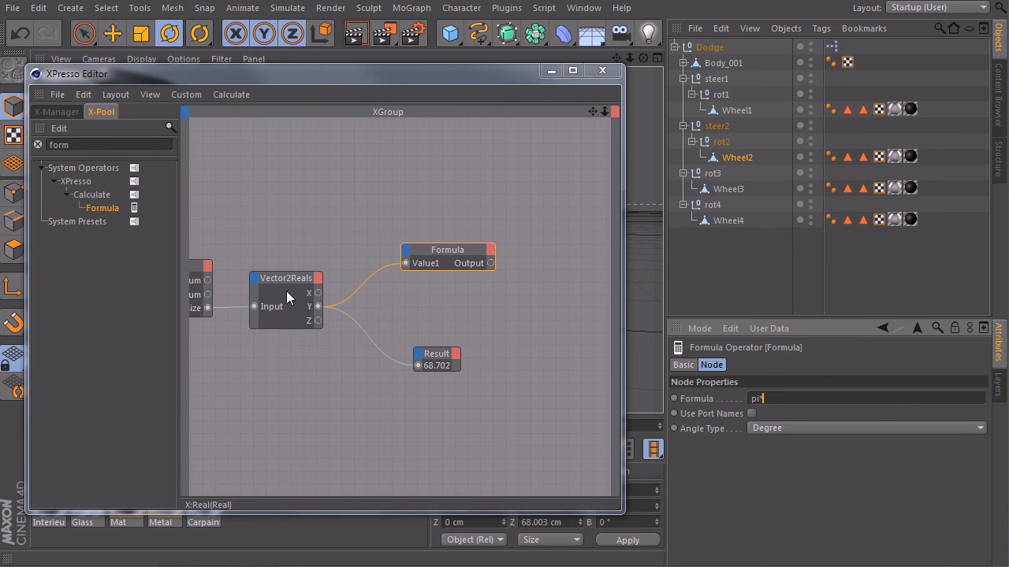
mouse_move(318, 306)
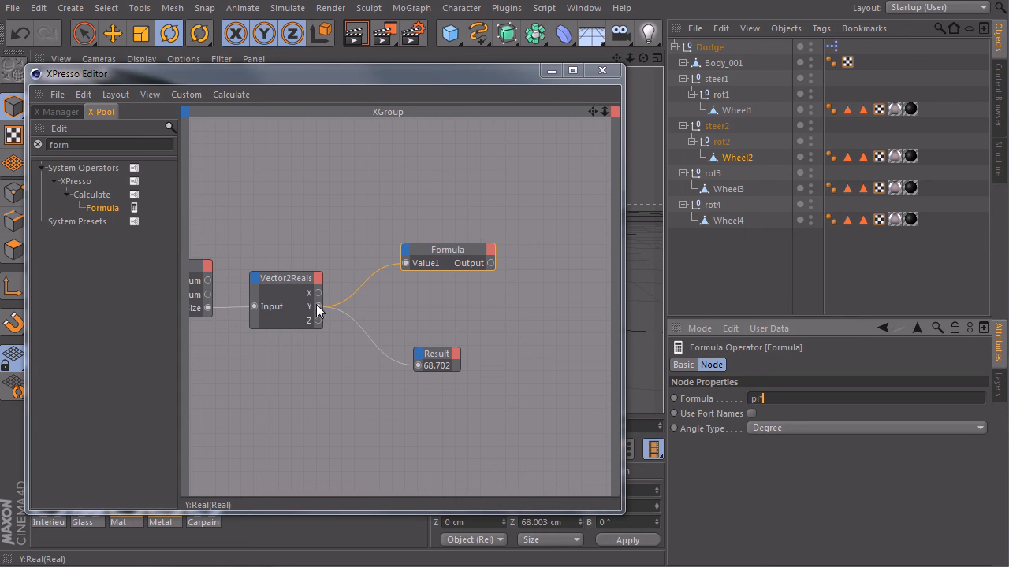
mouse_move(438, 260)
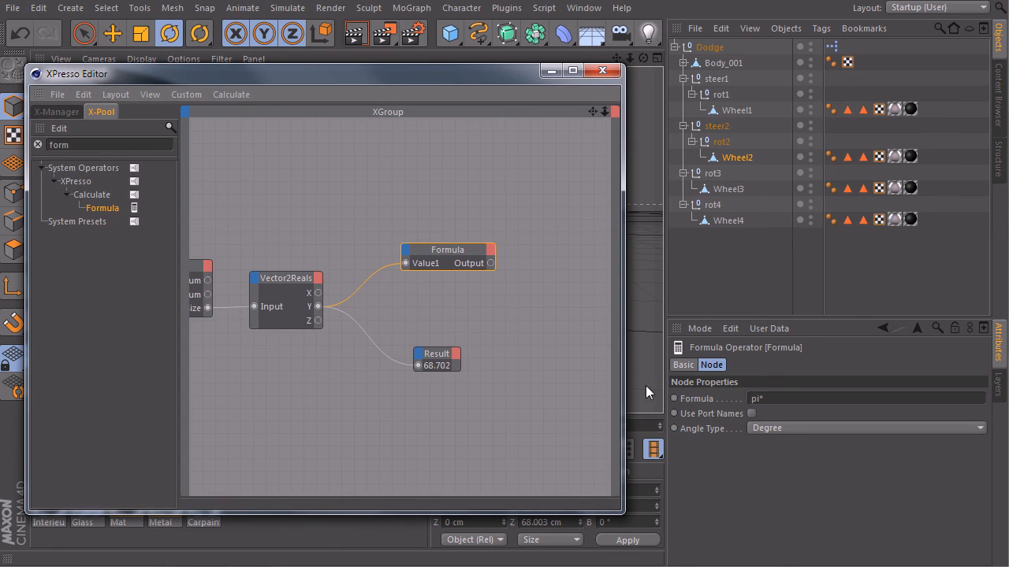
click(751, 413)
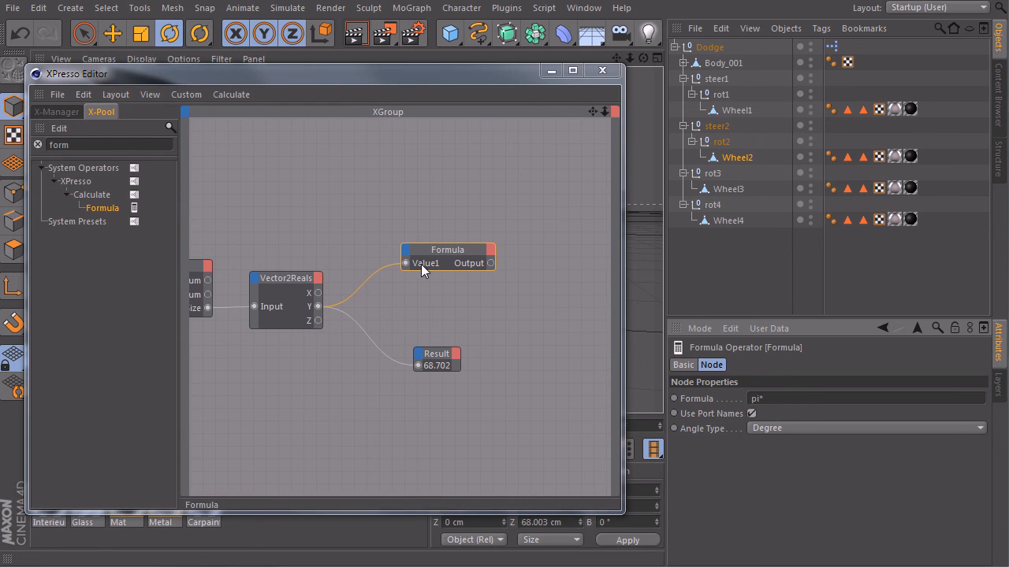
mouse_move(433, 268)
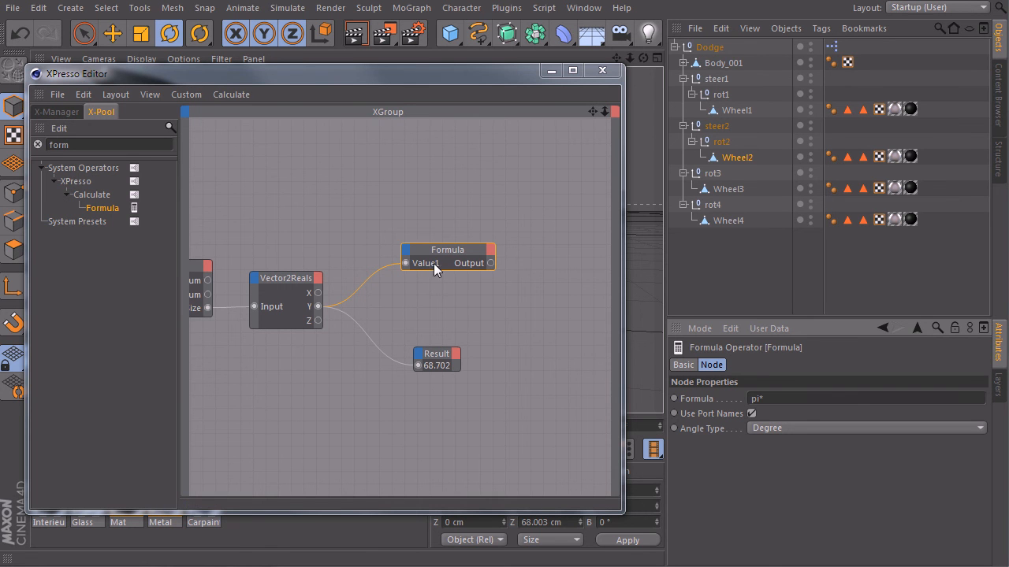
mouse_move(433, 274)
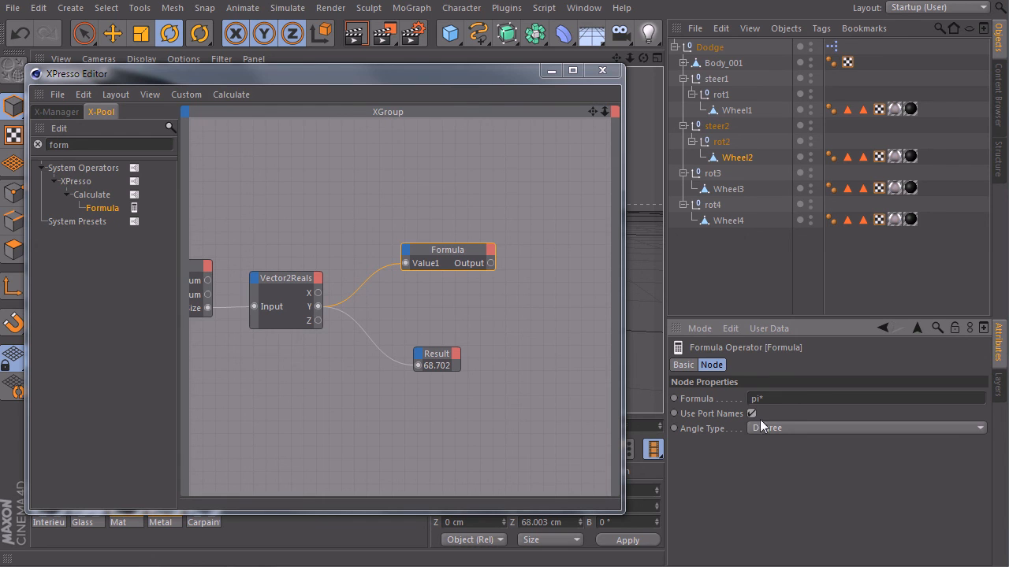
click(751, 413)
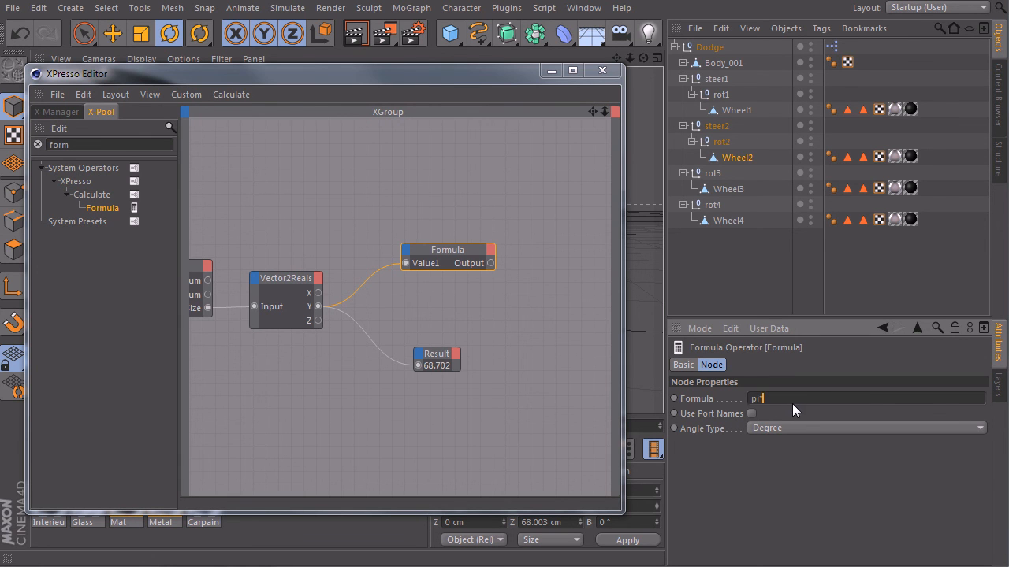
mouse_move(407, 263)
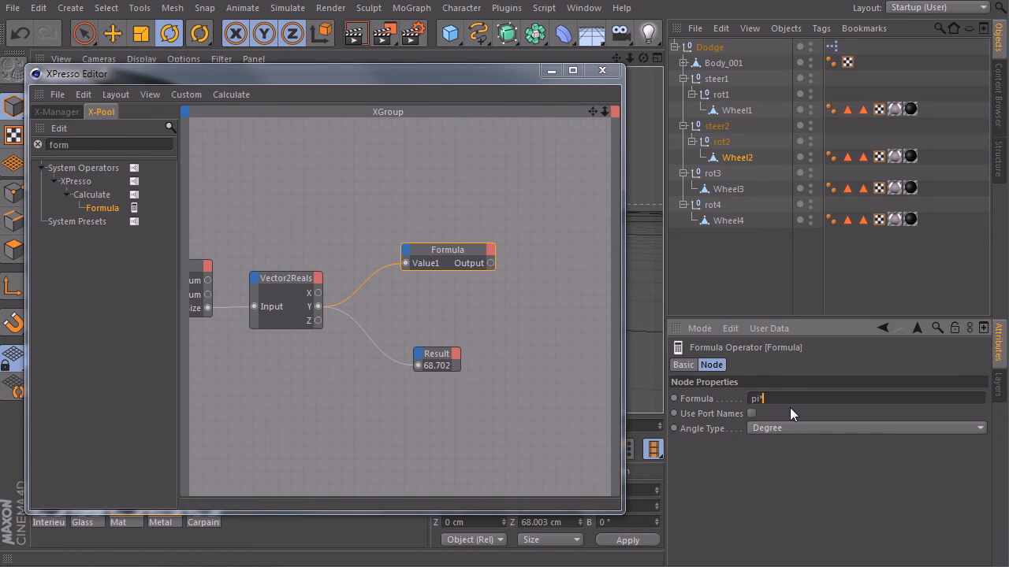
text(*$1)
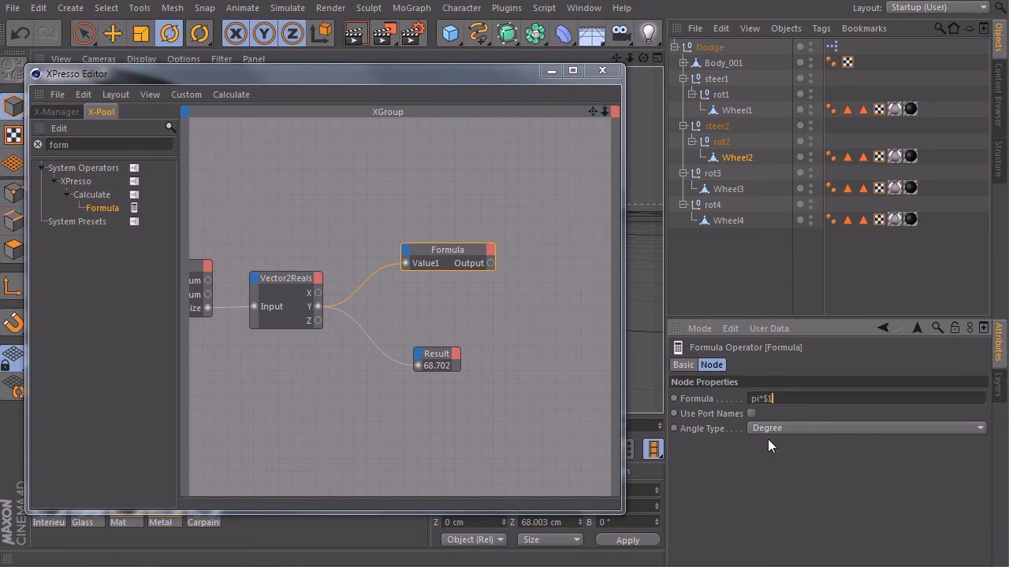
mouse_move(738, 402)
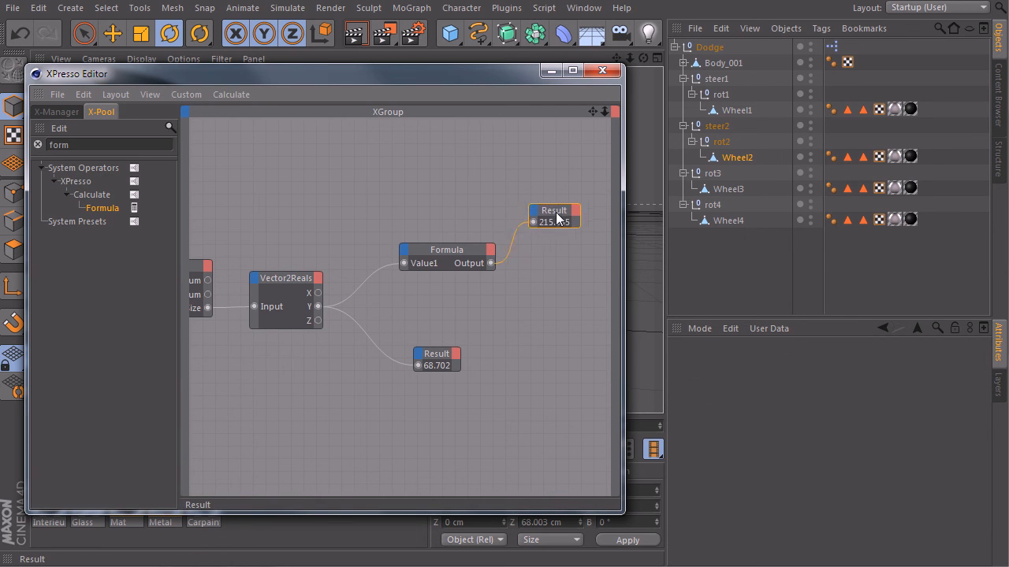
Connect Formula Output to a new Result node showing 215.835 and maximize the XPresso Editor
click(555, 214)
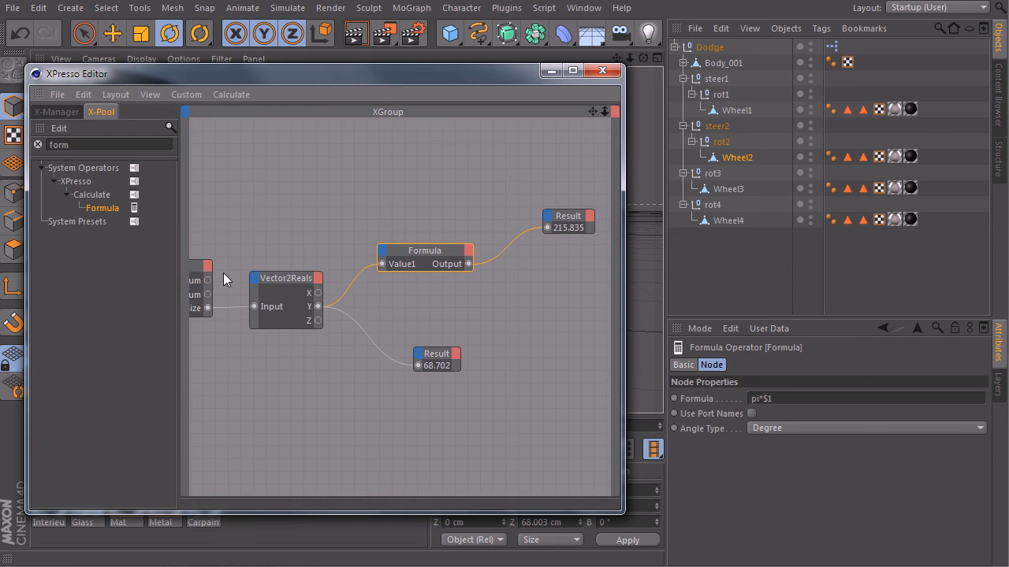
mouse_move(224, 350)
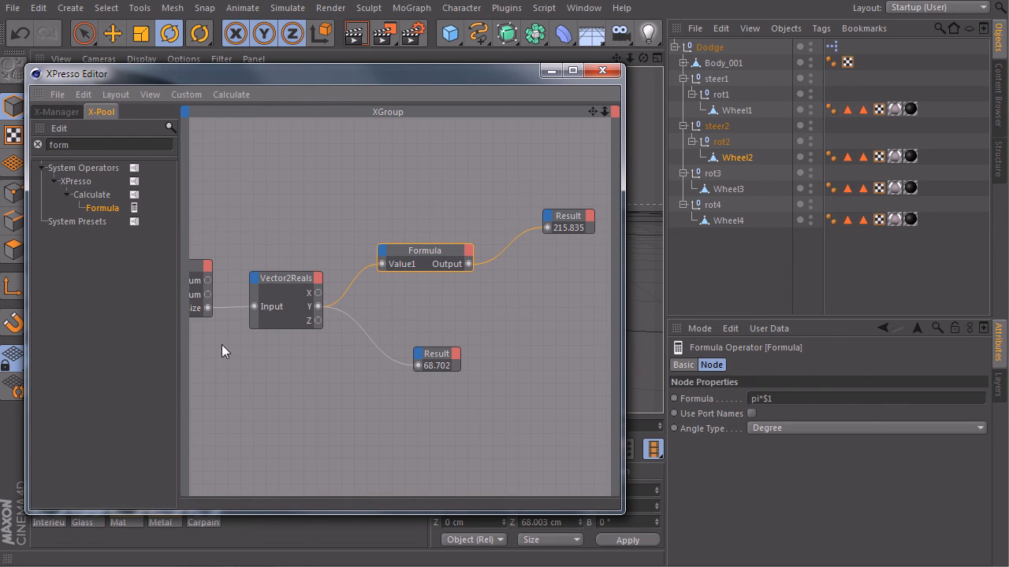
click(558, 216)
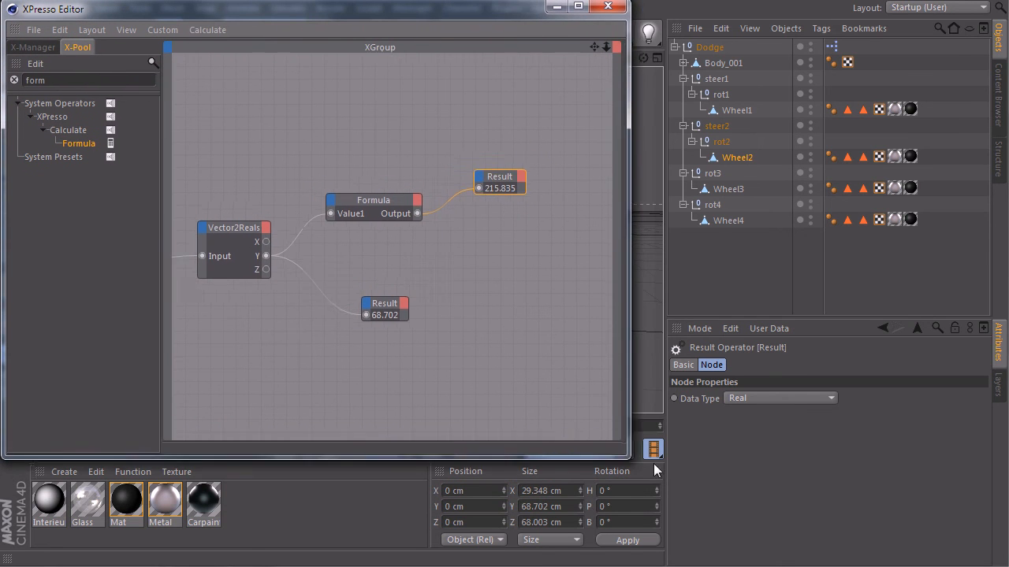
click(593, 7)
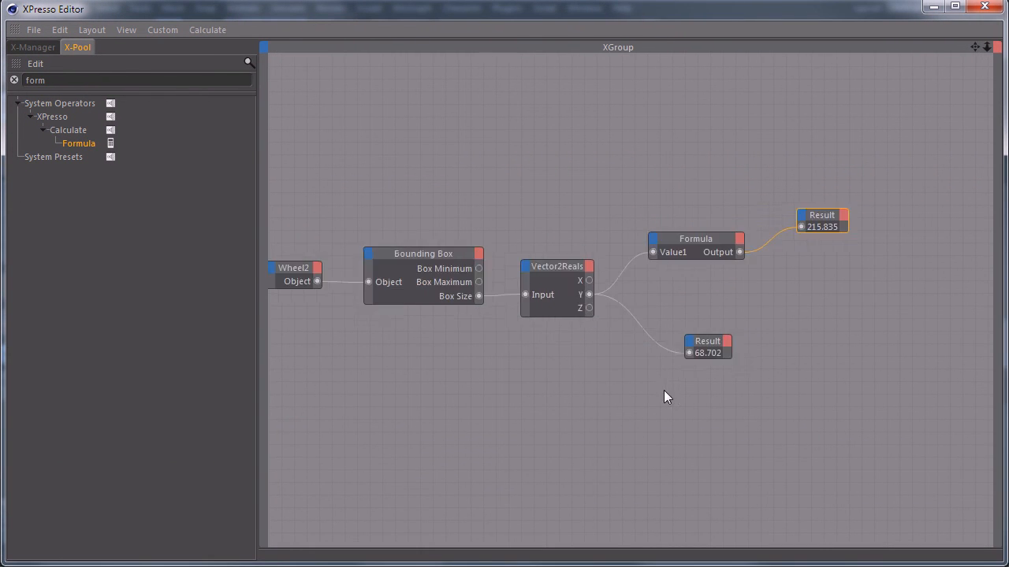